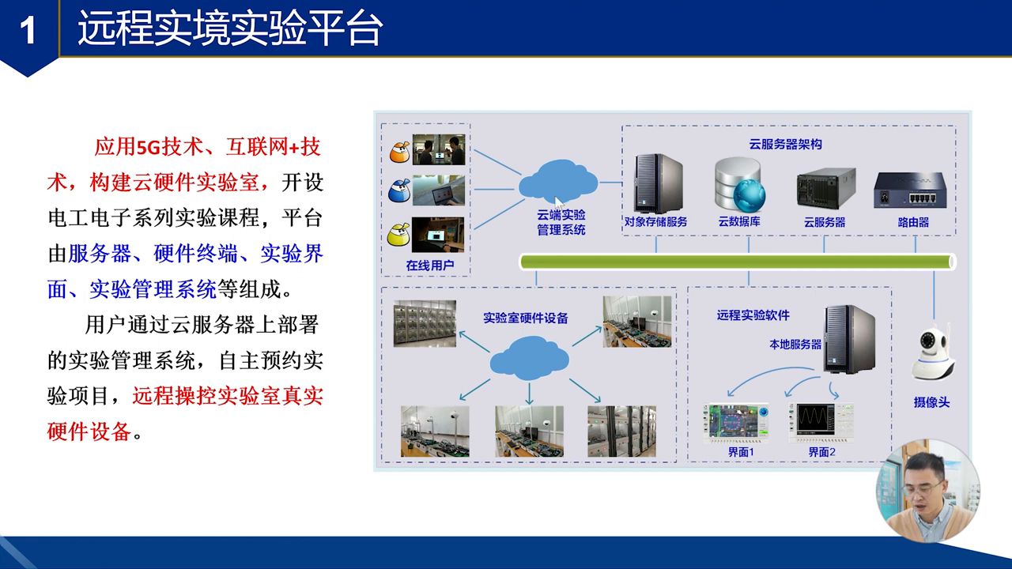
mouse_move(583, 293)
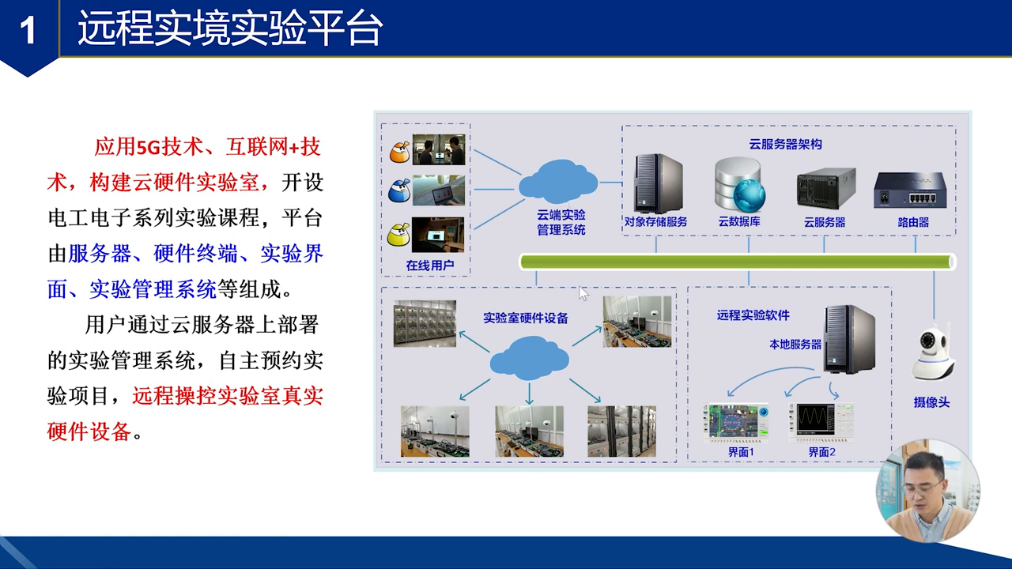
mouse_move(729, 326)
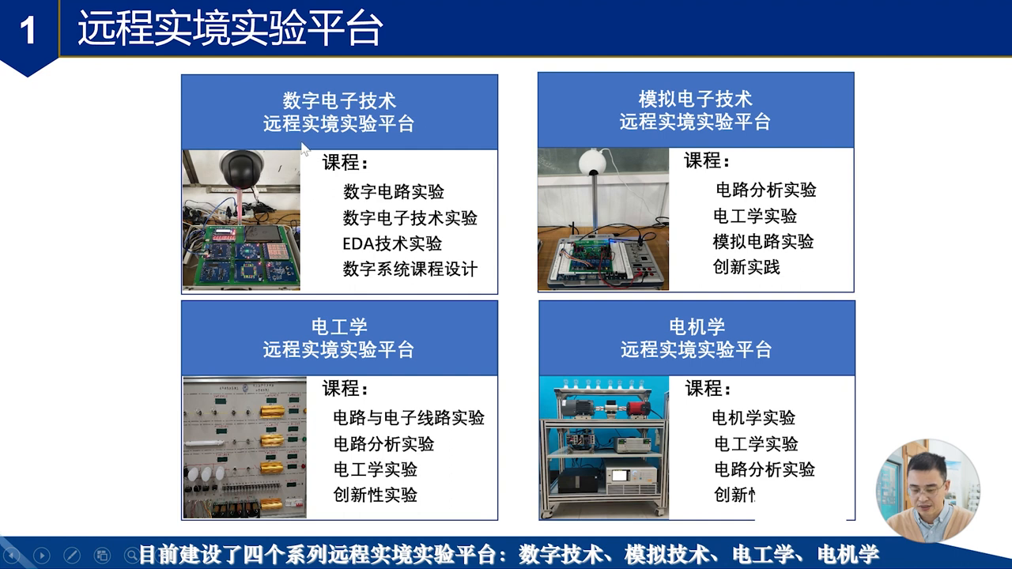
mouse_move(734, 149)
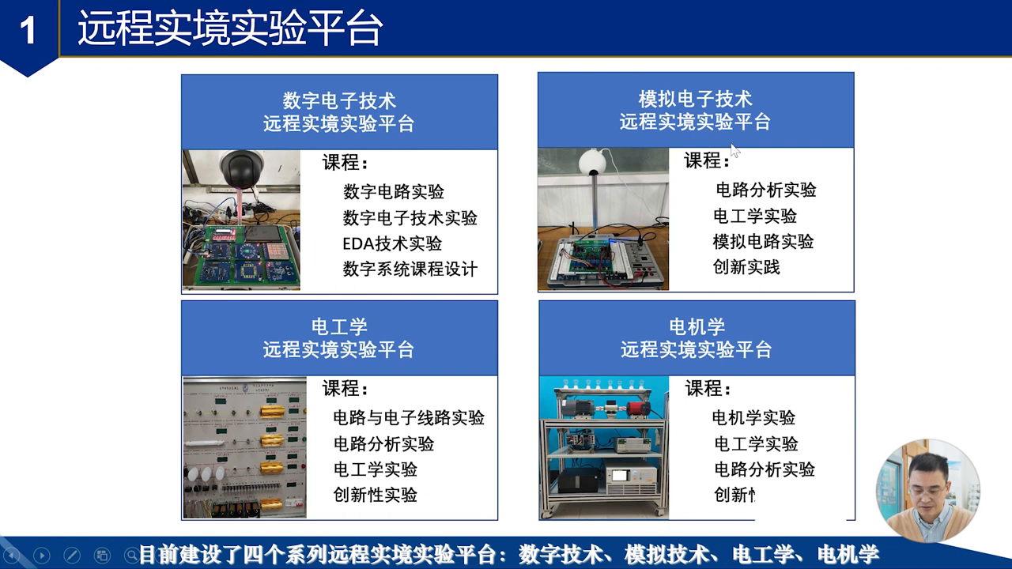
mouse_move(368, 368)
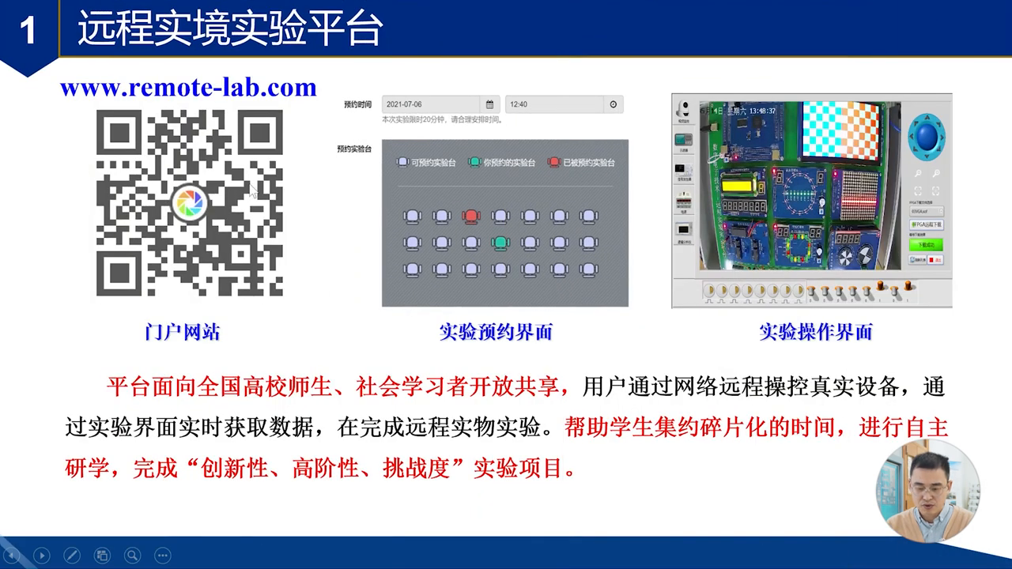
mouse_move(313, 336)
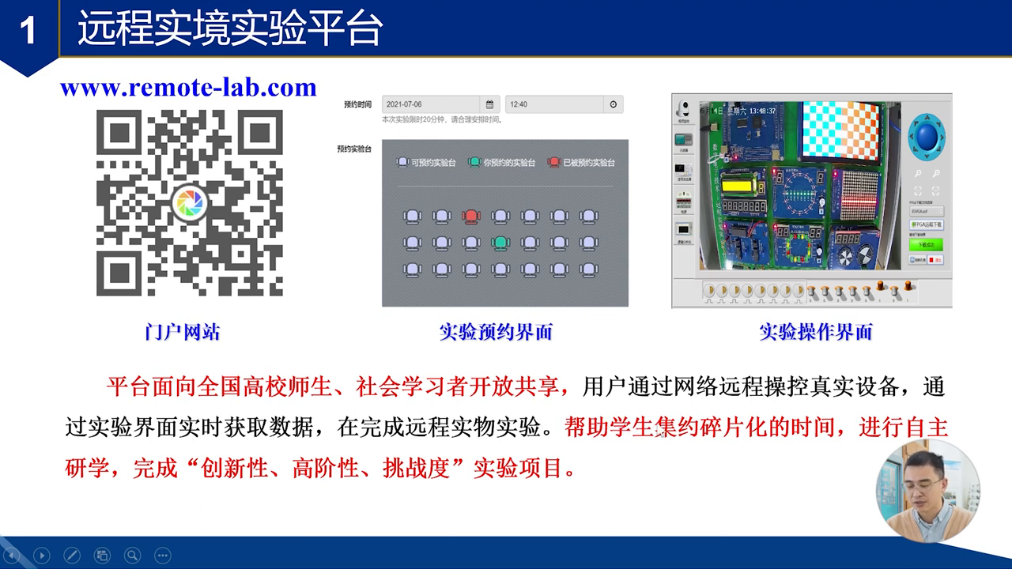
mouse_move(813, 441)
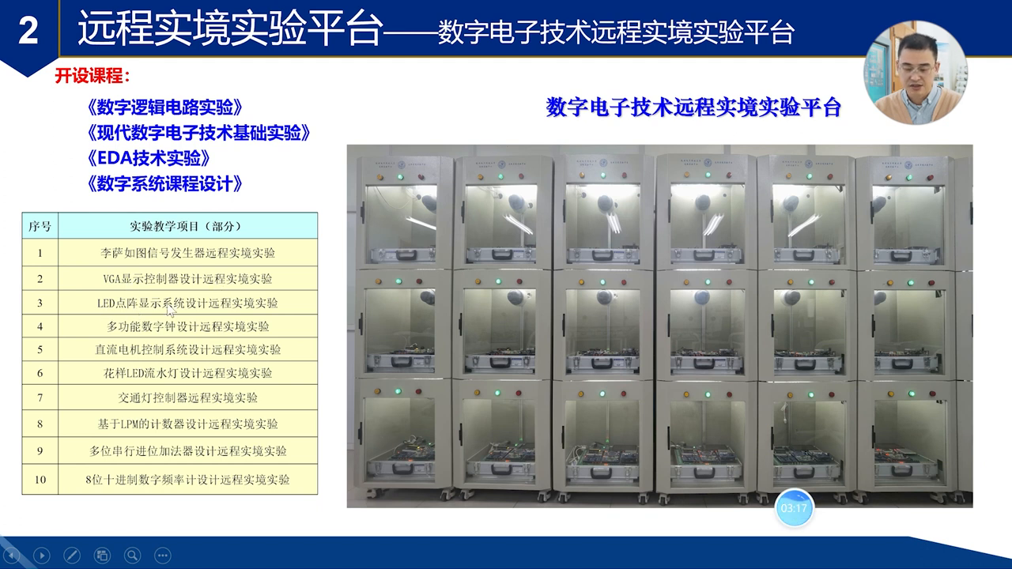
mouse_move(332, 302)
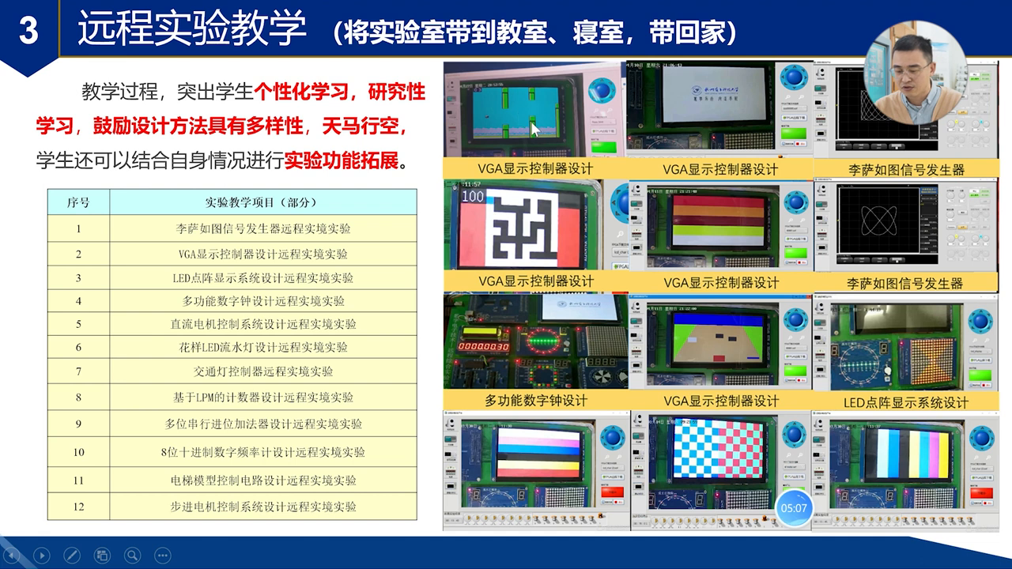
mouse_move(510, 239)
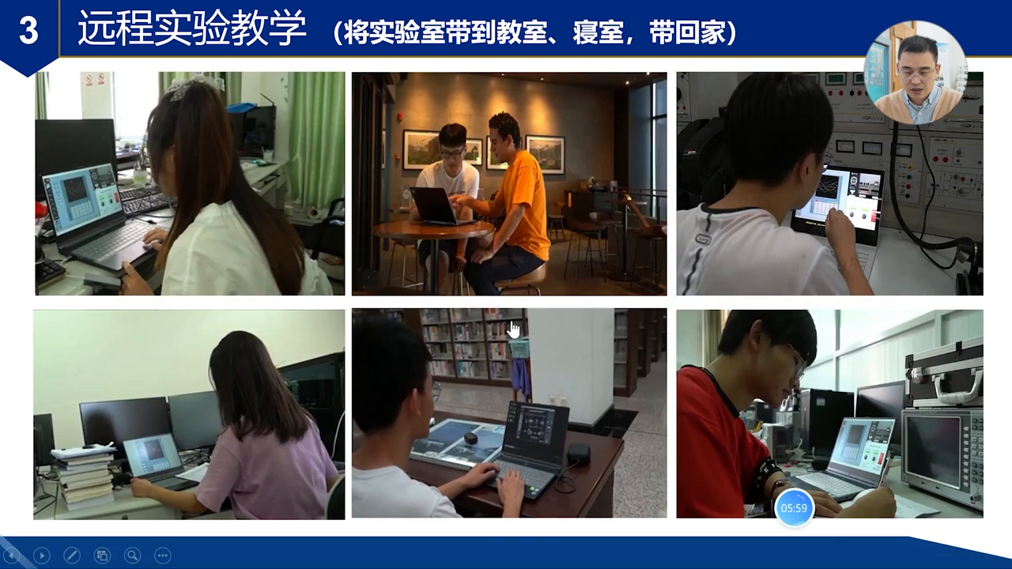
mouse_move(500, 277)
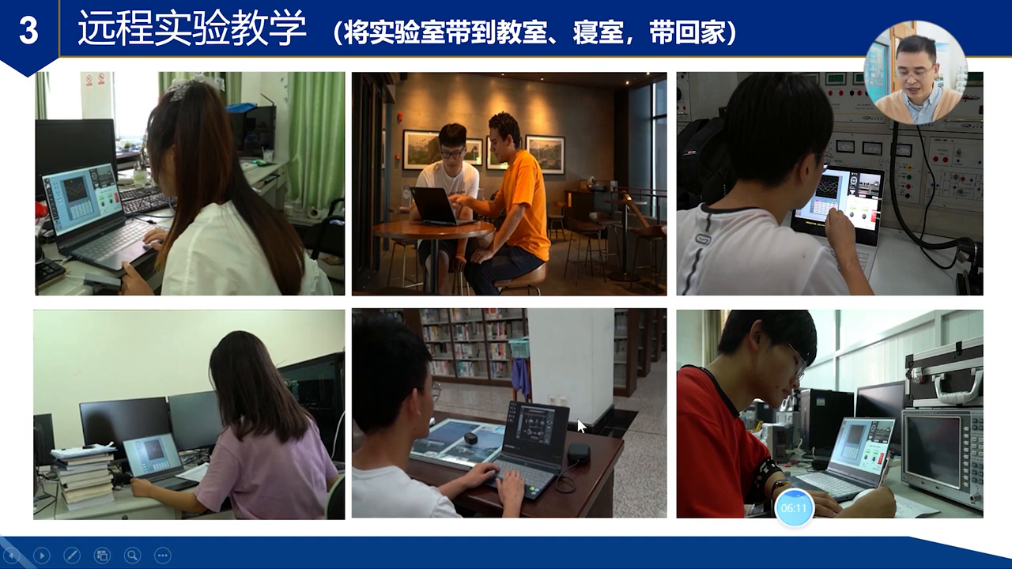
mouse_move(234, 440)
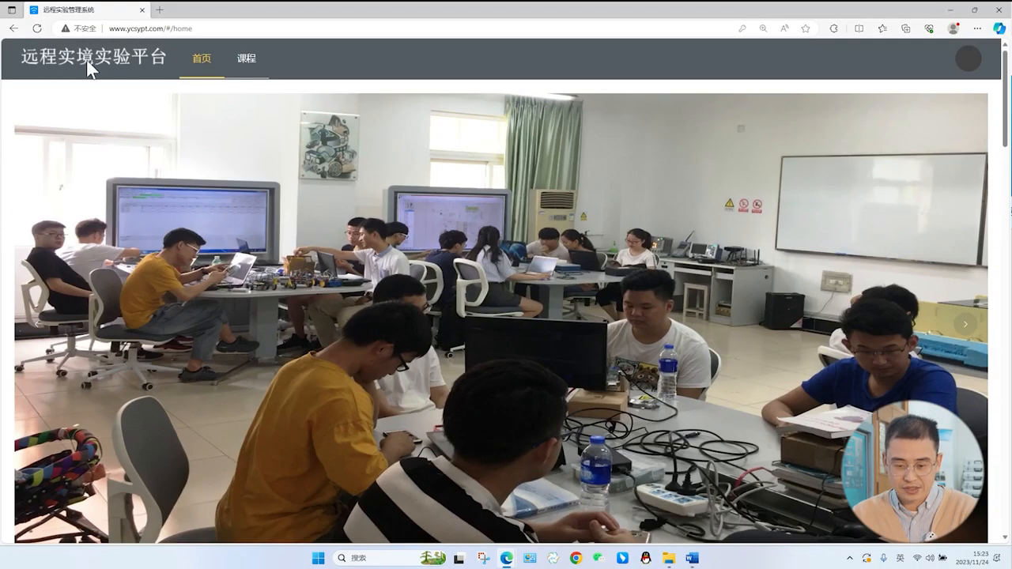
Scroll to the 热门课程 section and highlight the first course's 5884 enrollment figure
scroll(down, 3)
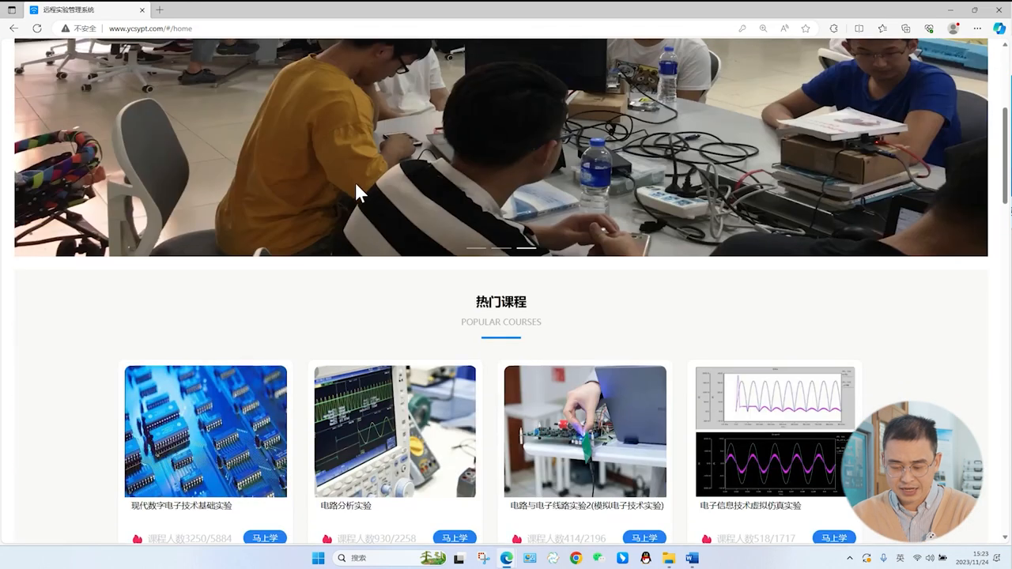
scroll(down, 3)
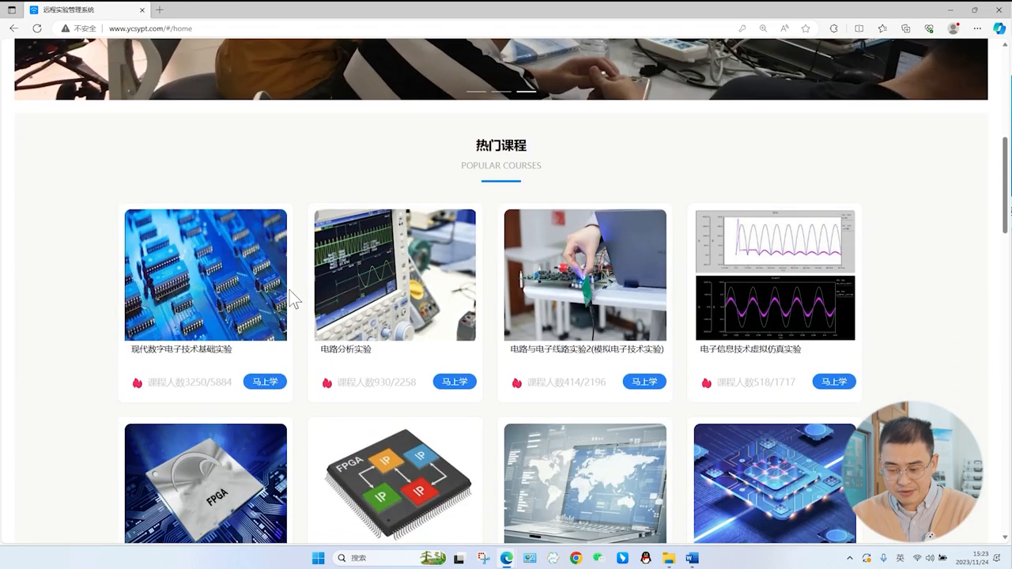
scroll(down, 3)
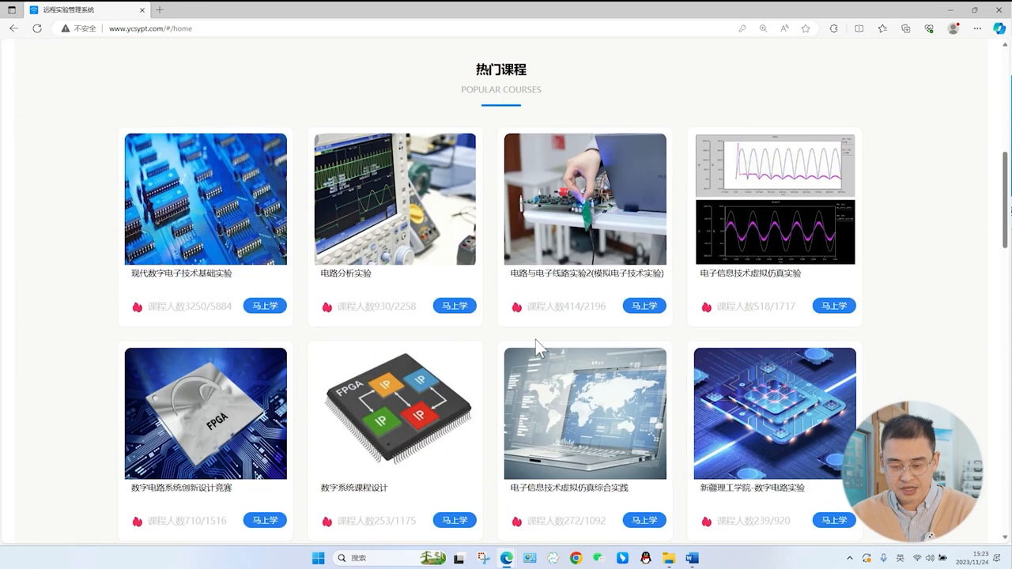
mouse_move(220, 265)
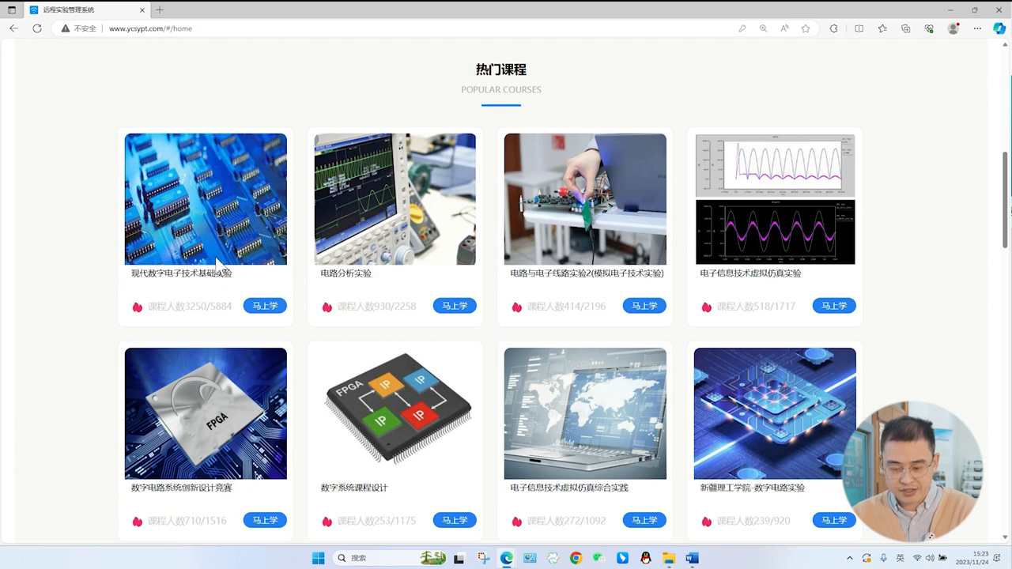
mouse_move(370, 261)
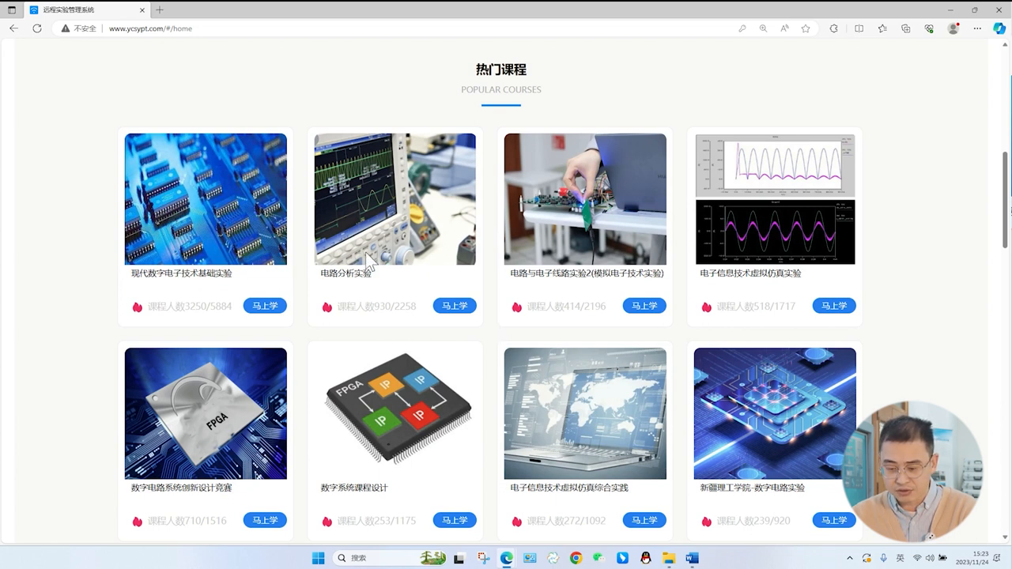
mouse_move(668, 257)
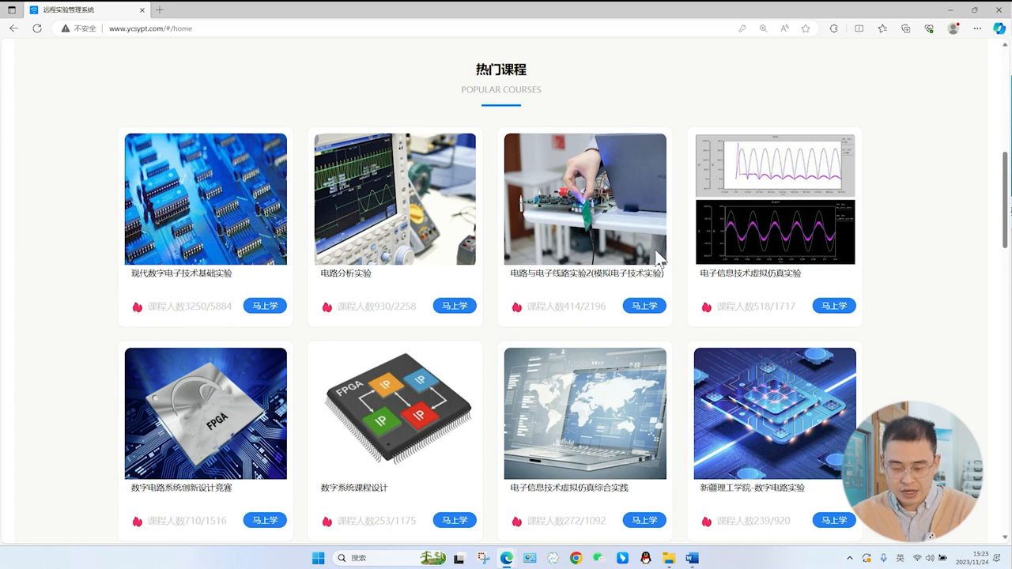
double_click(218, 306)
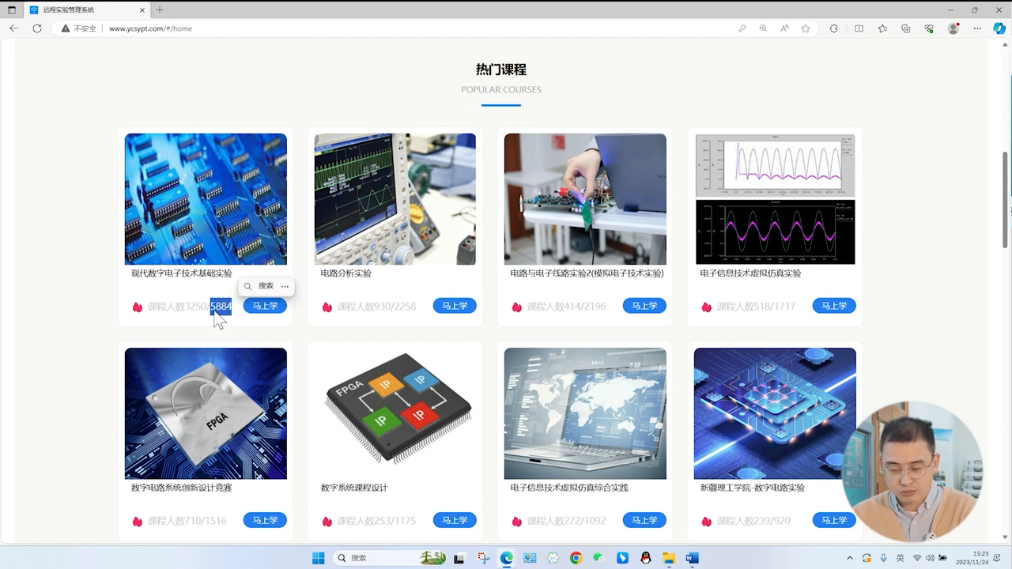
mouse_move(243, 332)
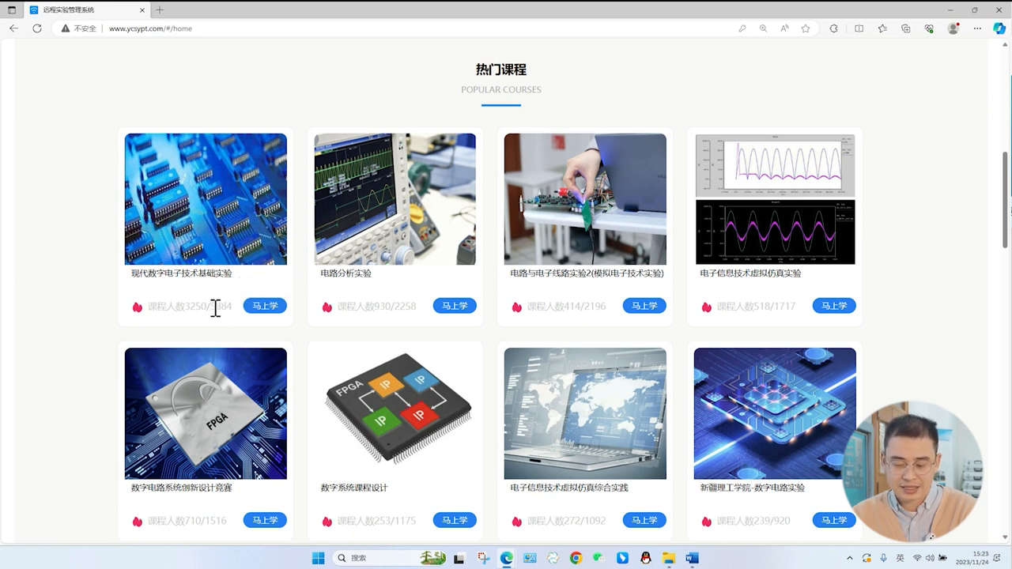
double_click(221, 307)
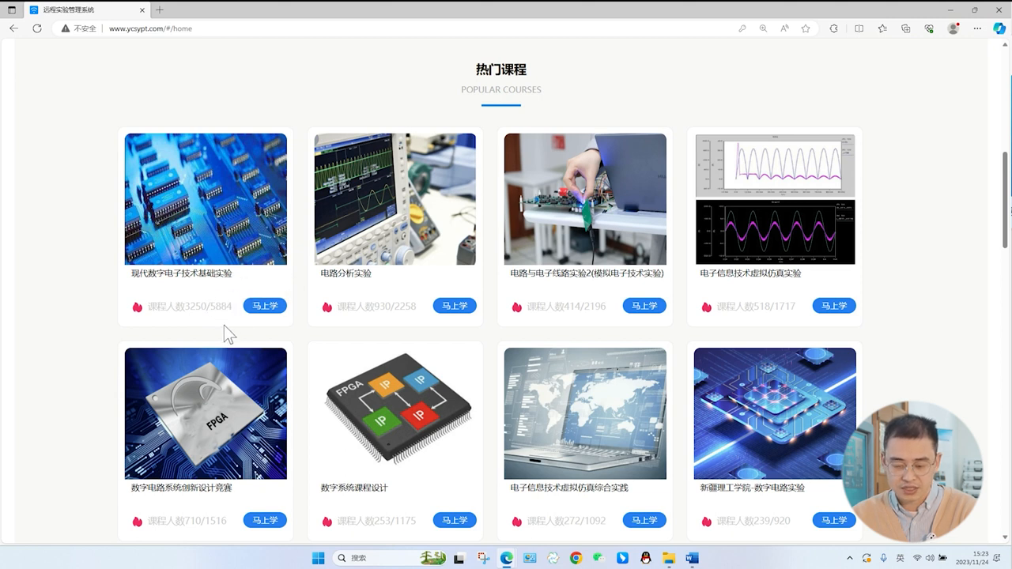
mouse_move(294, 289)
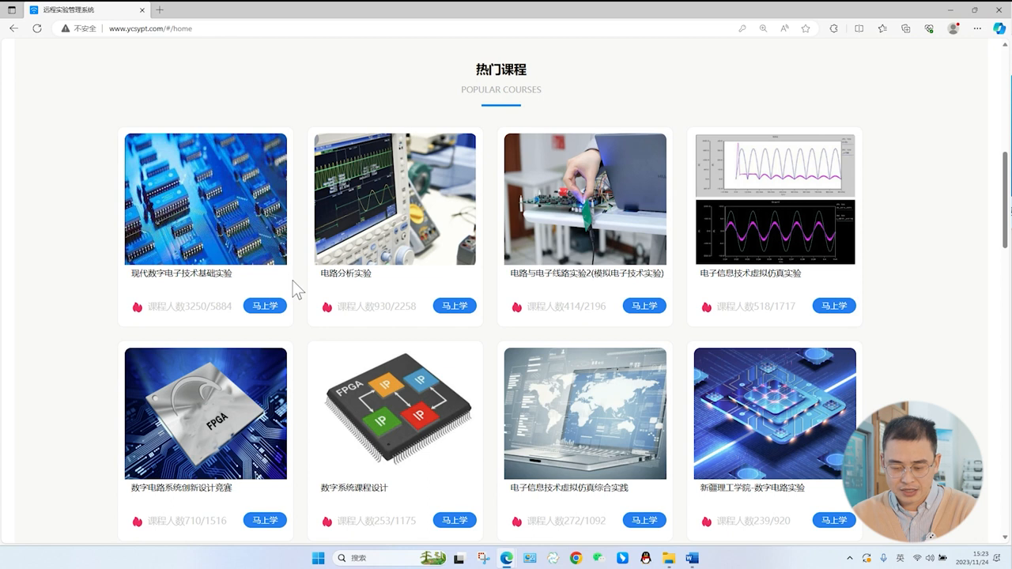
scroll(down, 3)
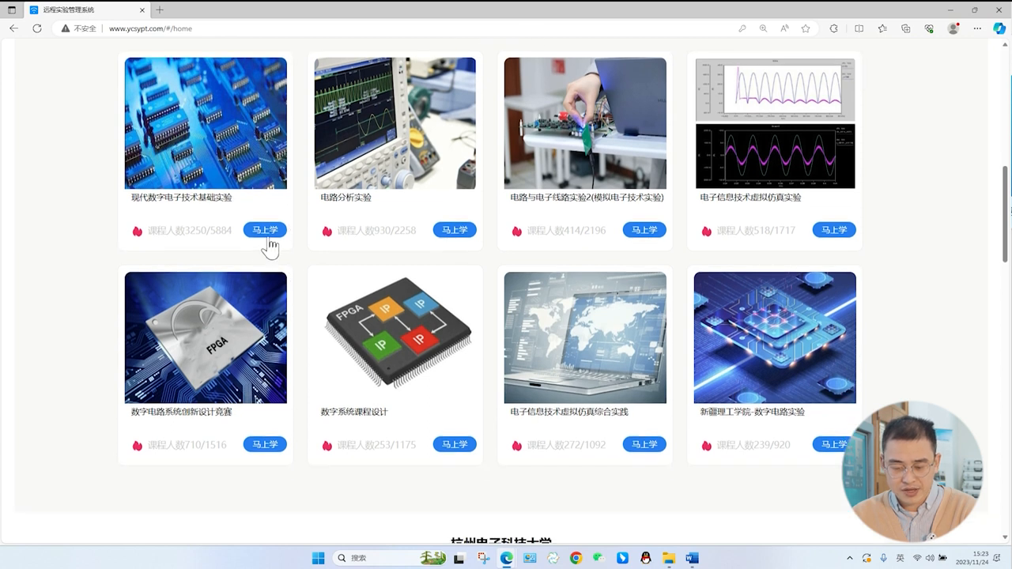
Open 现代数字电子技术基础实验 and scroll to its 目录 listing experiments one to four
click(265, 230)
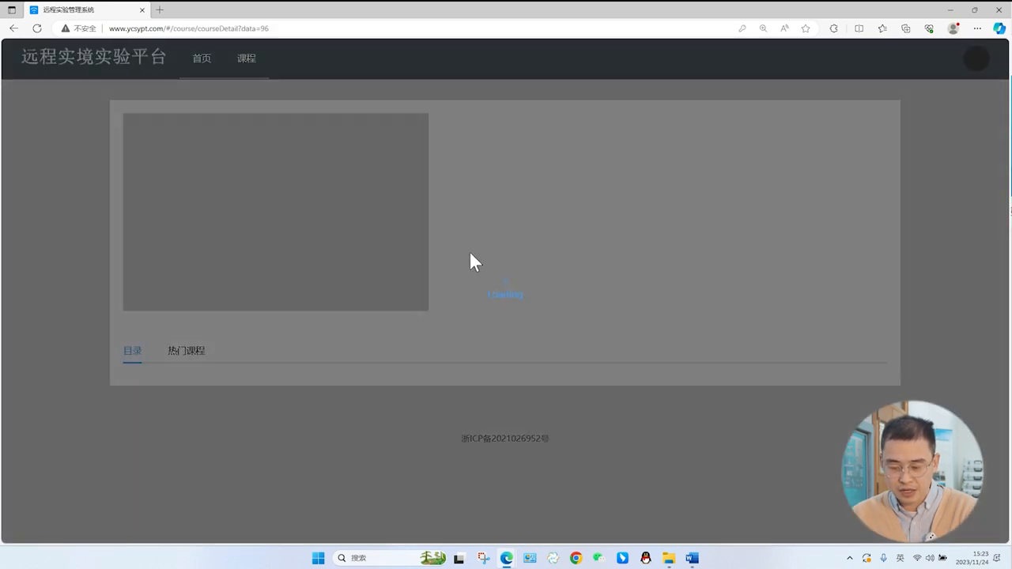
mouse_move(530, 231)
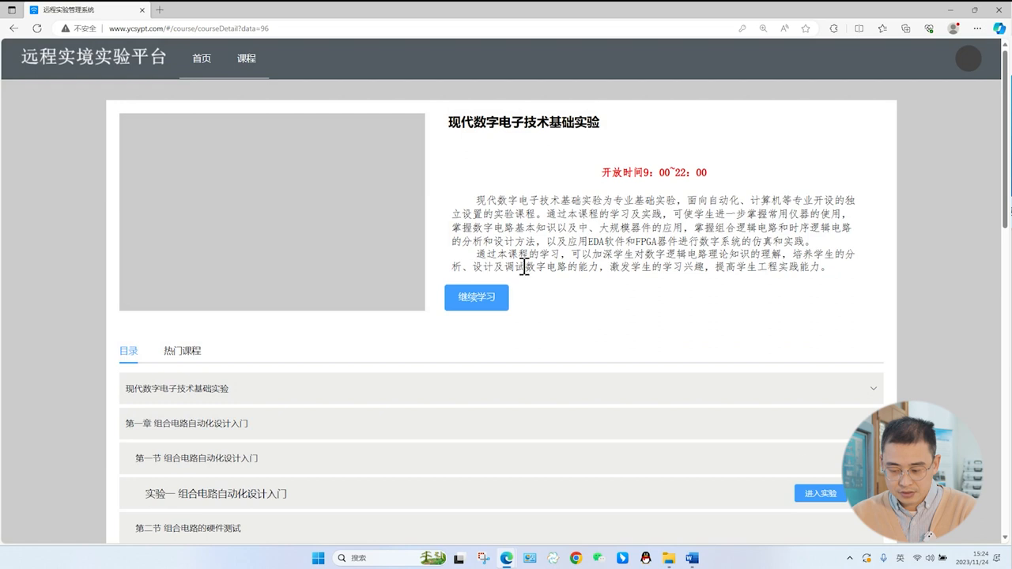
mouse_move(524, 267)
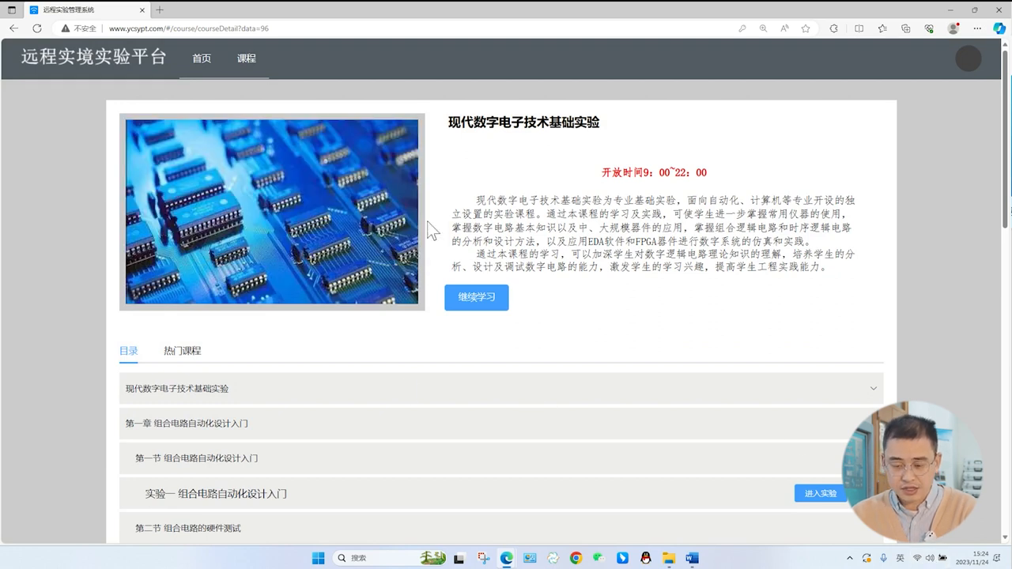
mouse_move(513, 183)
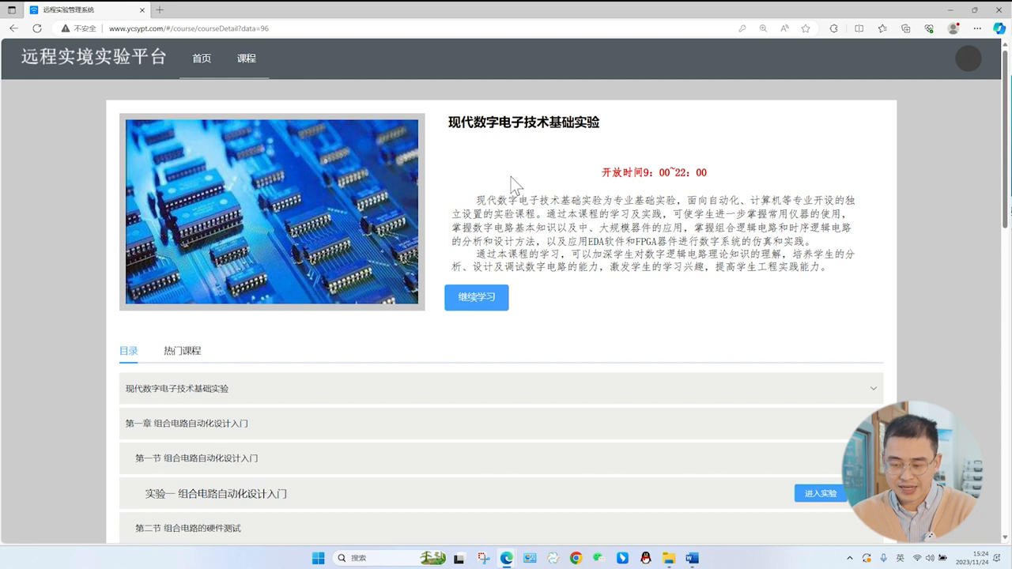
mouse_move(513, 173)
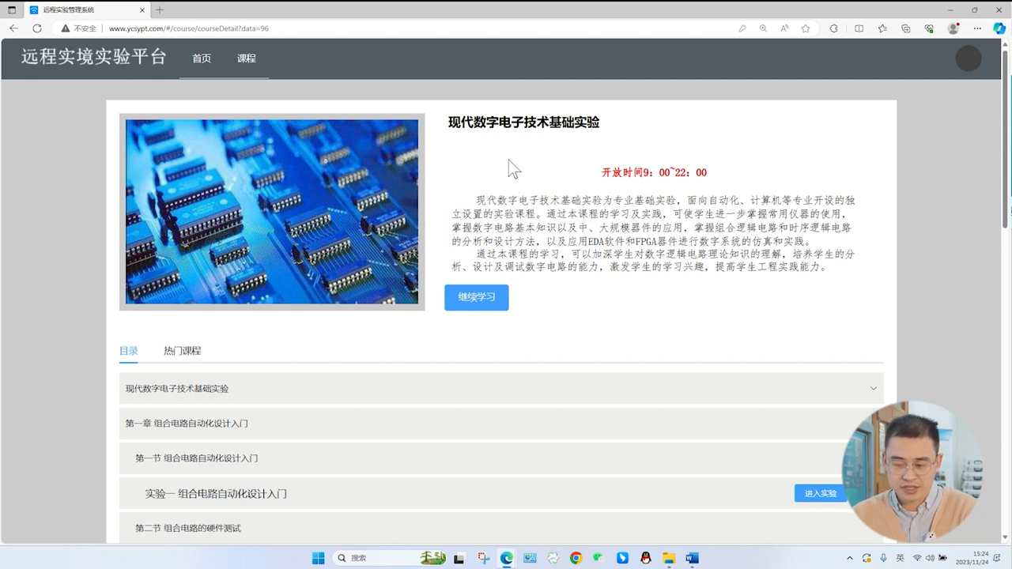
mouse_move(509, 192)
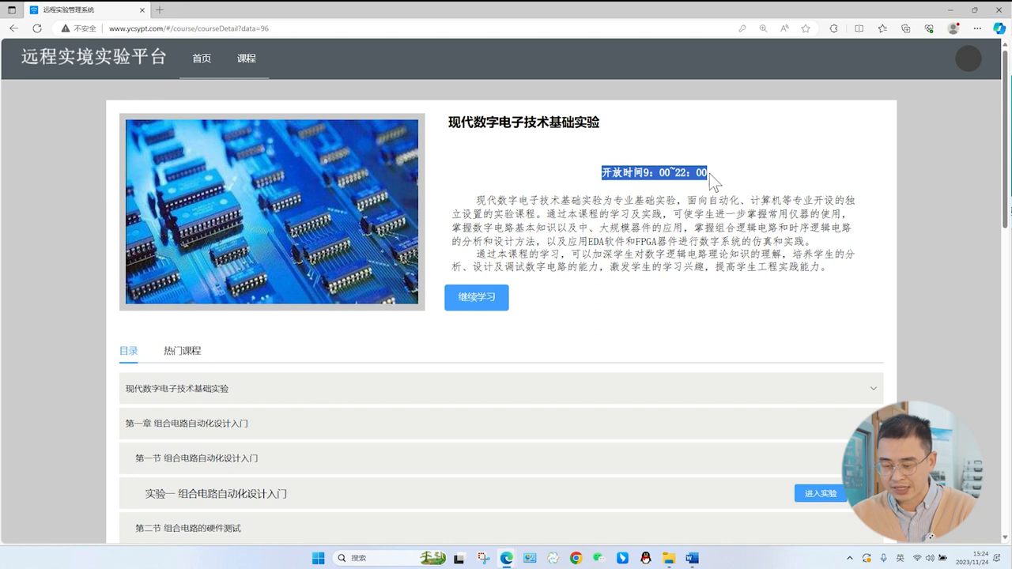
scroll(down, 3)
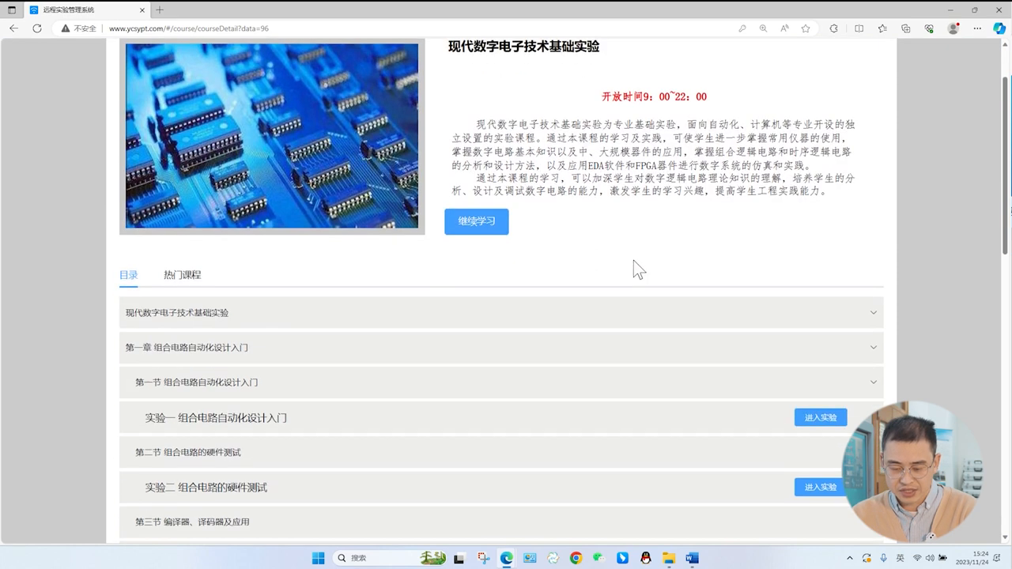
mouse_move(197, 399)
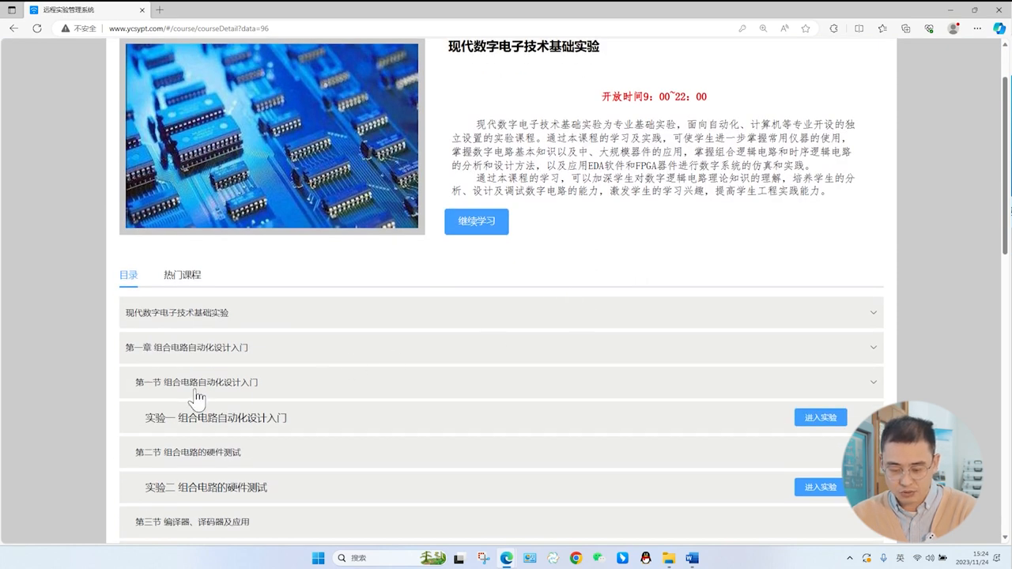
scroll(down, 3)
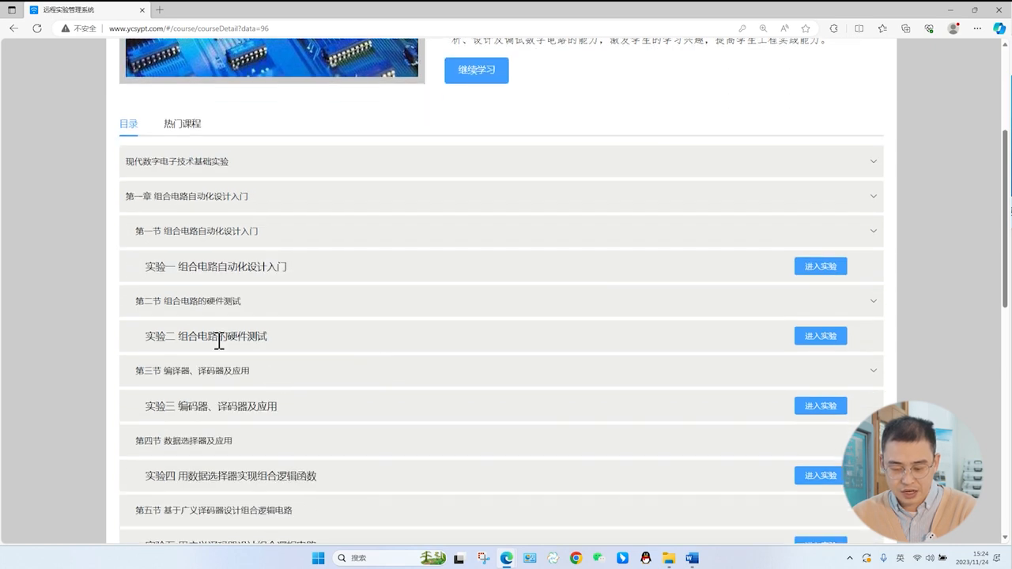
scroll(down, 3)
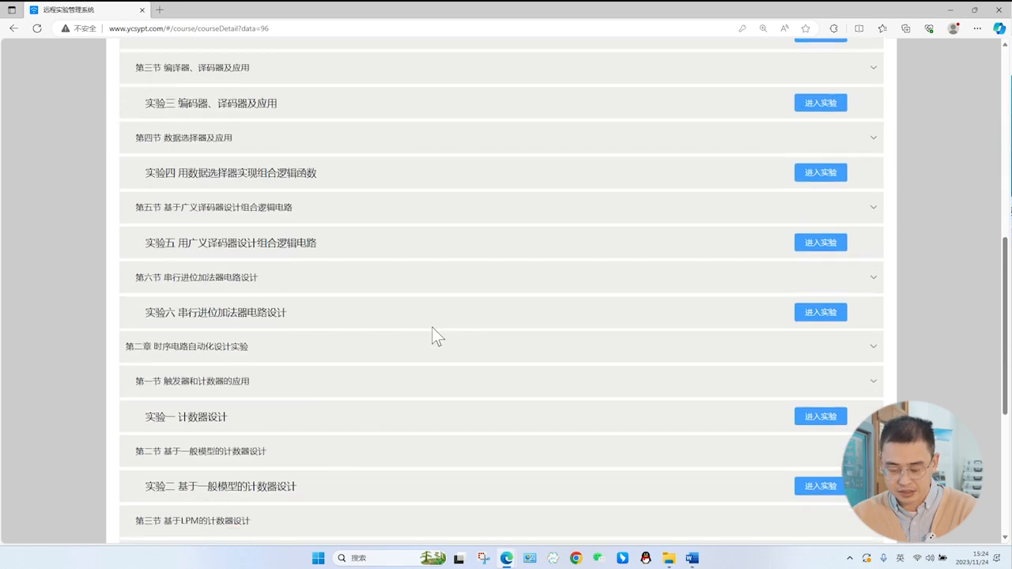
scroll(down, 3)
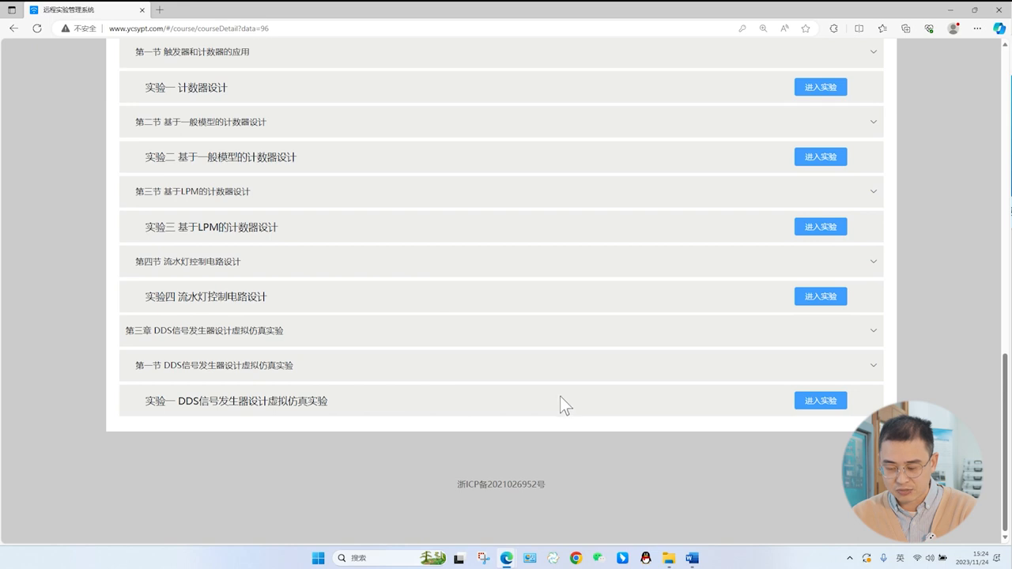
mouse_move(186, 405)
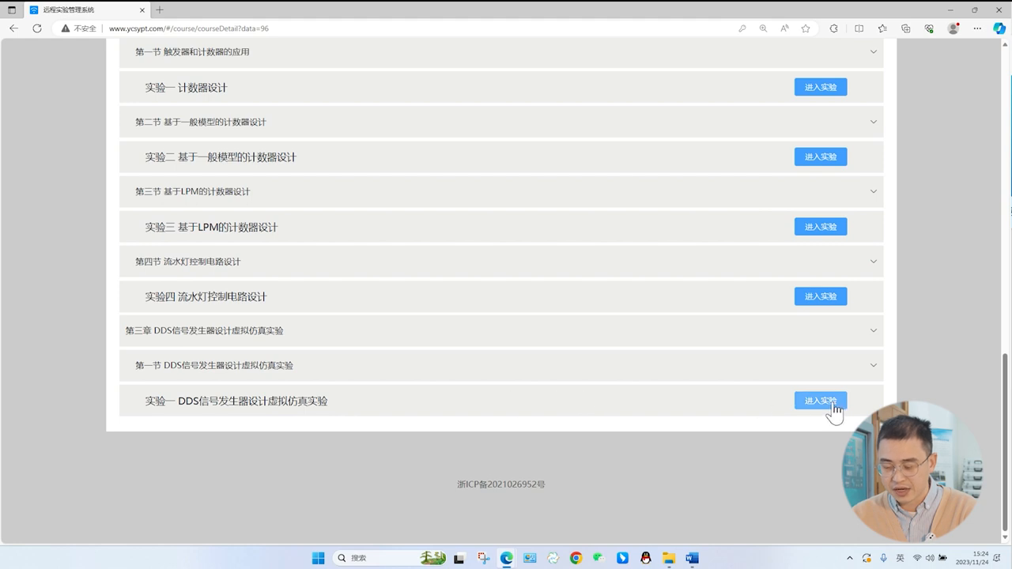
Enter 实验一 DDS信号发生器设计虚拟仿真实验 and scroll to its pin-assignment and booking instructions
click(821, 400)
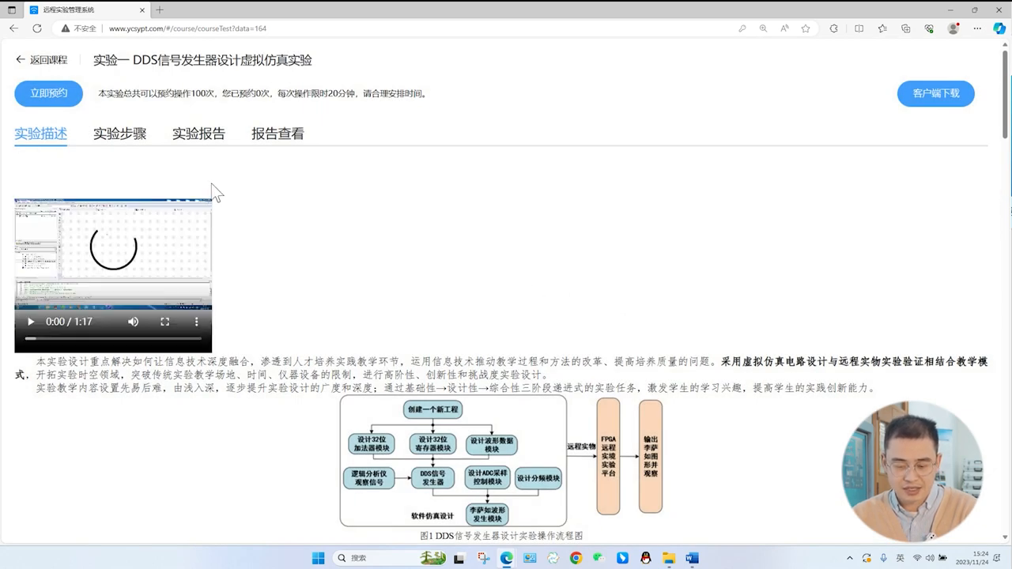
scroll(down, 3)
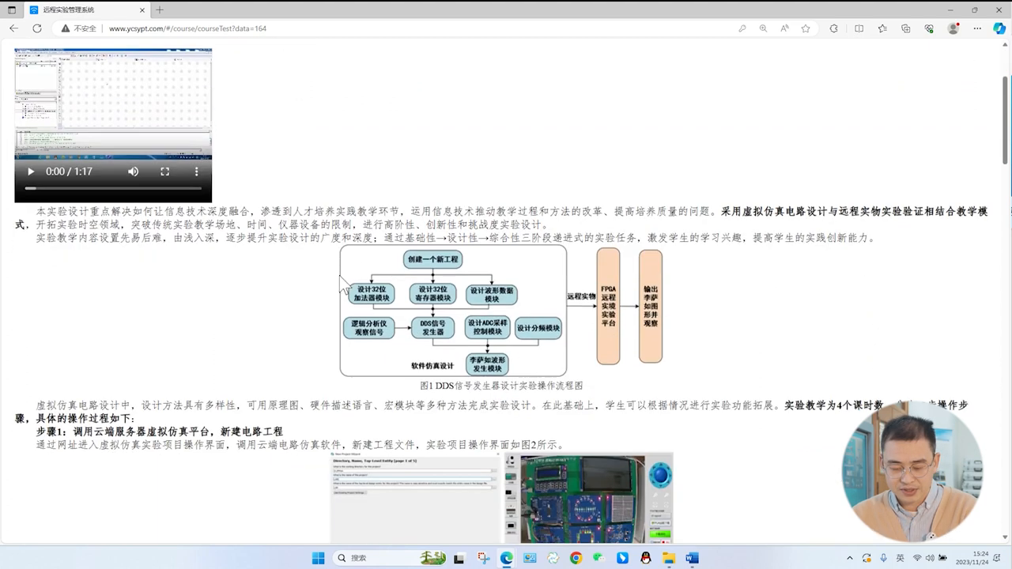
scroll(down, 3)
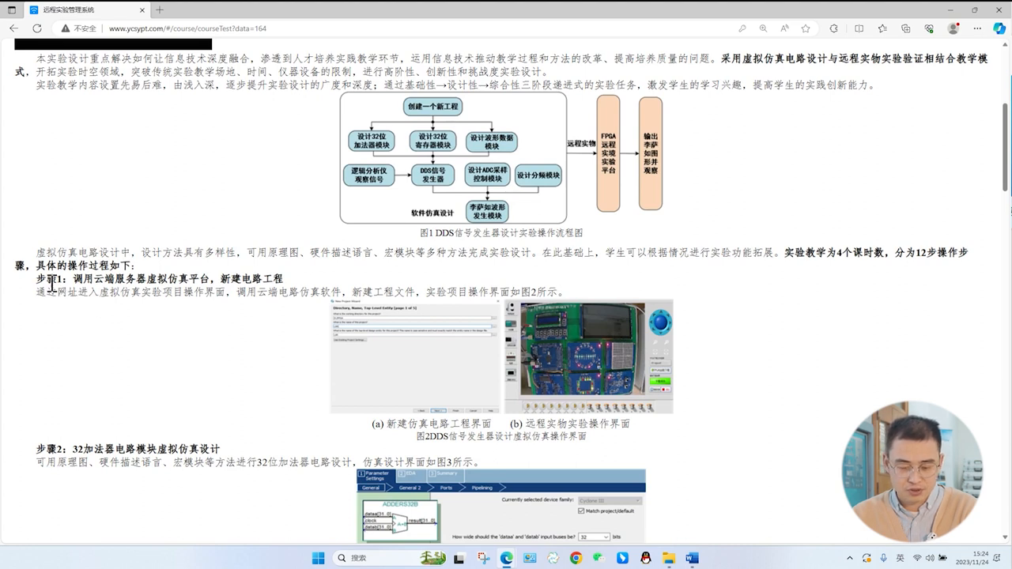
mouse_move(79, 279)
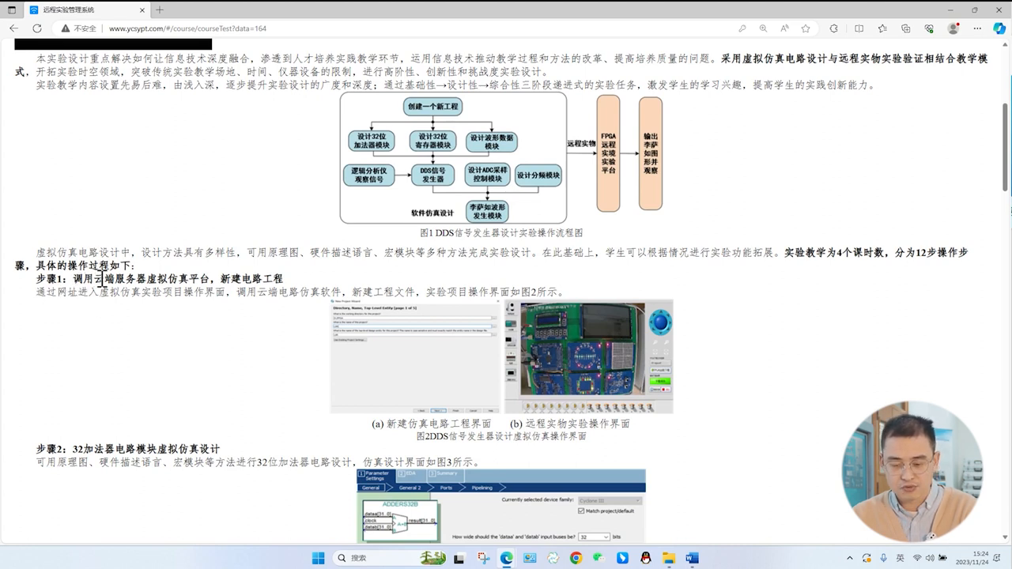
mouse_move(253, 285)
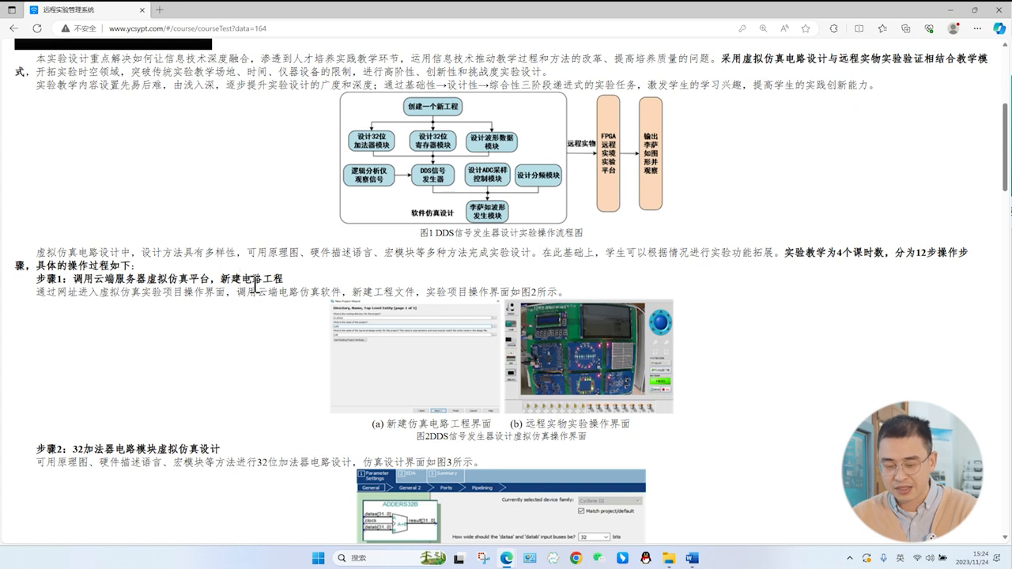
scroll(down, 3)
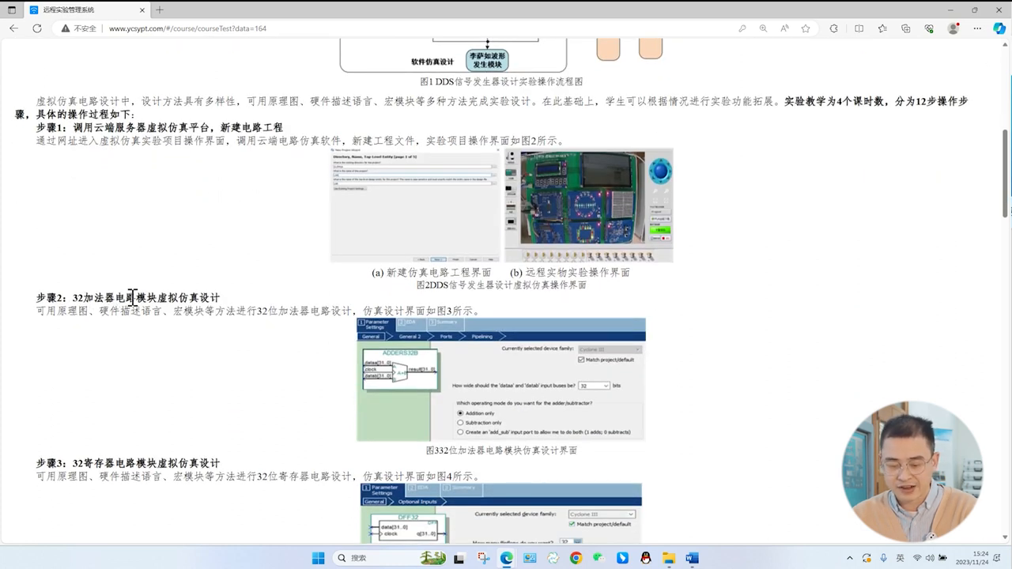
scroll(down, 3)
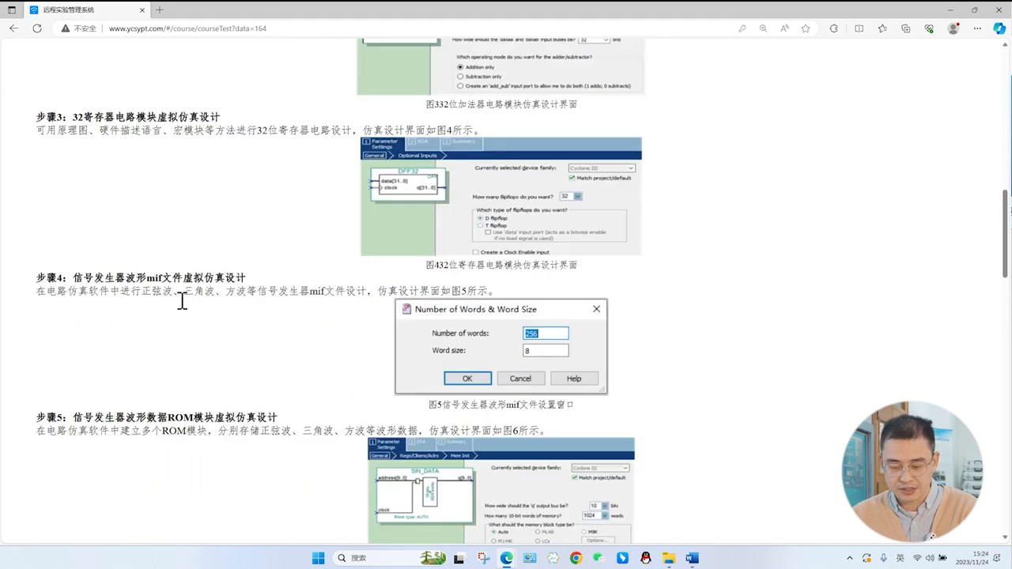
scroll(down, 3)
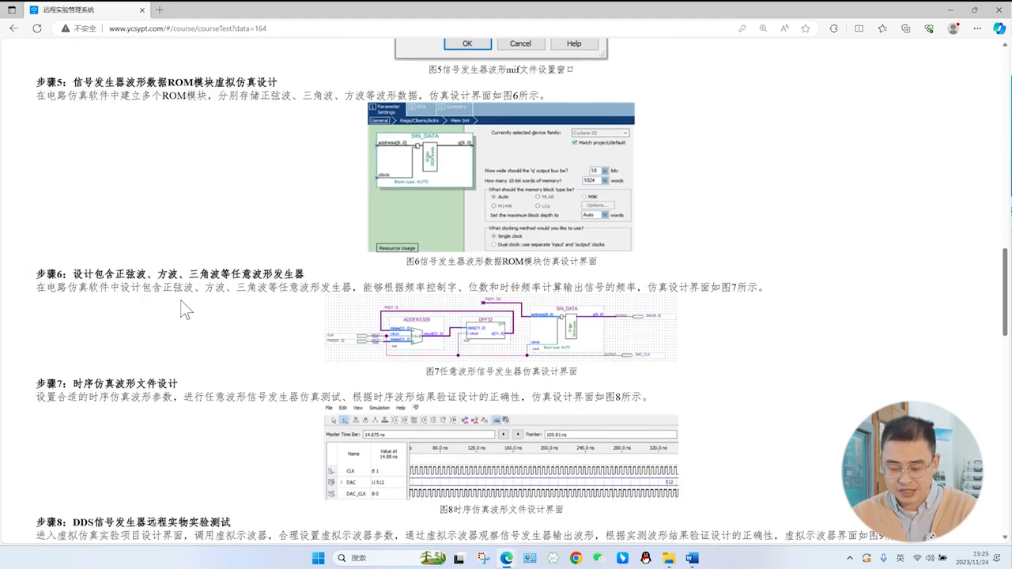
scroll(down, 3)
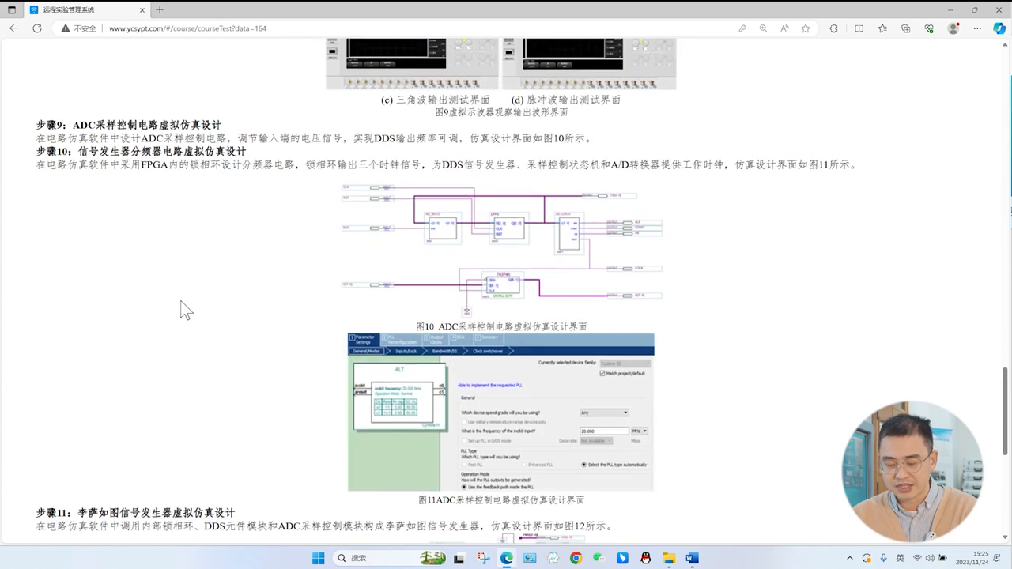
scroll(down, 3)
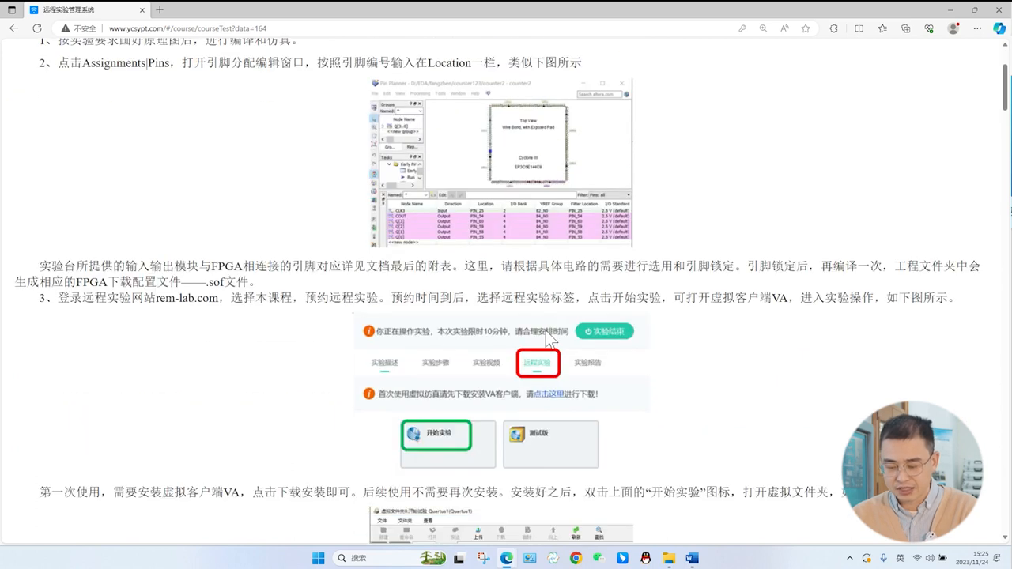
Scroll through the appendix pin tables for traffic light, motor and AD/DAC modules
scroll(down, 3)
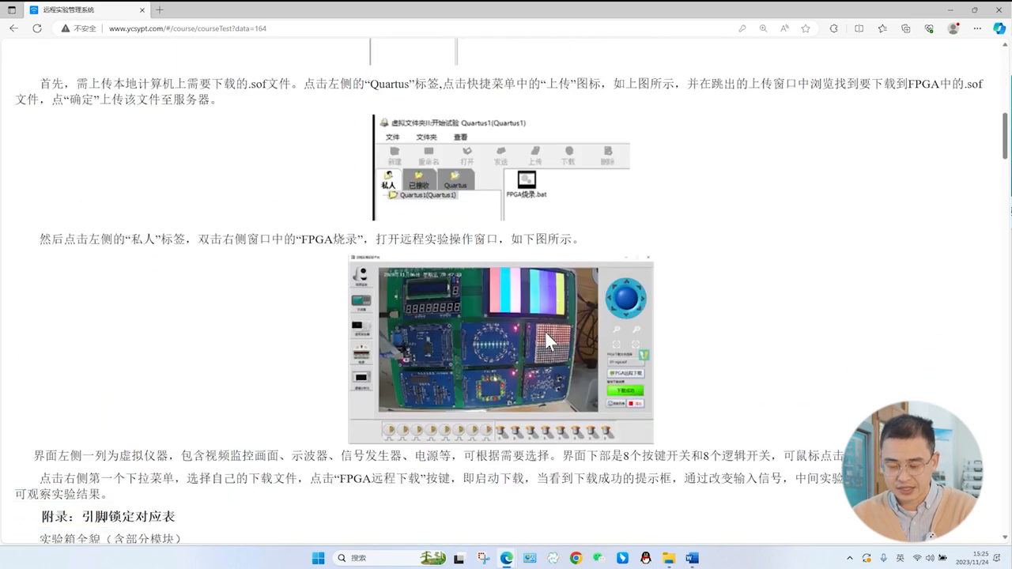
scroll(down, 3)
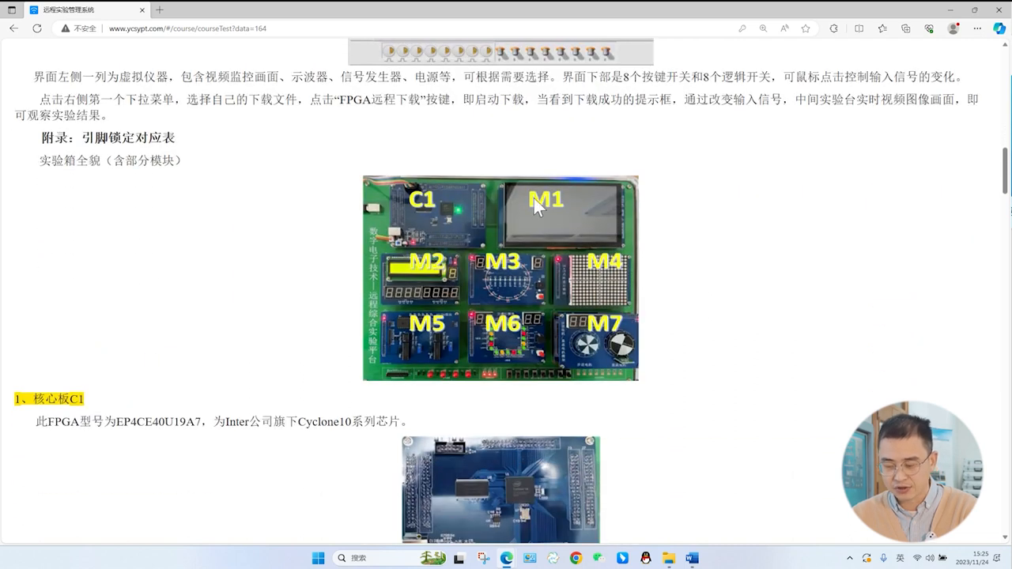
scroll(down, 3)
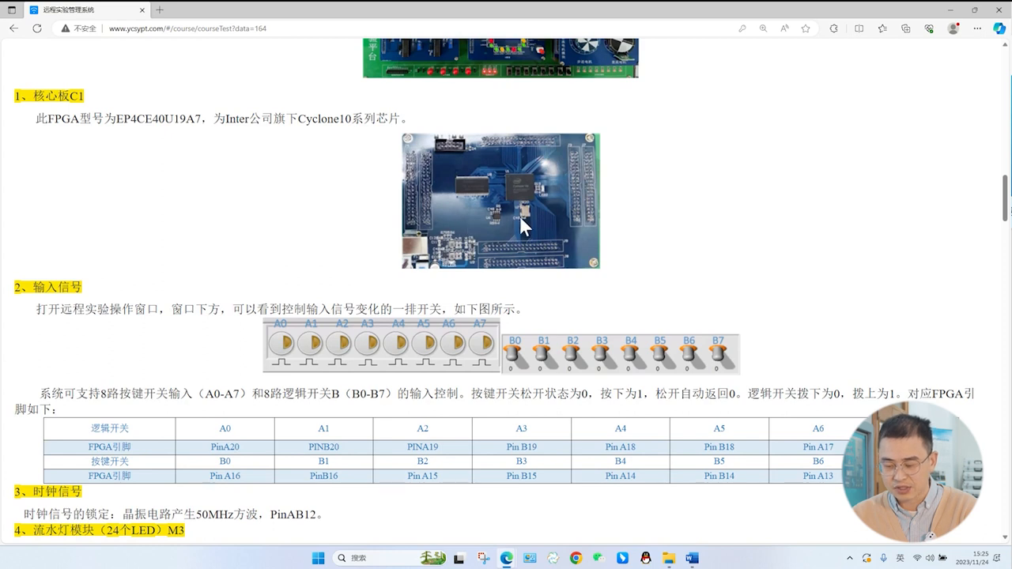
scroll(down, 3)
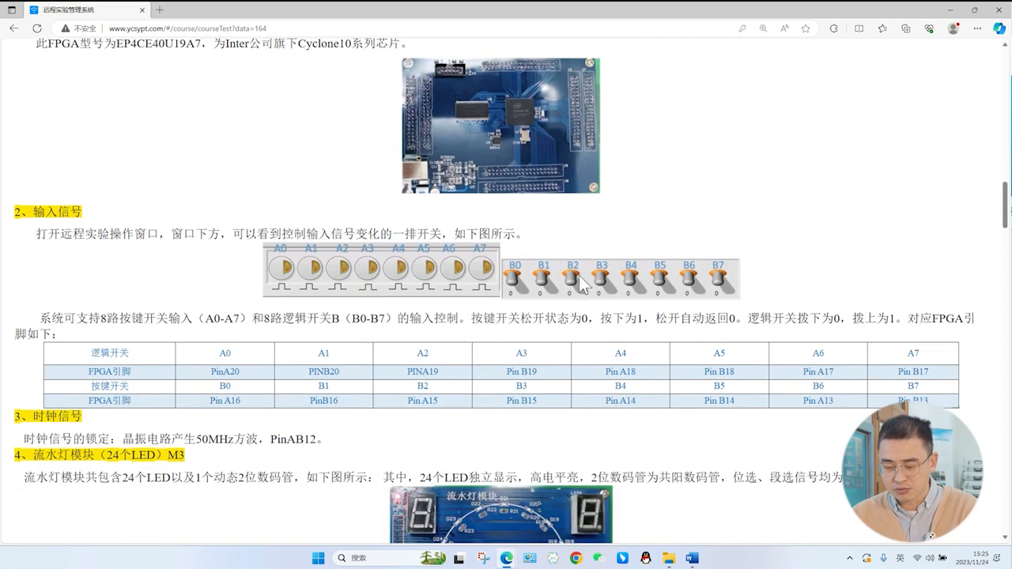
scroll(down, 3)
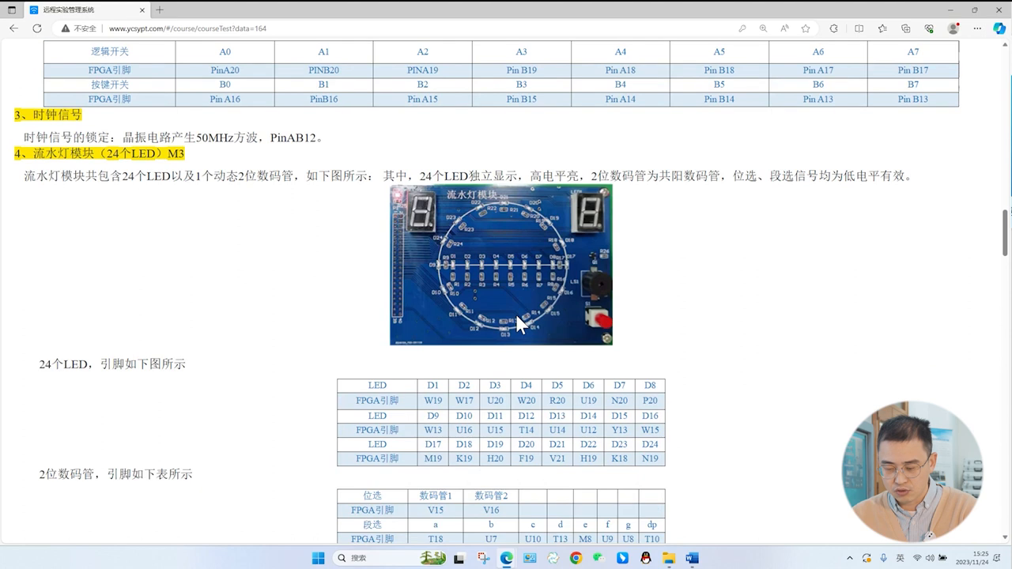
scroll(down, 3)
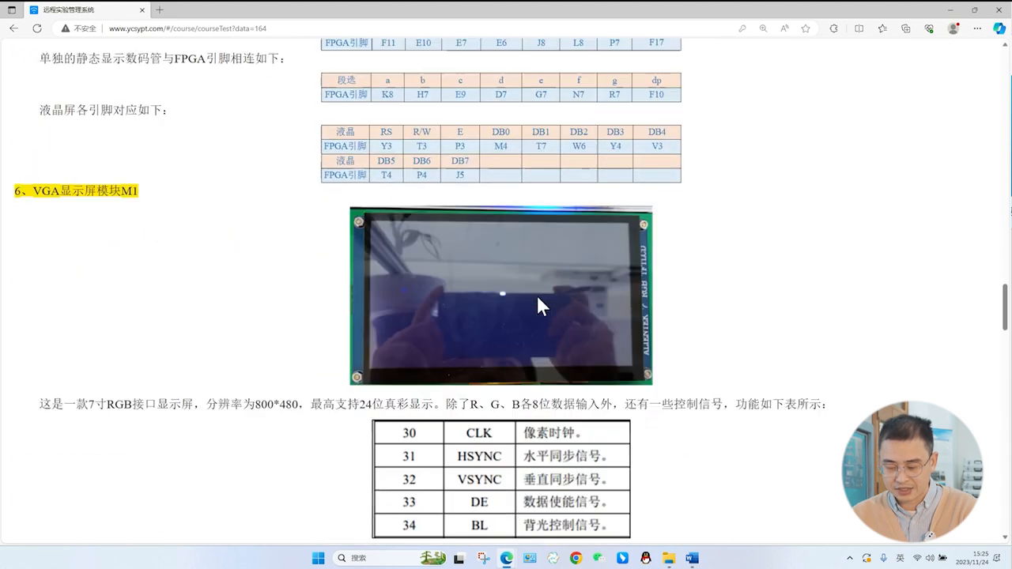
scroll(down, 3)
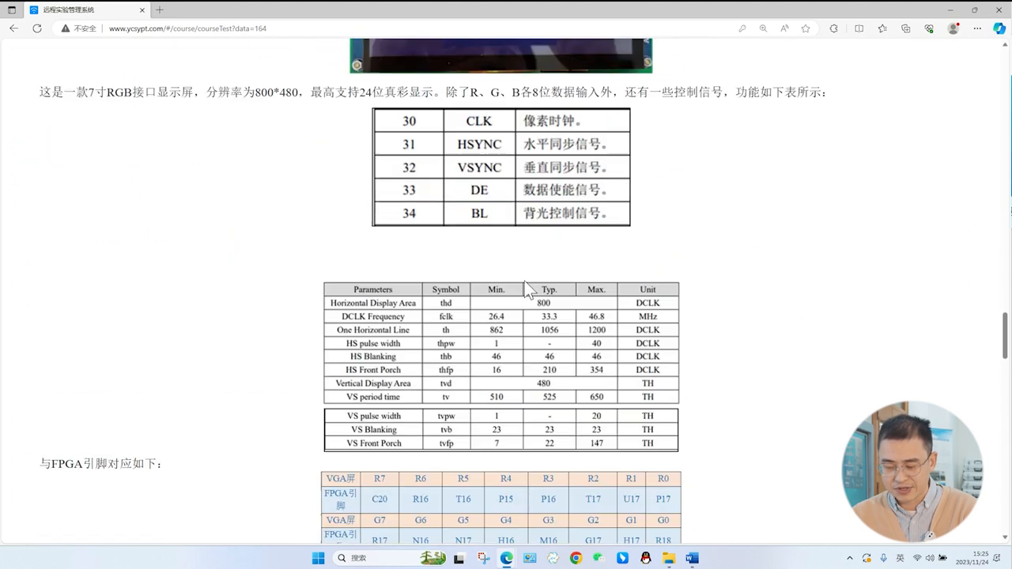
scroll(down, 3)
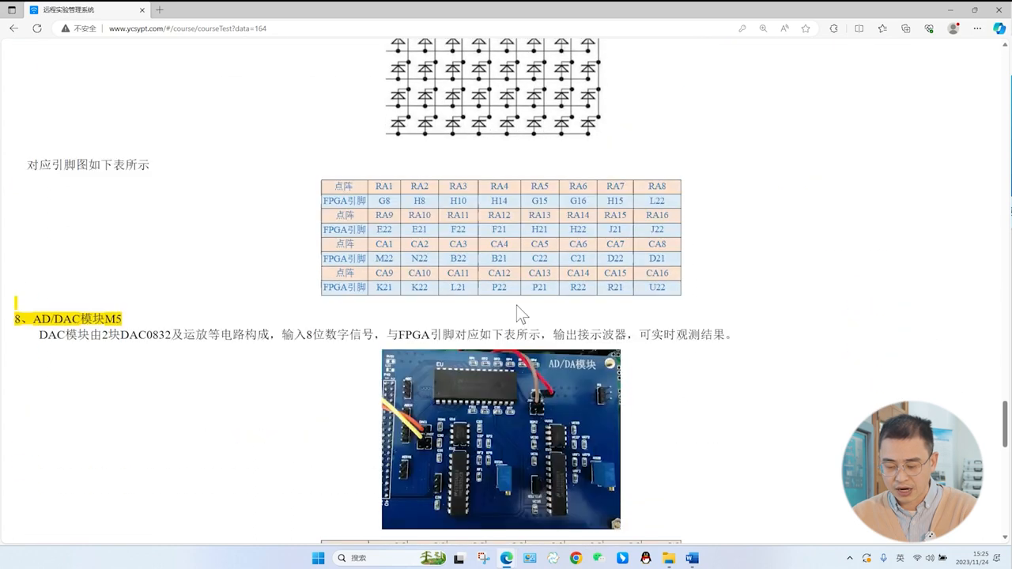
scroll(down, 3)
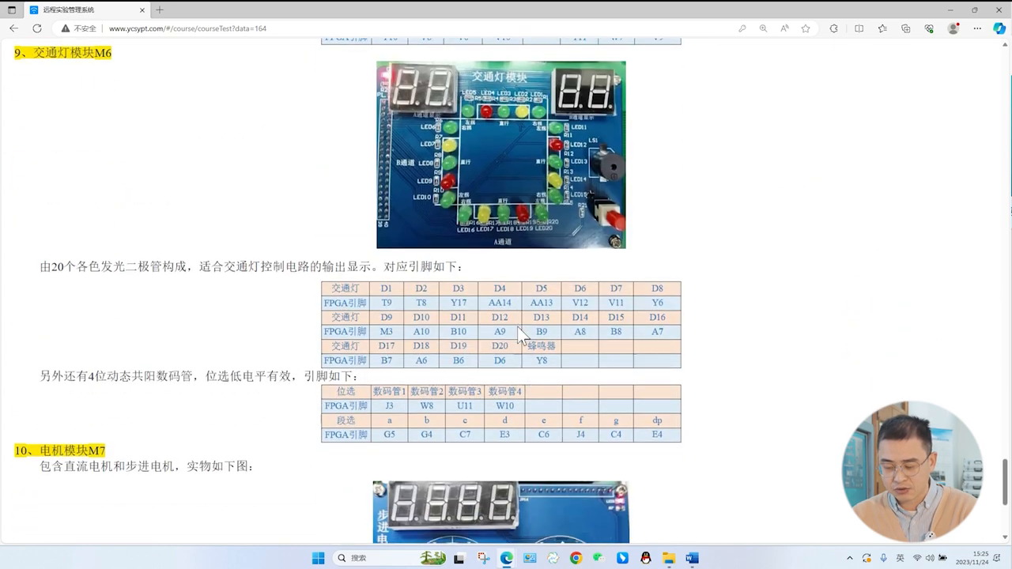
scroll(down, 3)
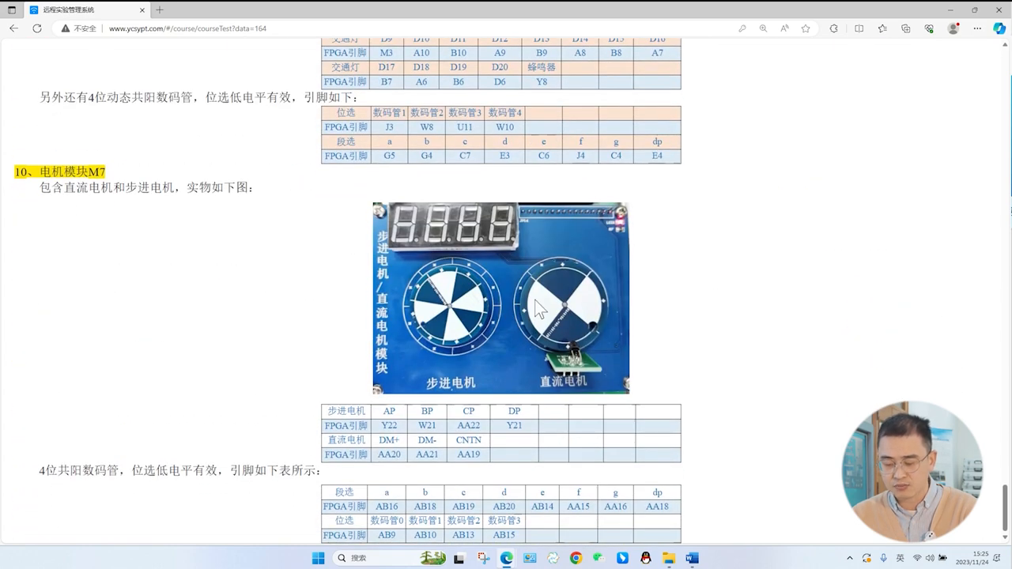
Scroll back up to the top of the 实验步骤 manual
scroll(up, 3)
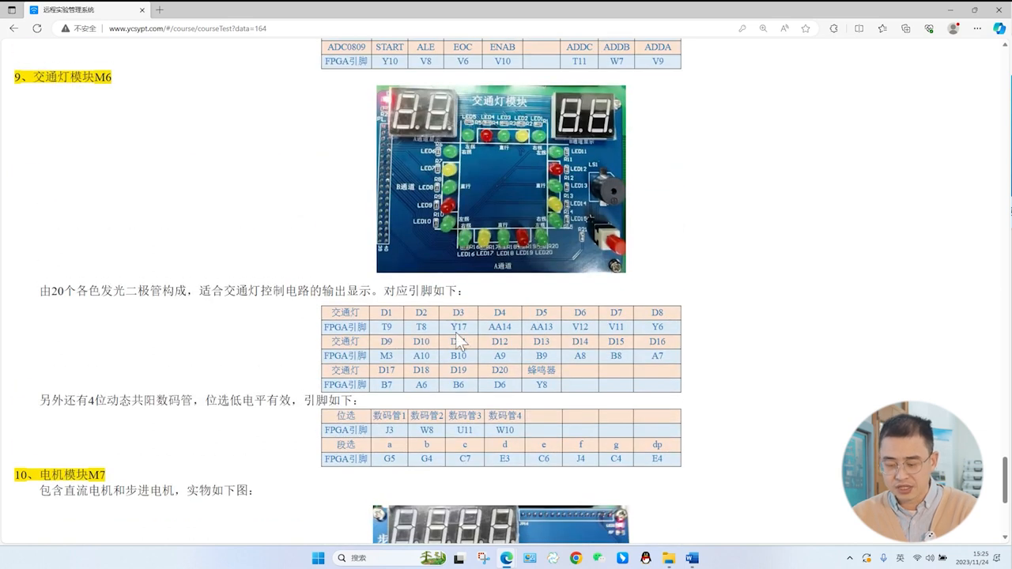
scroll(up, 3)
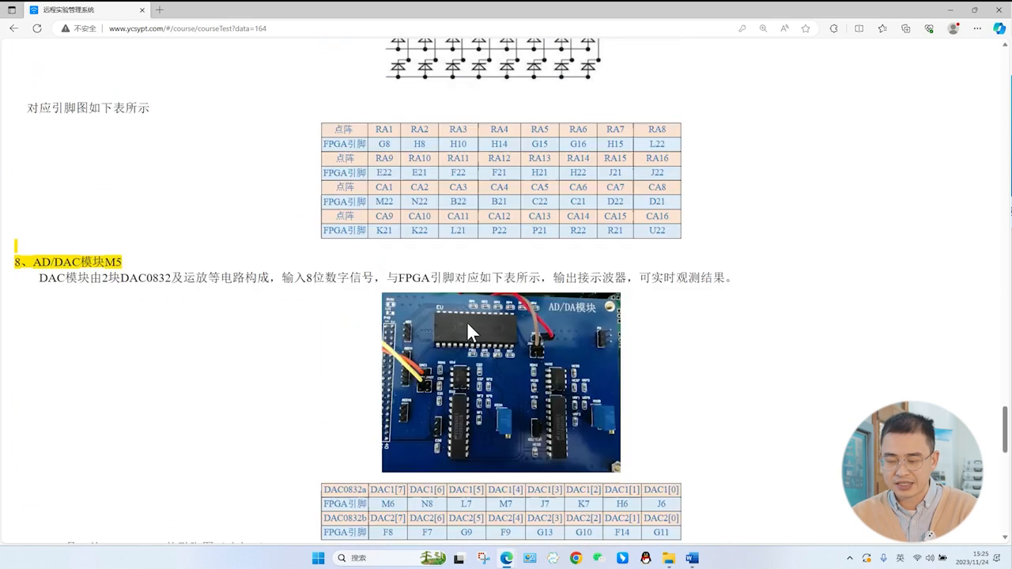
scroll(up, 3)
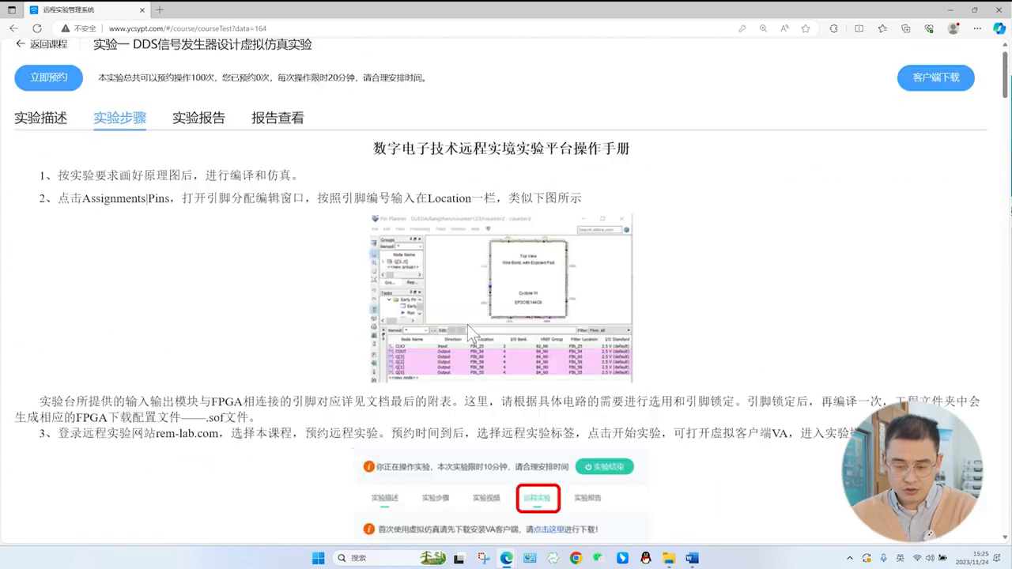
scroll(up, 3)
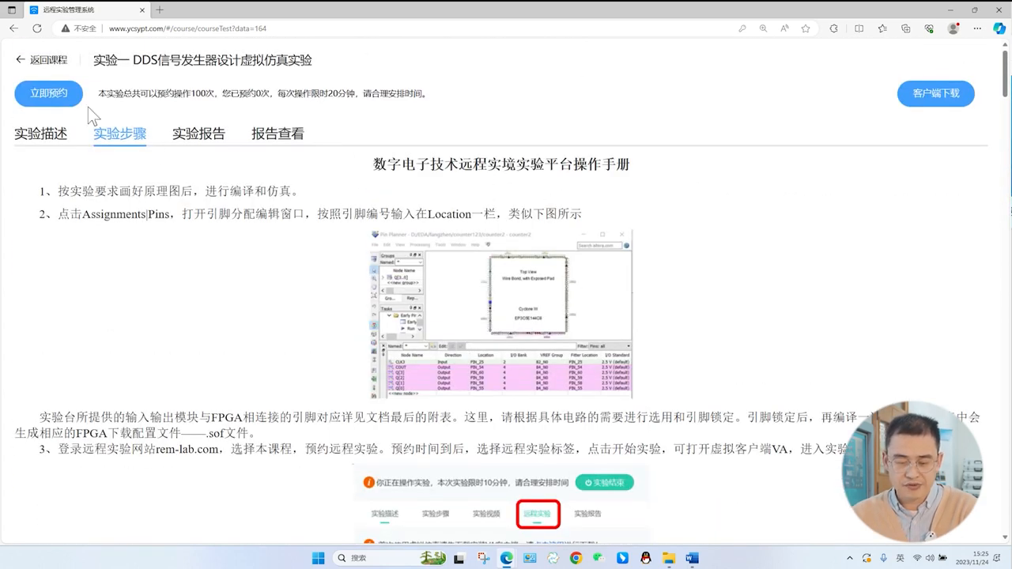
Reserve a free lab bench for 2023-11-25 at 10:00 and confirm it
click(48, 94)
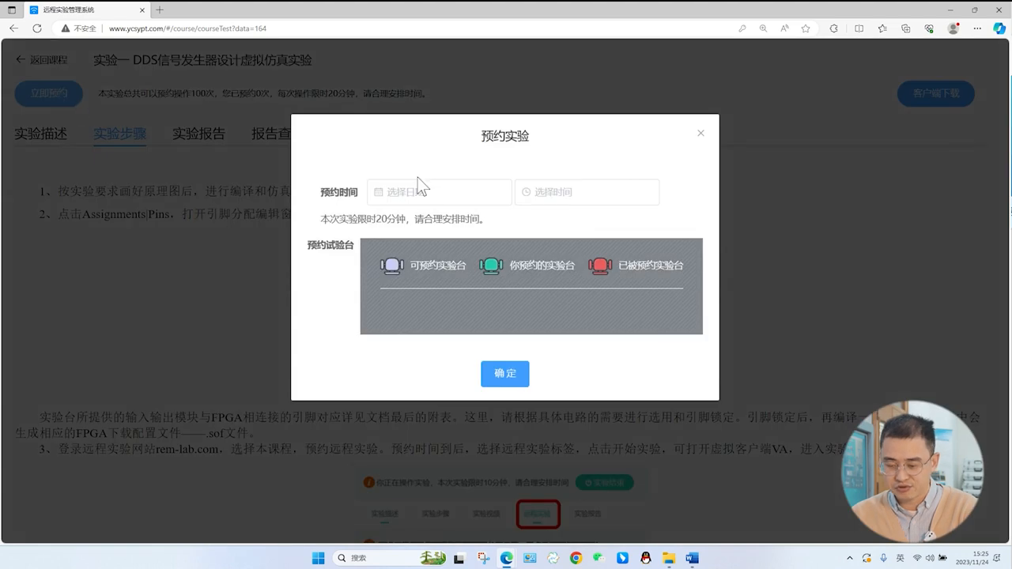
click(439, 192)
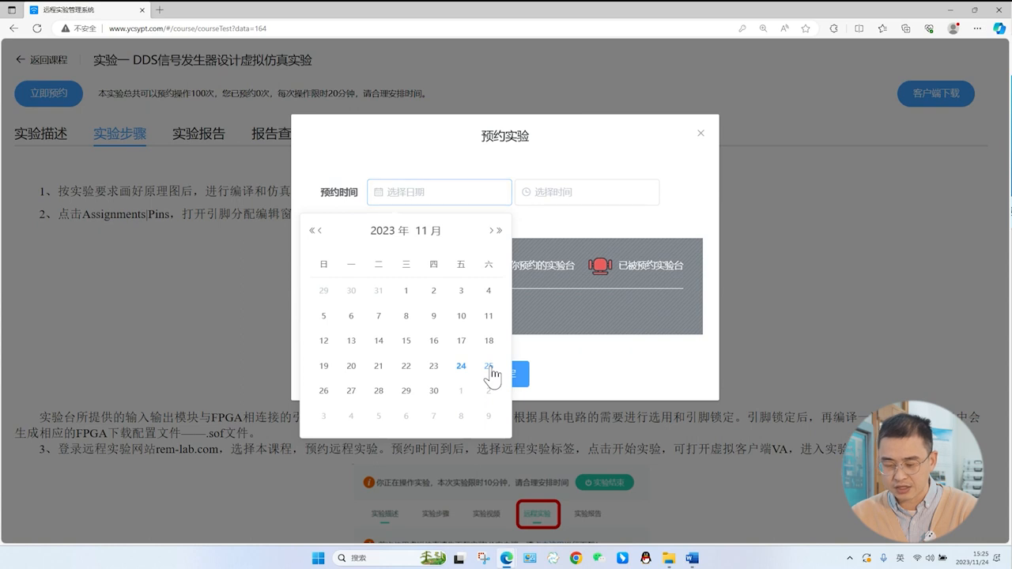
click(489, 366)
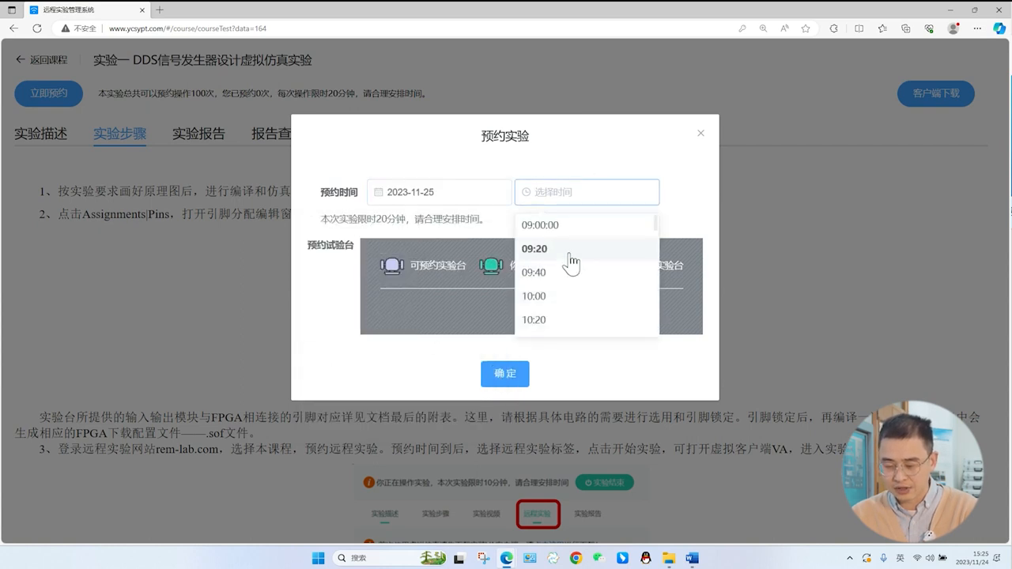
mouse_move(554, 299)
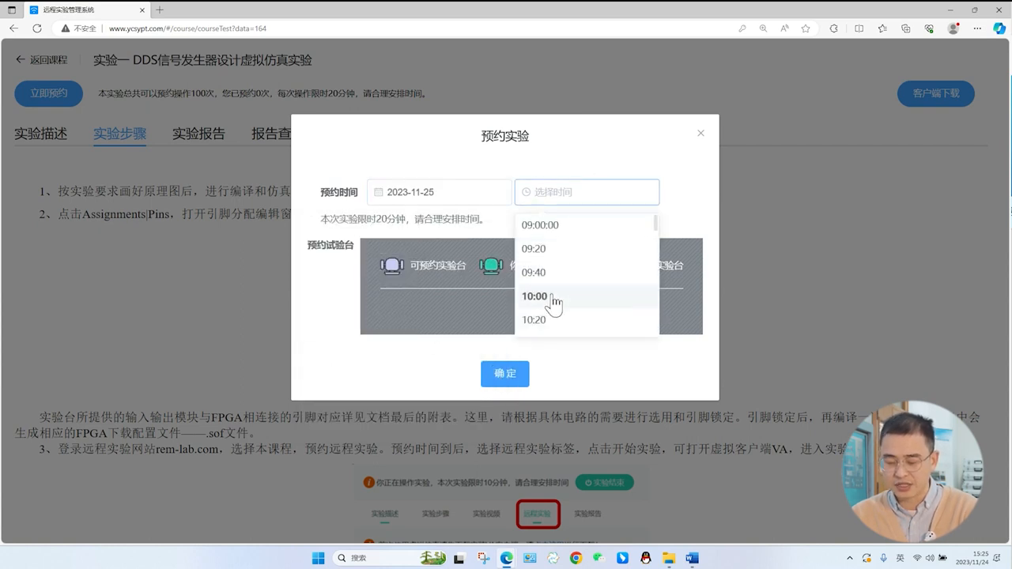
click(533, 297)
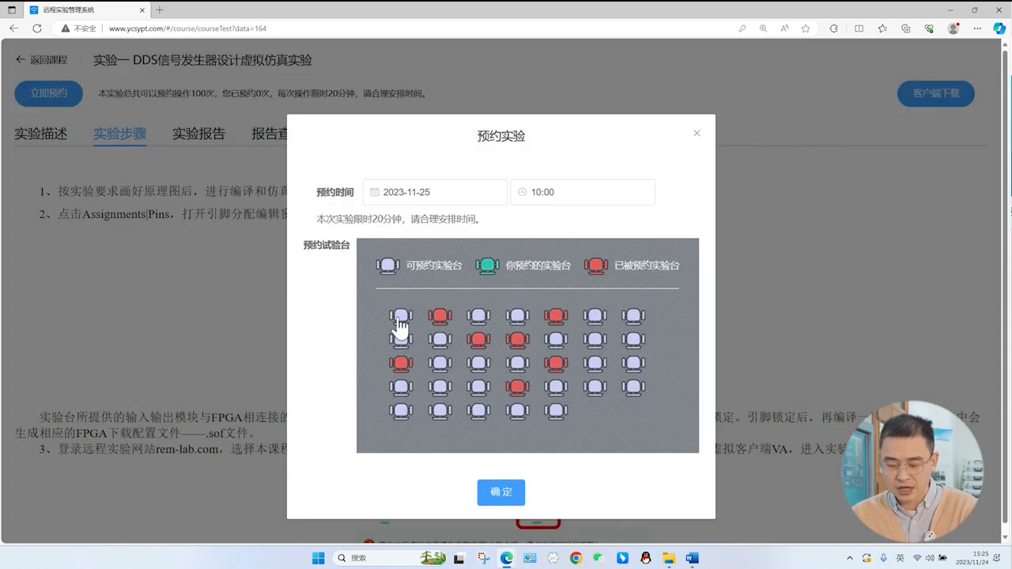
mouse_move(586, 300)
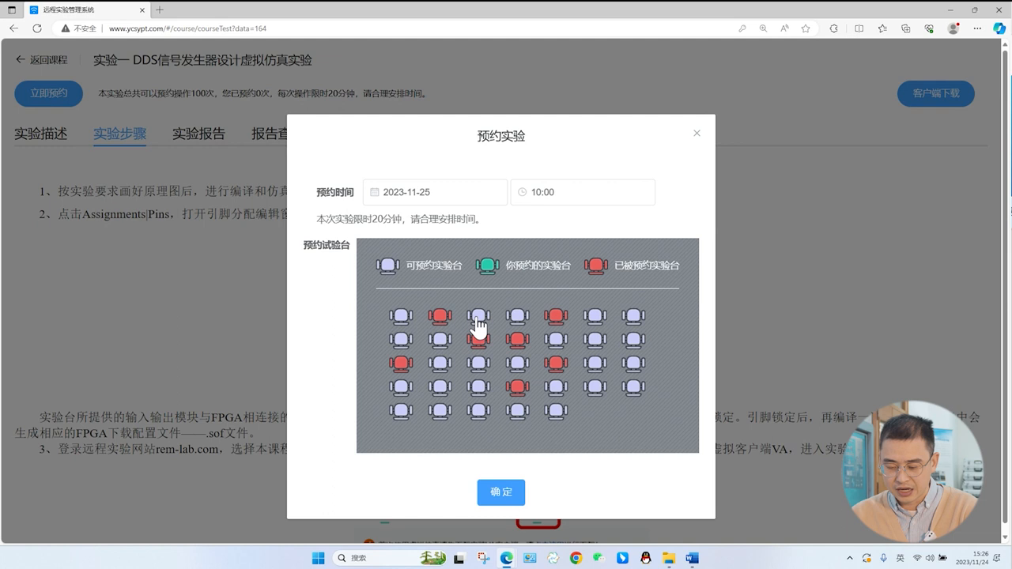
click(478, 315)
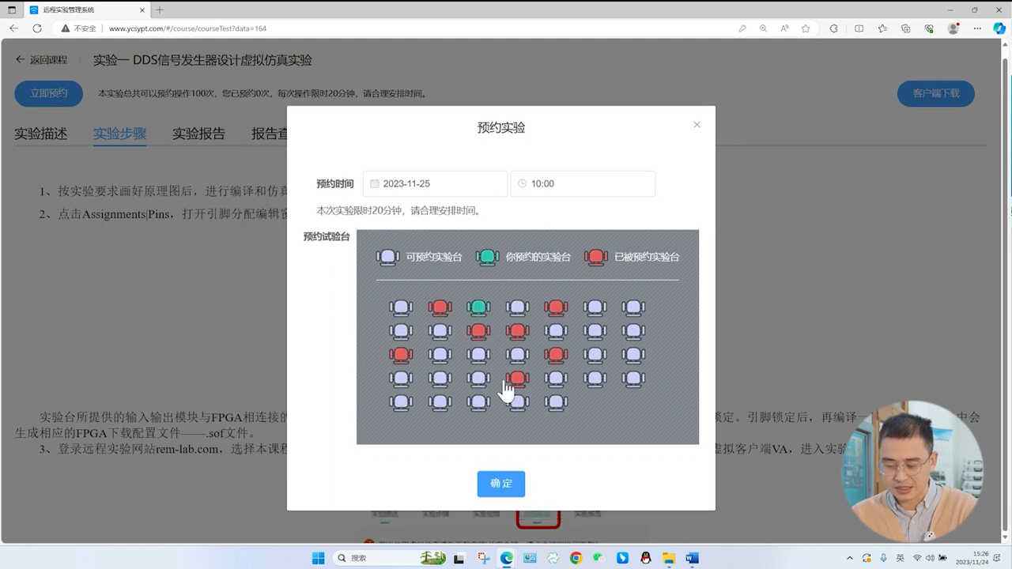
click(501, 484)
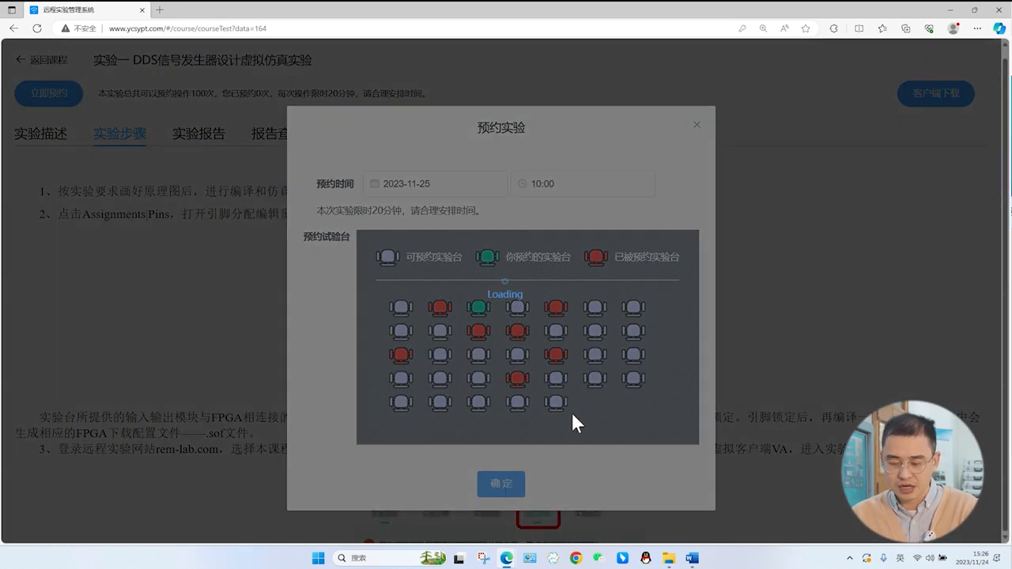
click(501, 483)
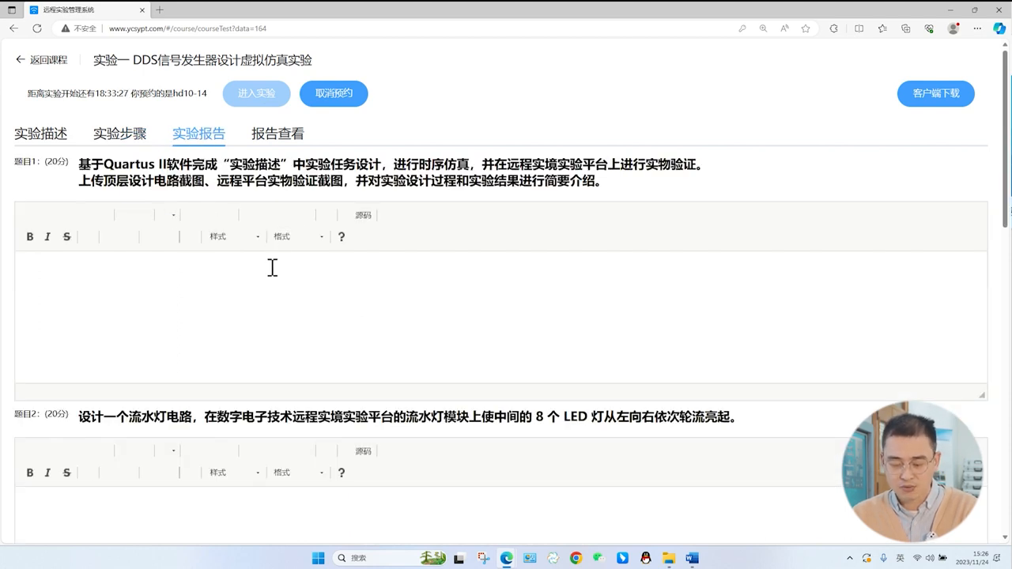
scroll(down, 3)
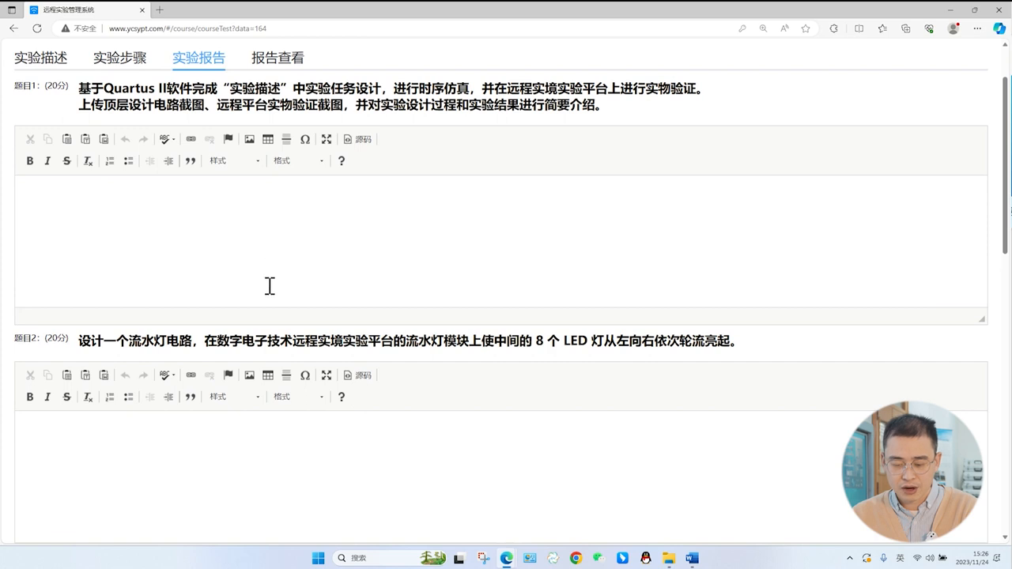
scroll(down, 3)
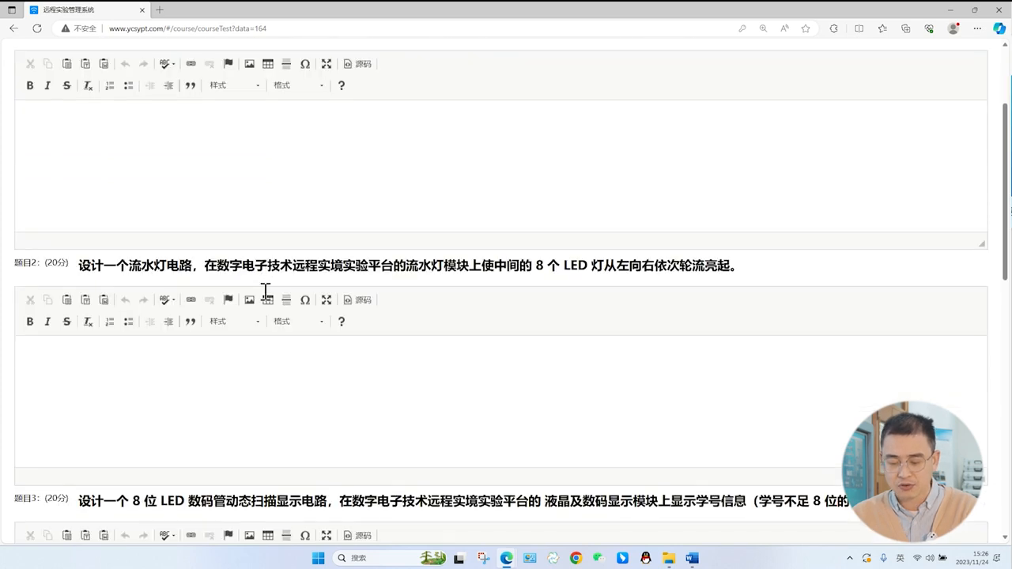
scroll(down, 3)
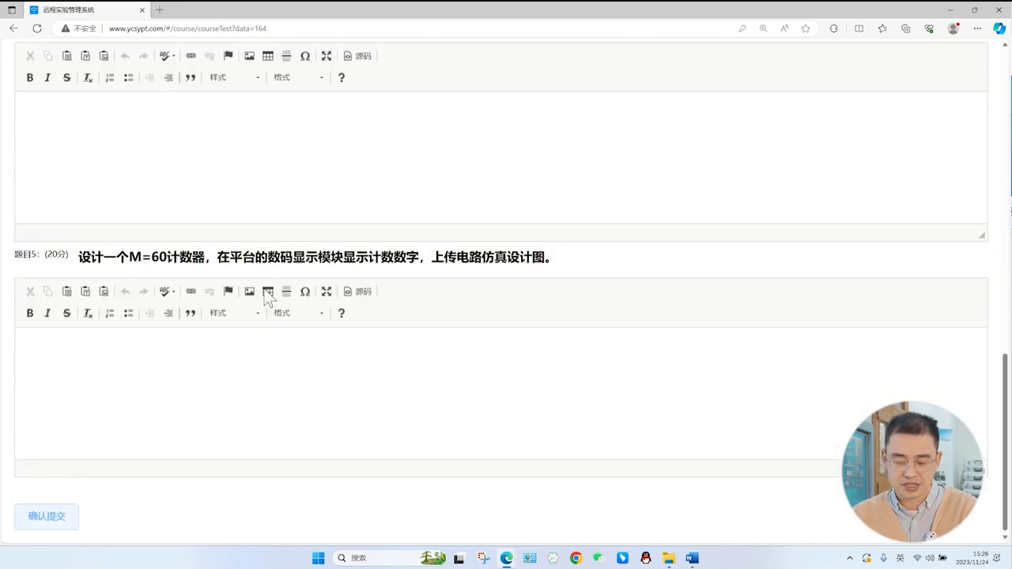
scroll(up, 3)
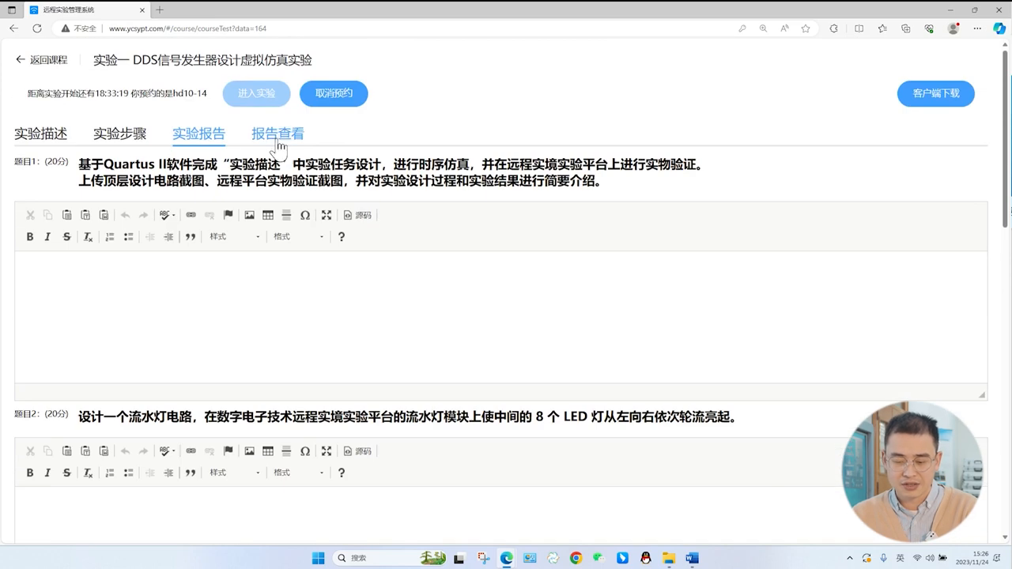
Open 报告查看 and scroll to the 94-point total score and teacher's comments
click(278, 134)
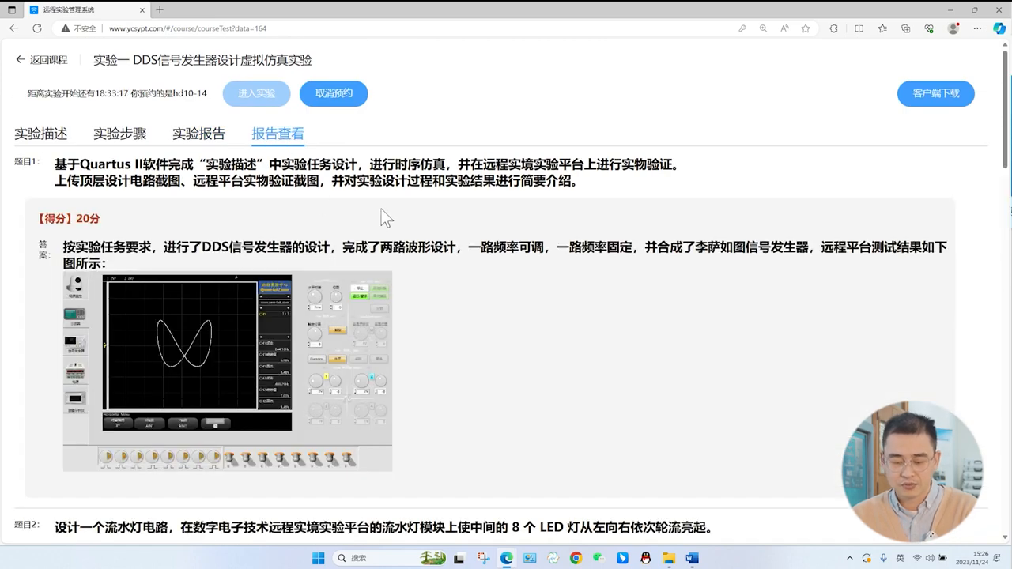
scroll(down, 3)
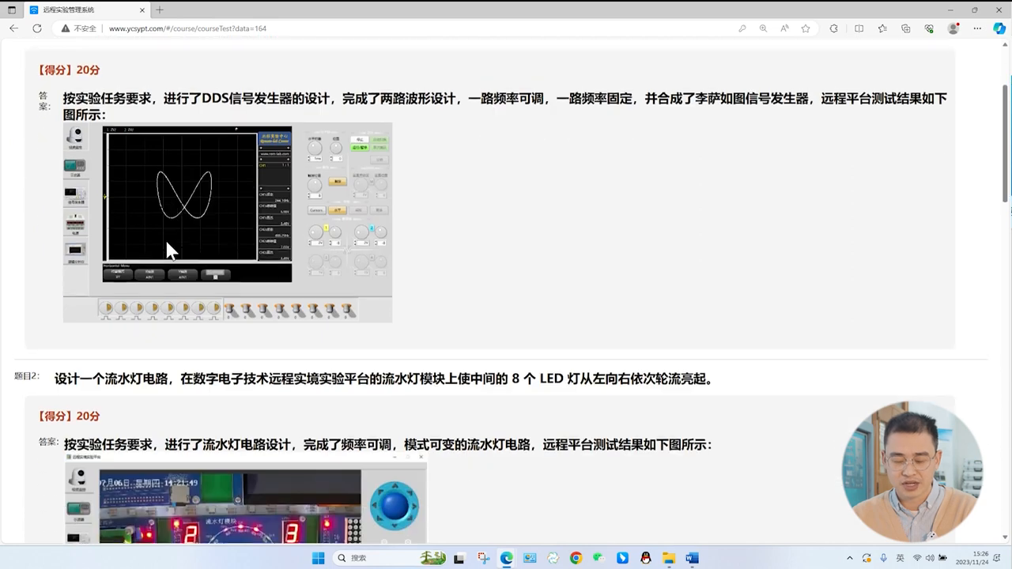
scroll(down, 3)
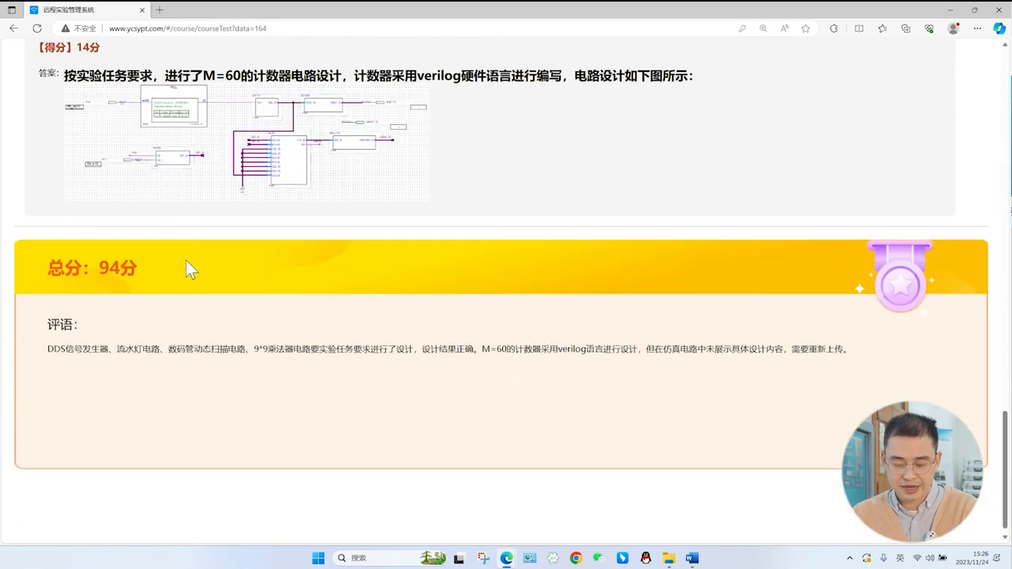
scroll(up, 3)
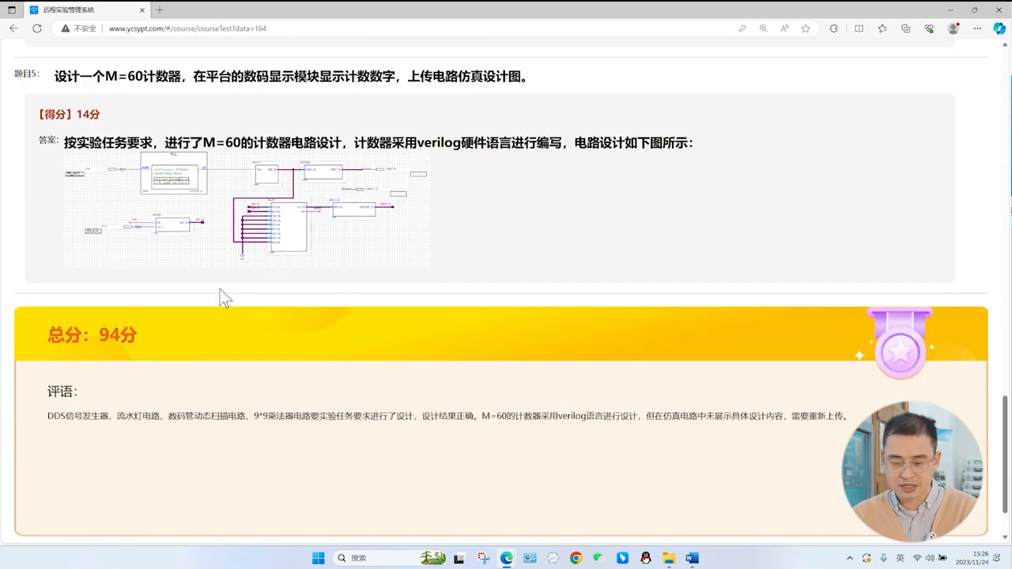
mouse_move(398, 370)
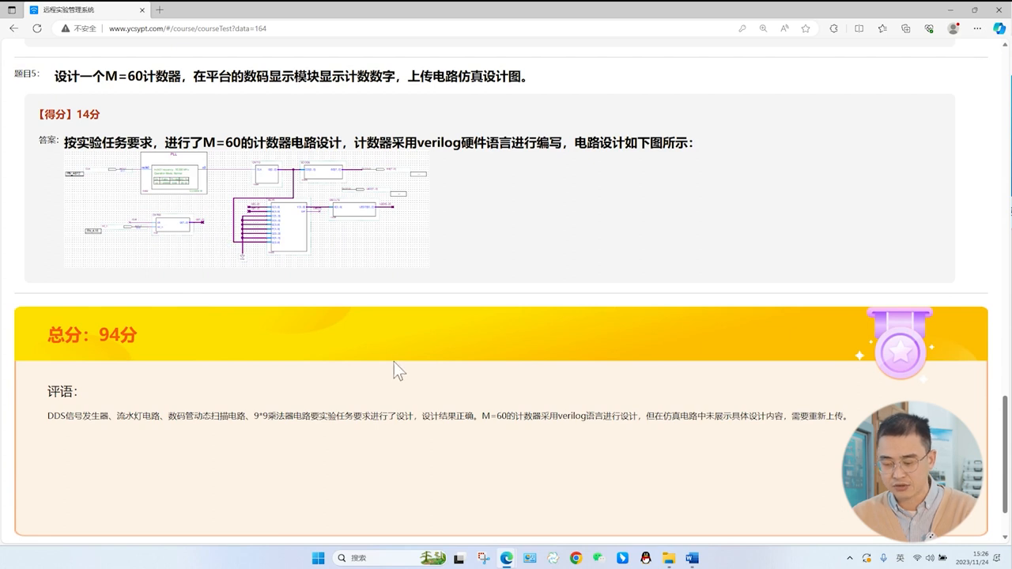
mouse_move(449, 395)
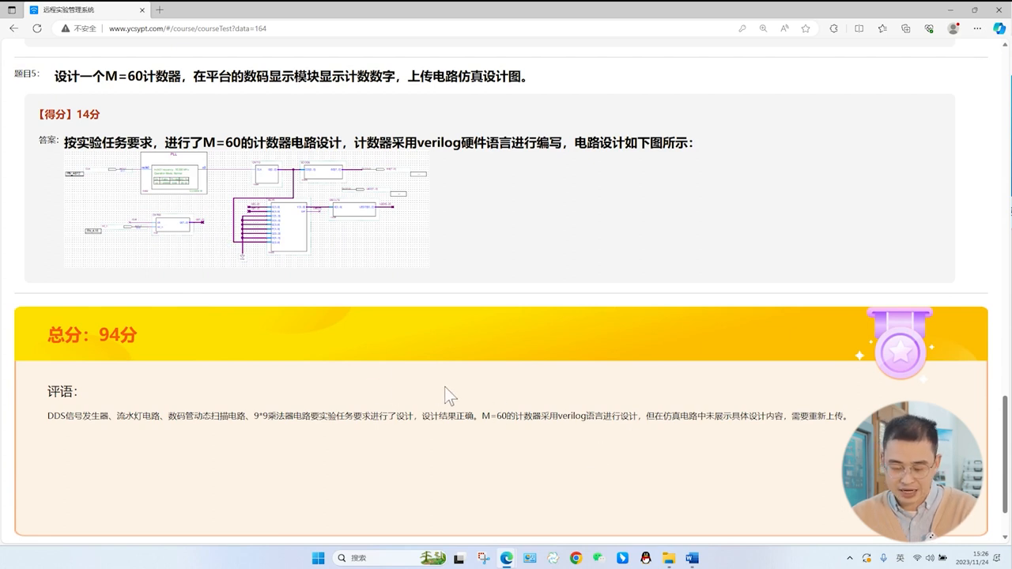
mouse_move(469, 268)
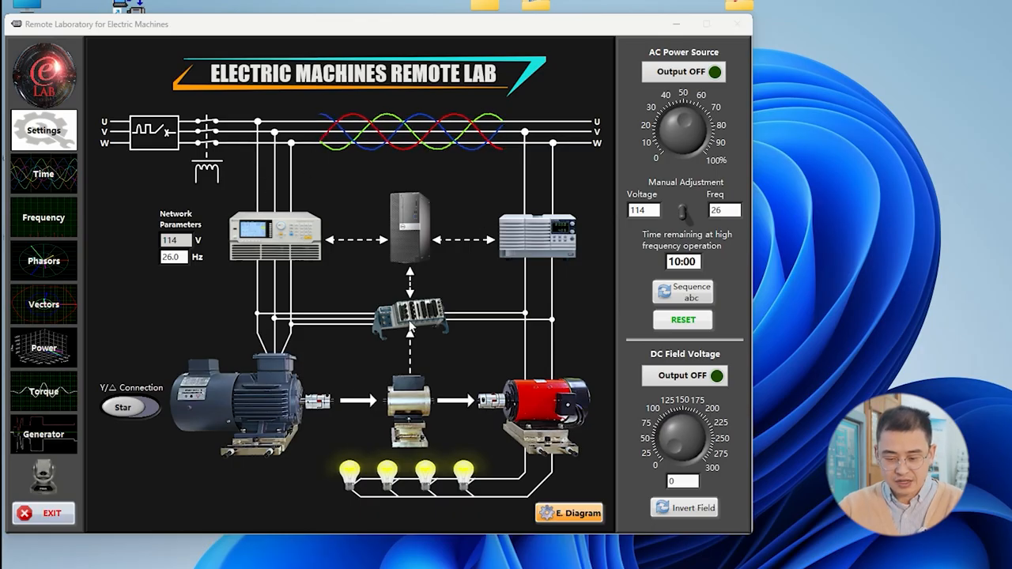
mouse_move(224, 407)
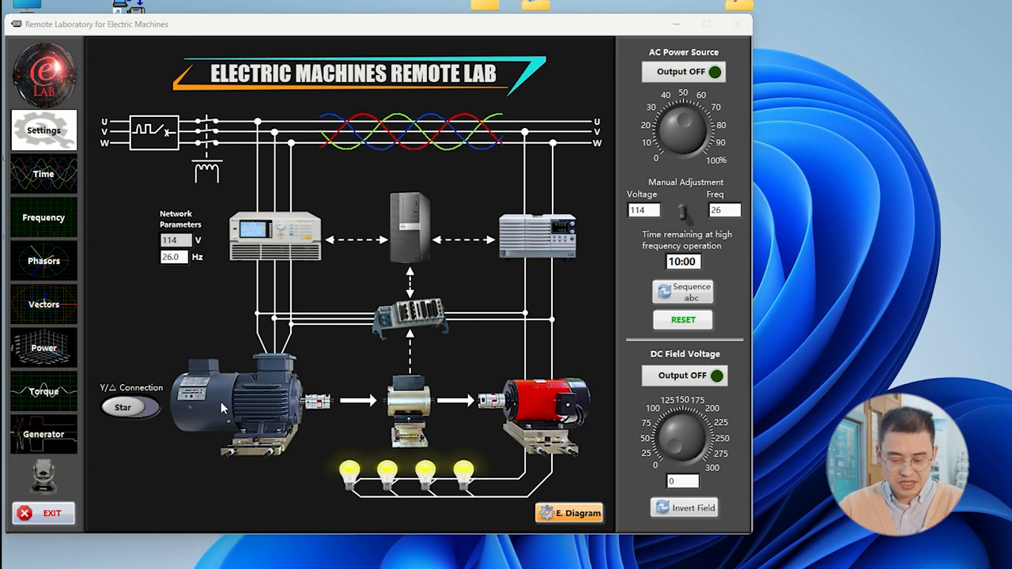
mouse_move(288, 386)
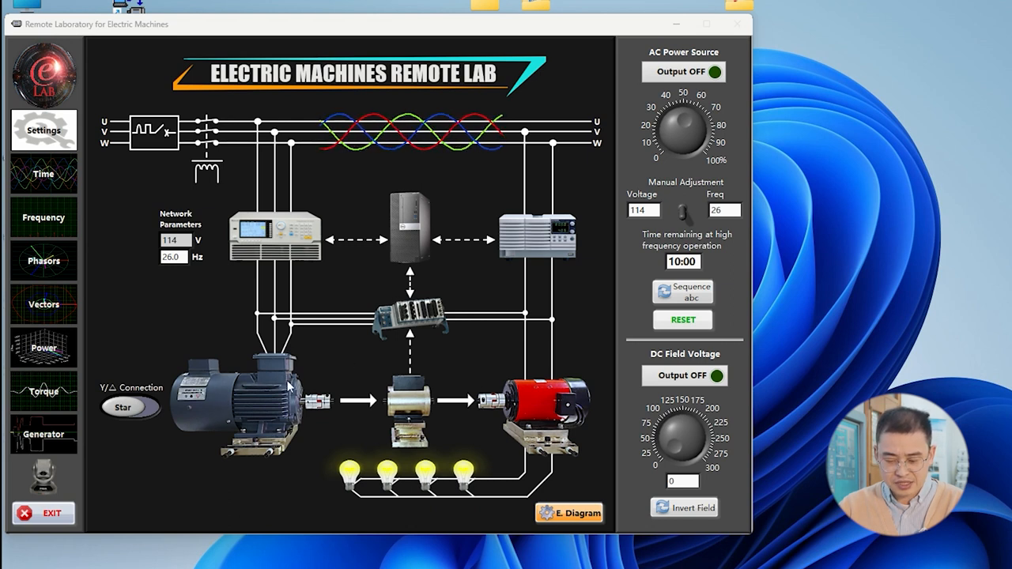
mouse_move(529, 403)
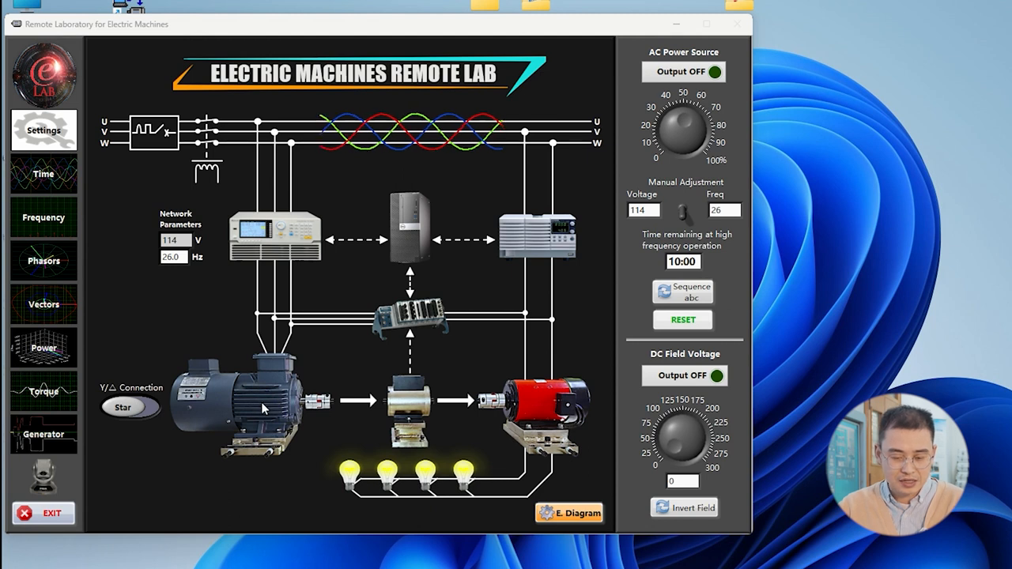
mouse_move(44, 174)
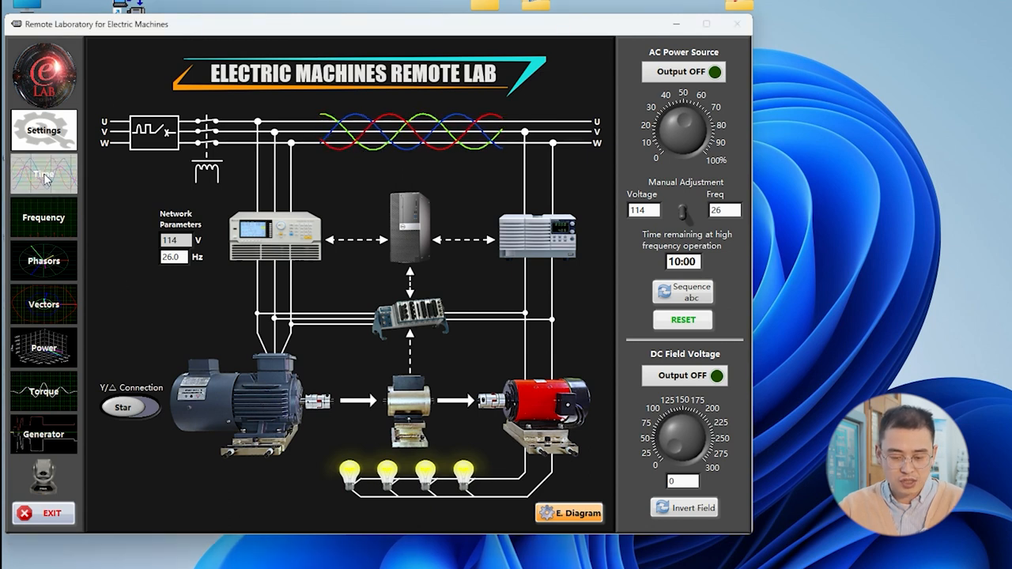
View the Time, Phasors, Power and Torque pages, then bring up the camera view
click(44, 174)
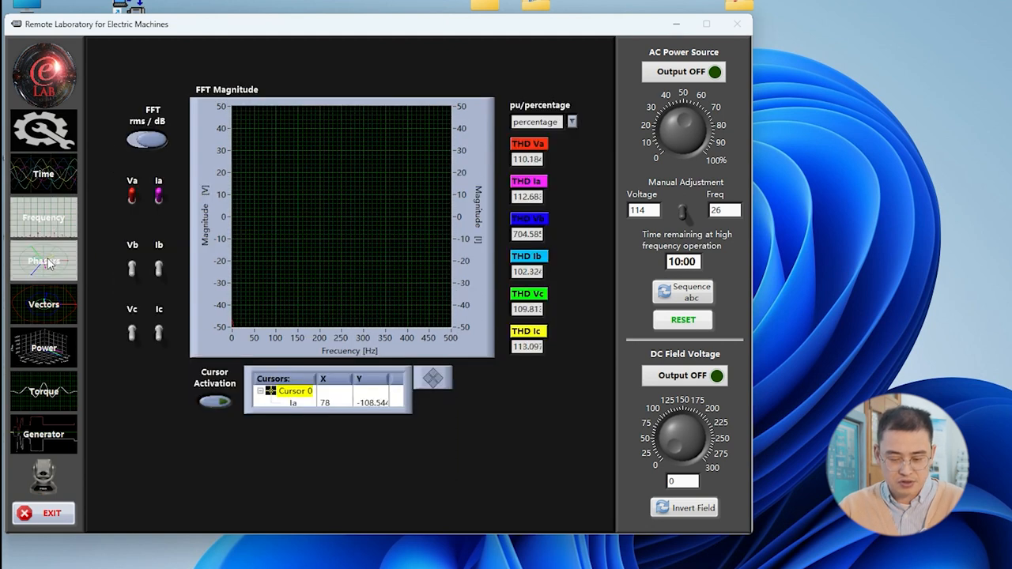
click(43, 260)
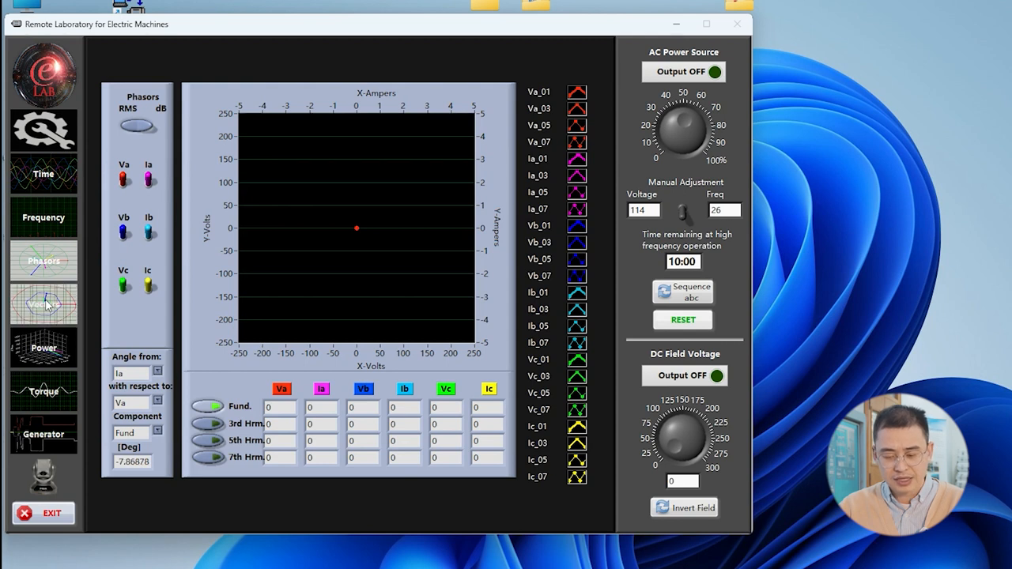
click(44, 348)
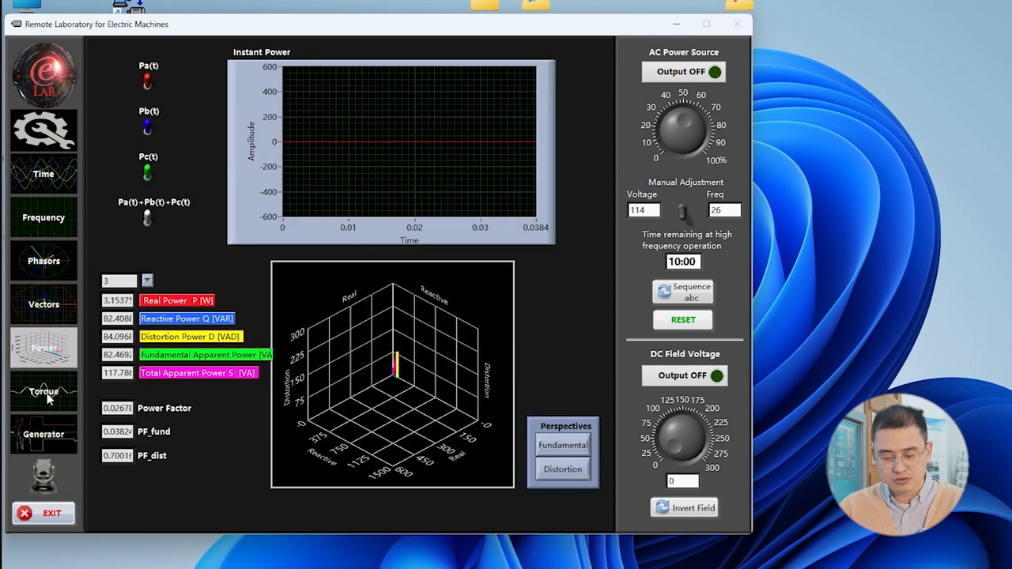
click(43, 391)
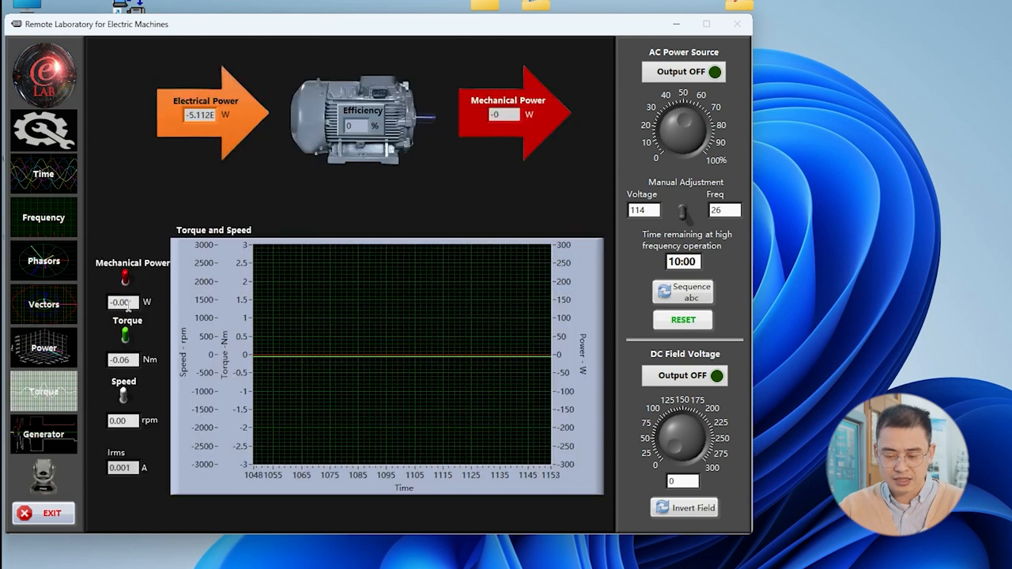
click(44, 433)
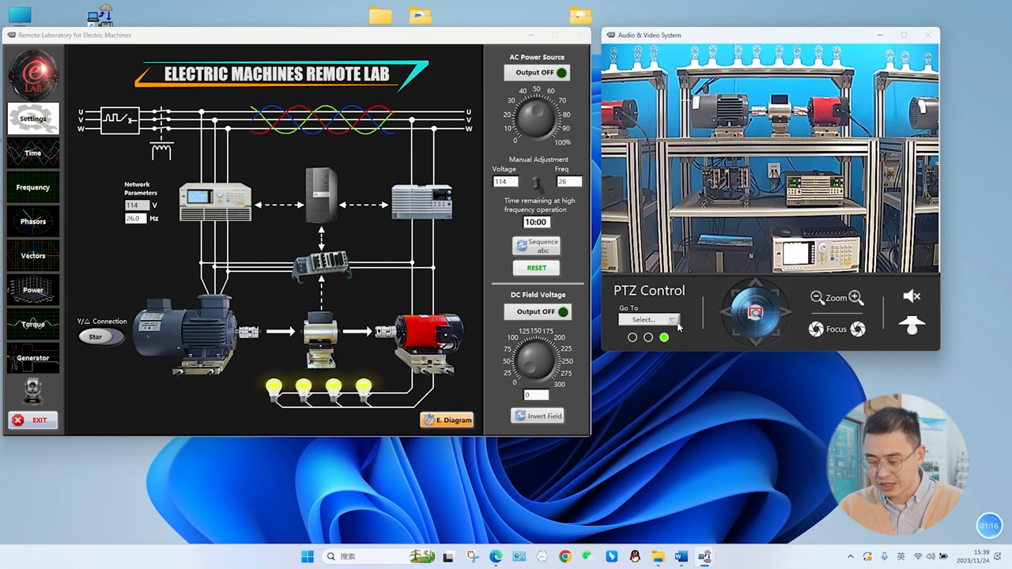
Tour camera presets Torque_Meter (zoomed in), AC_Motor, DC_Motor, ending on DAQ
click(674, 319)
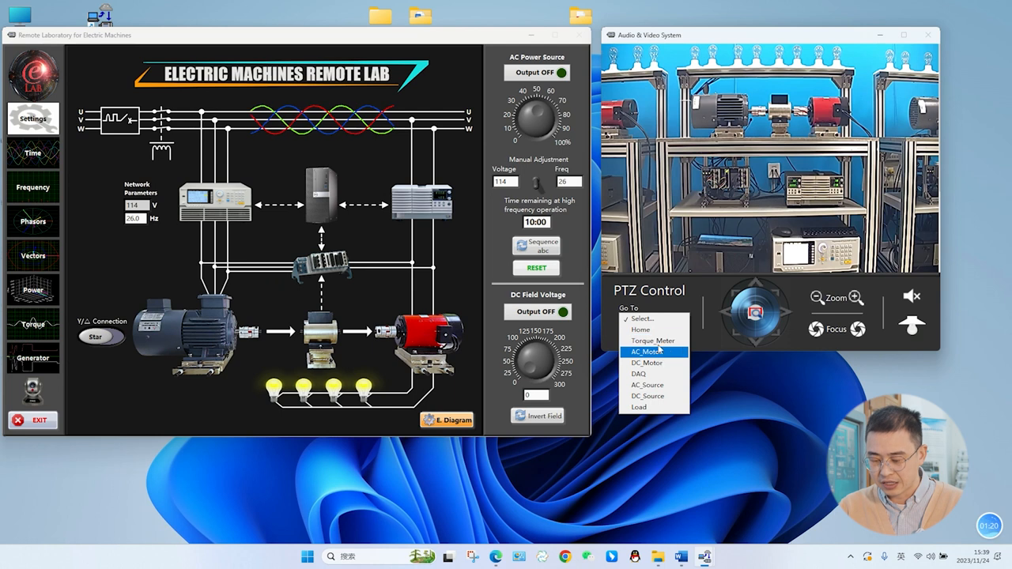
click(653, 341)
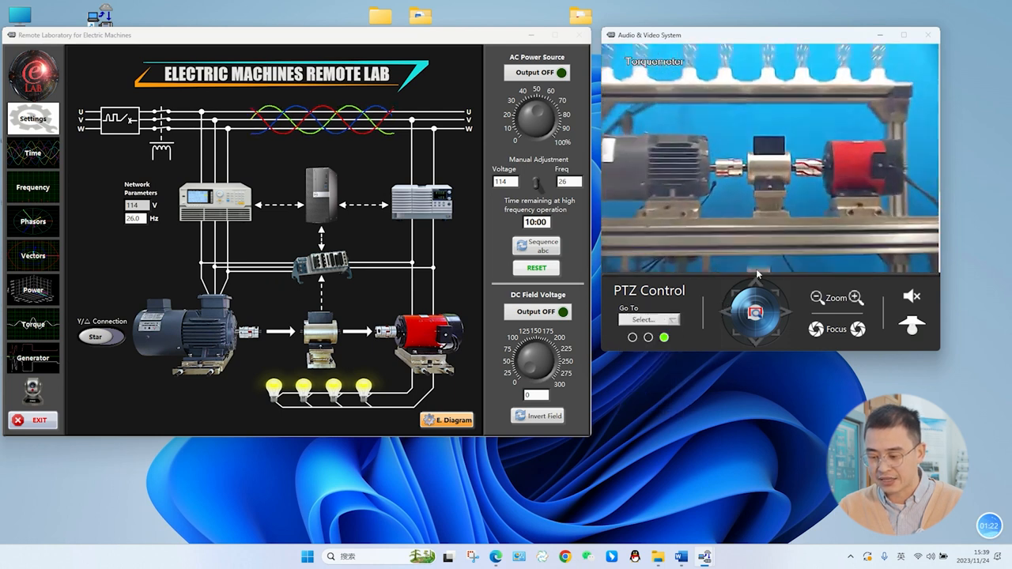
click(854, 297)
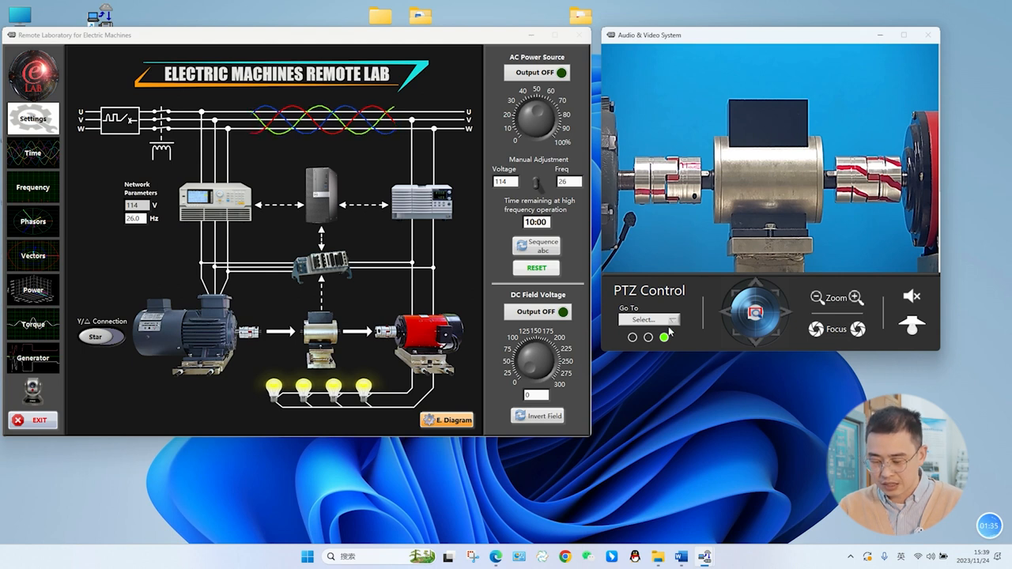
click(664, 337)
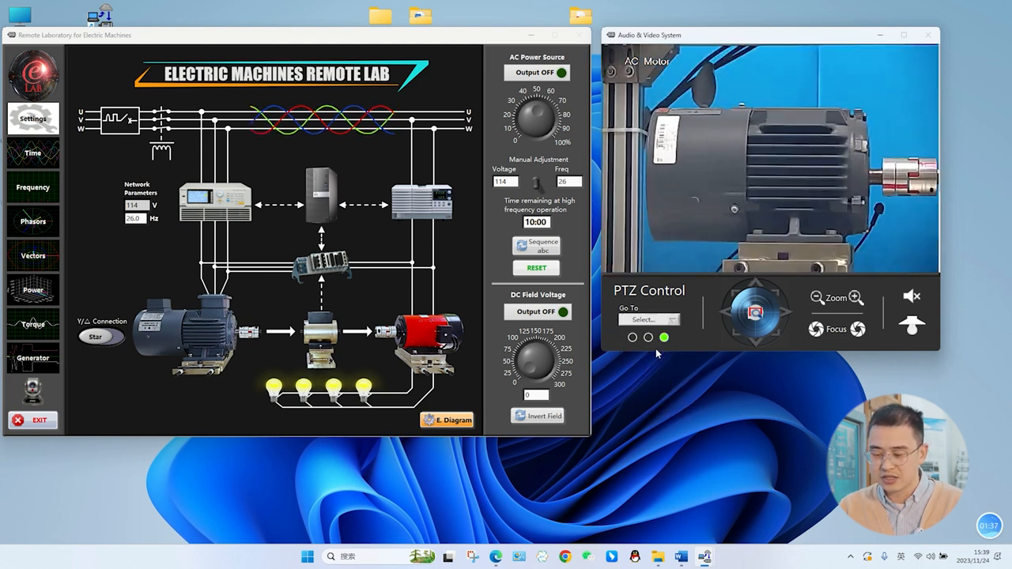
click(648, 320)
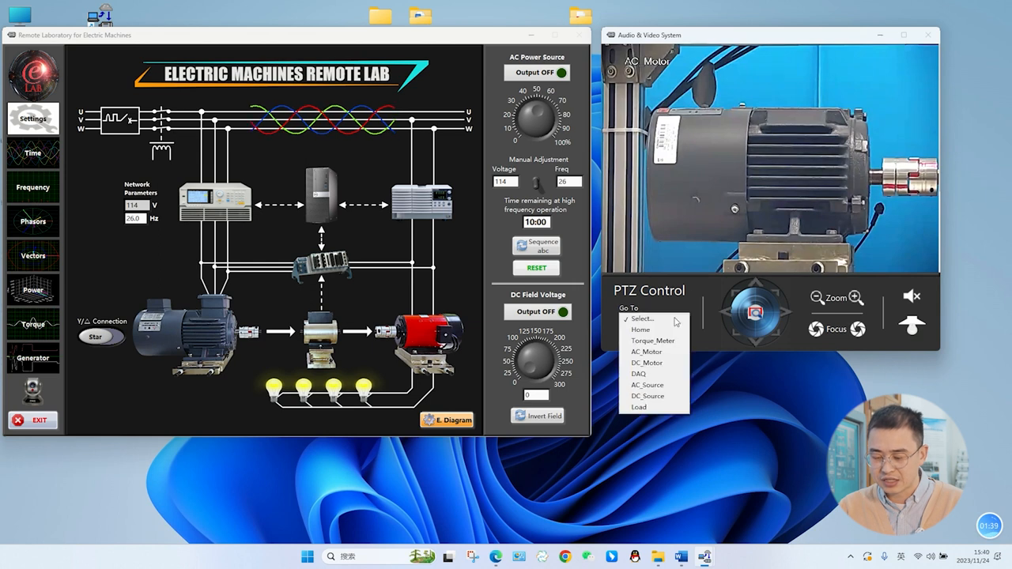
click(647, 362)
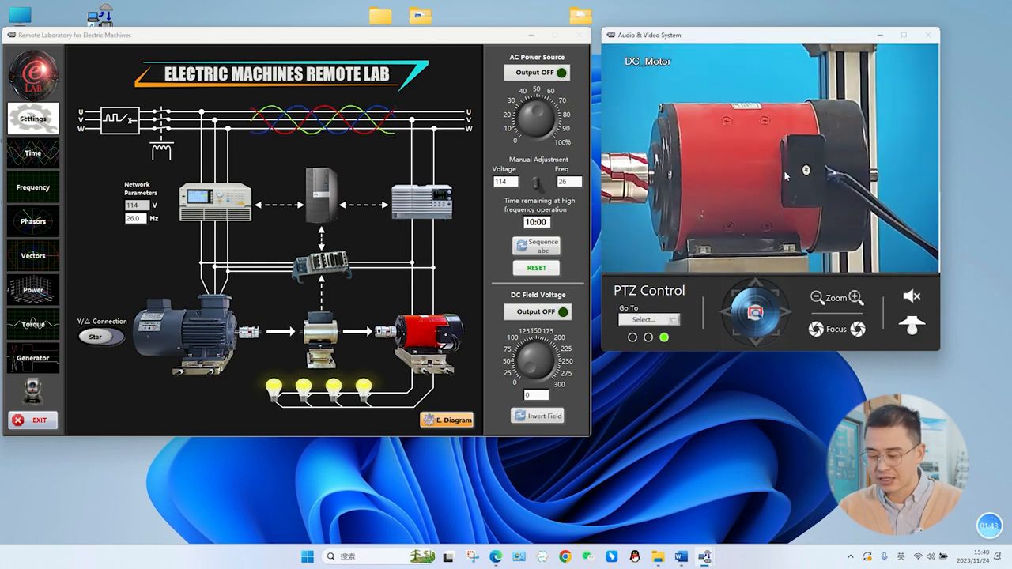
click(649, 319)
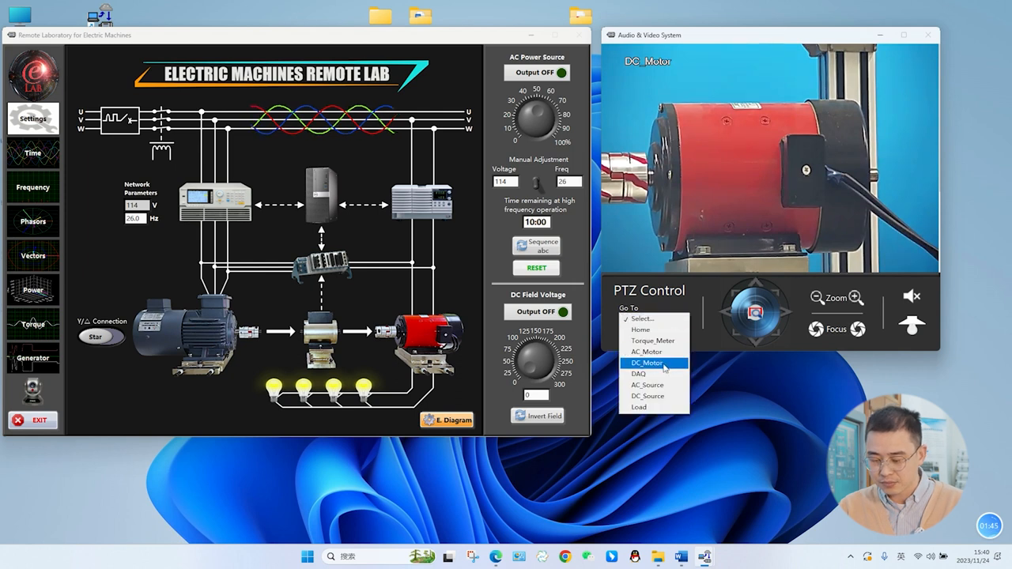
click(638, 373)
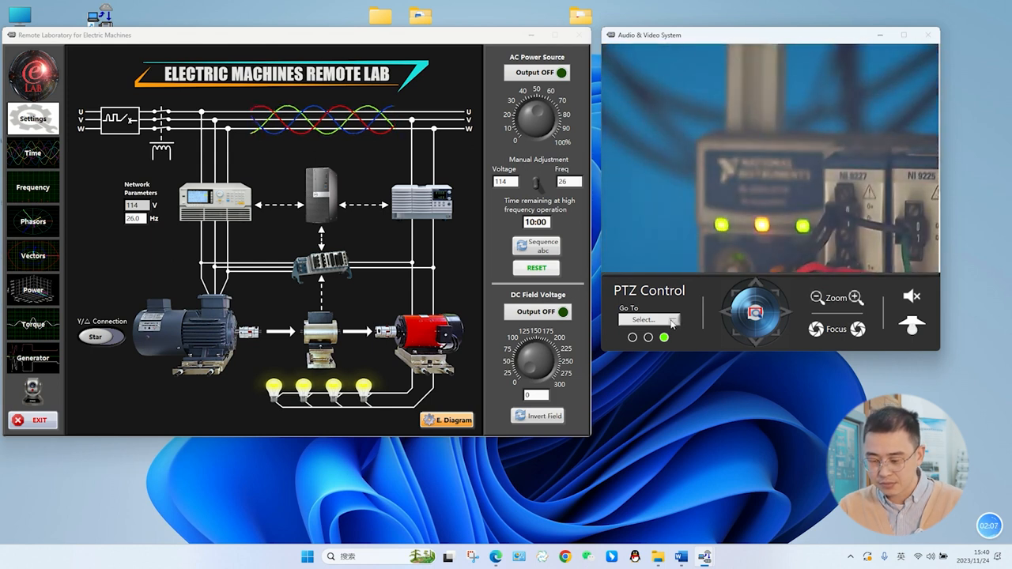
Aim the camera at DC_Source and zoom in on its 0.0 V, 0.000 A readout
click(672, 319)
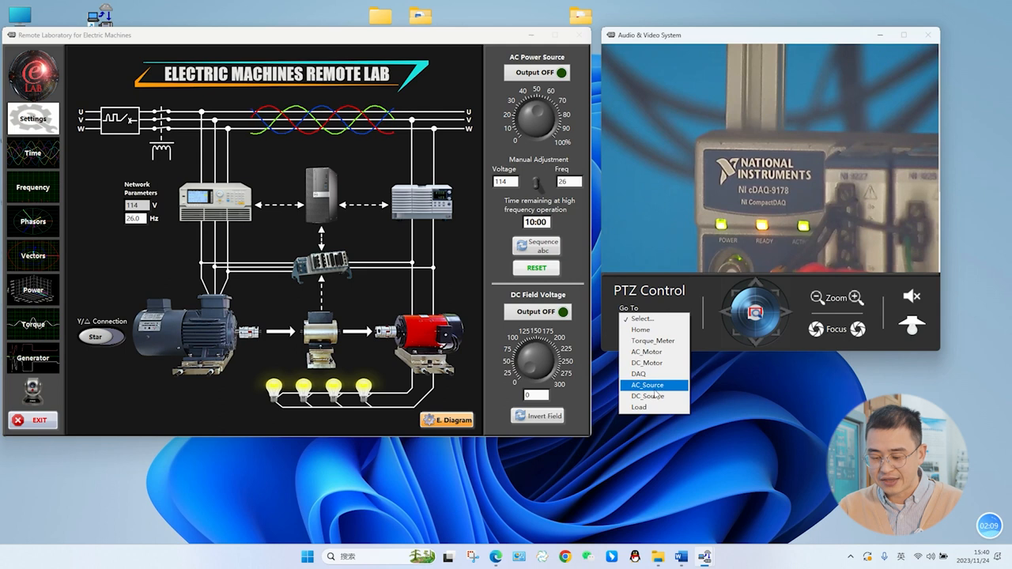
click(648, 397)
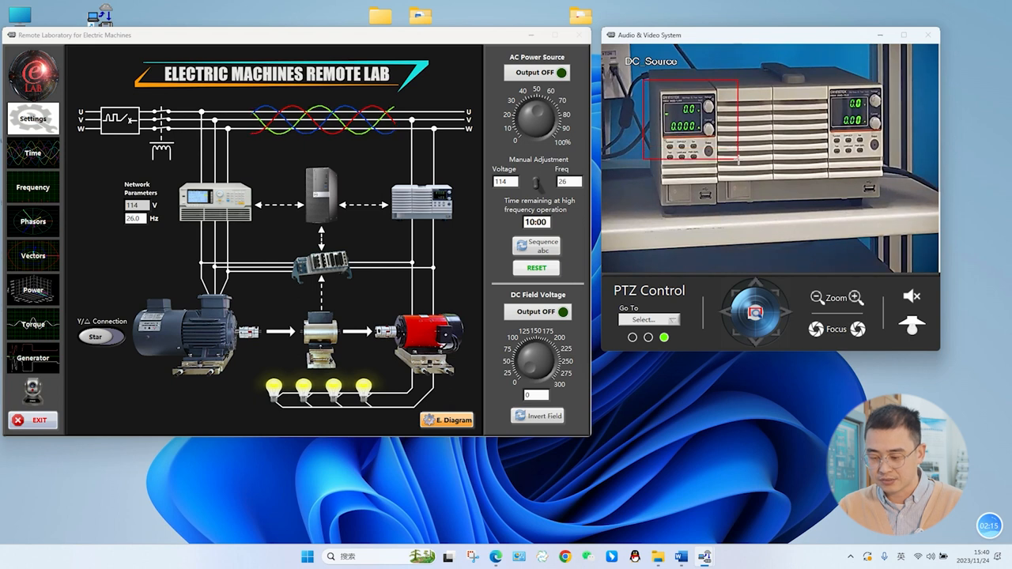
click(854, 297)
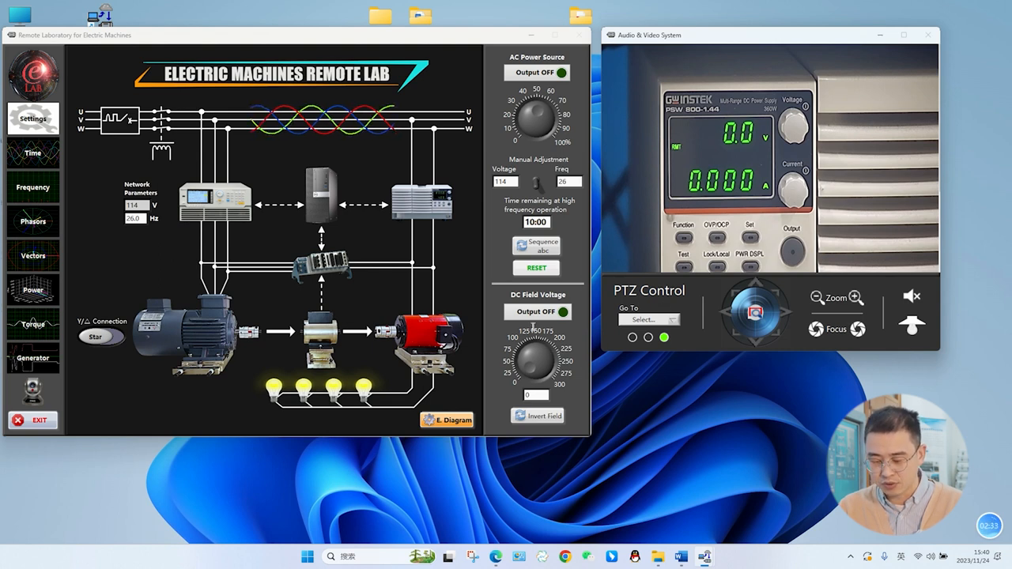
Turn on DC field voltage output, raise it to about 48 V, then back to zero
click(536, 311)
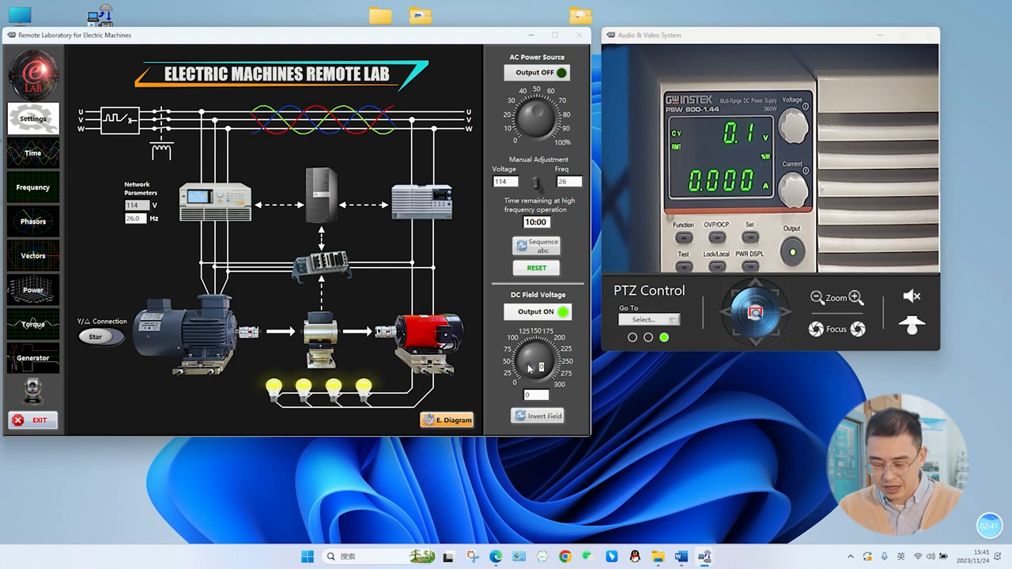
drag(538, 368, 536, 360)
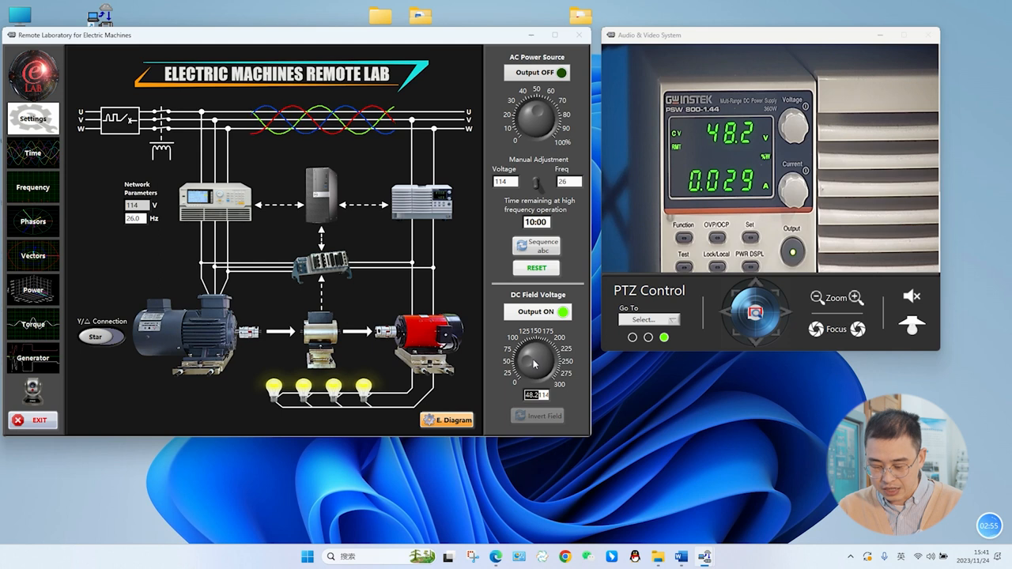
drag(536, 363, 554, 352)
text(0)
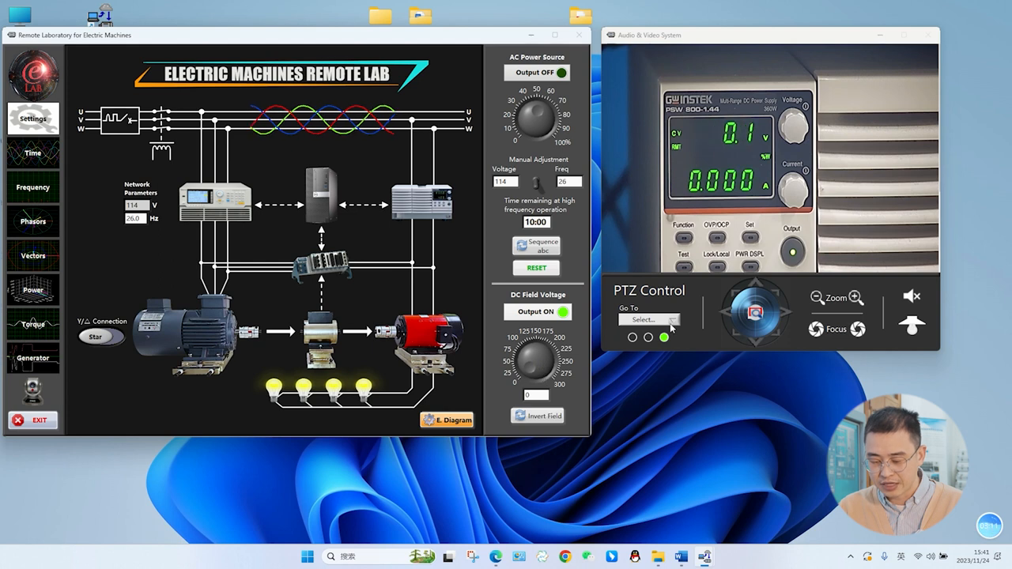
Aim the camera at the AC_Source preset to show the three-phase source display
click(648, 320)
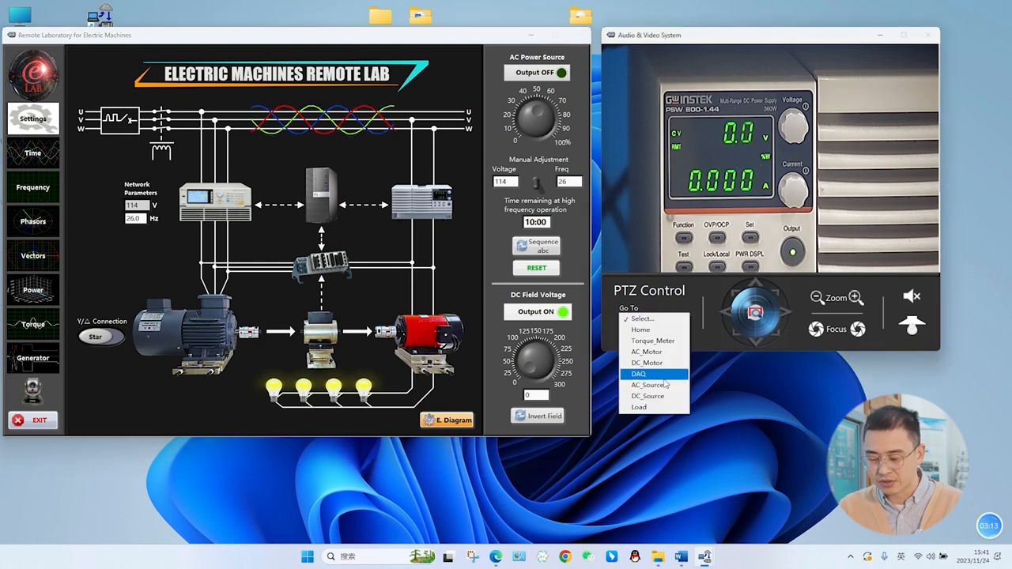
click(648, 385)
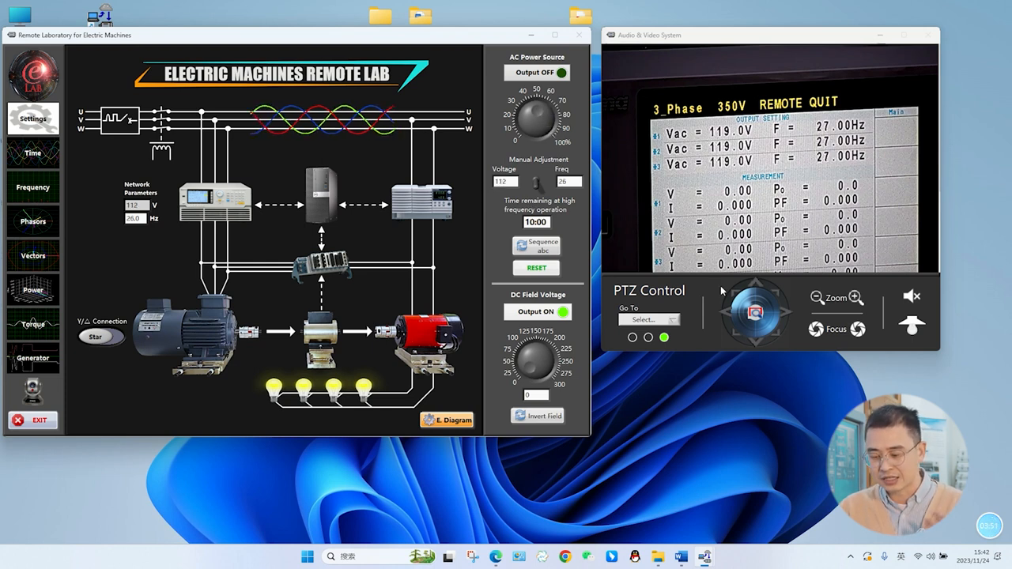
Point the camera back at the torque meter preset
click(673, 319)
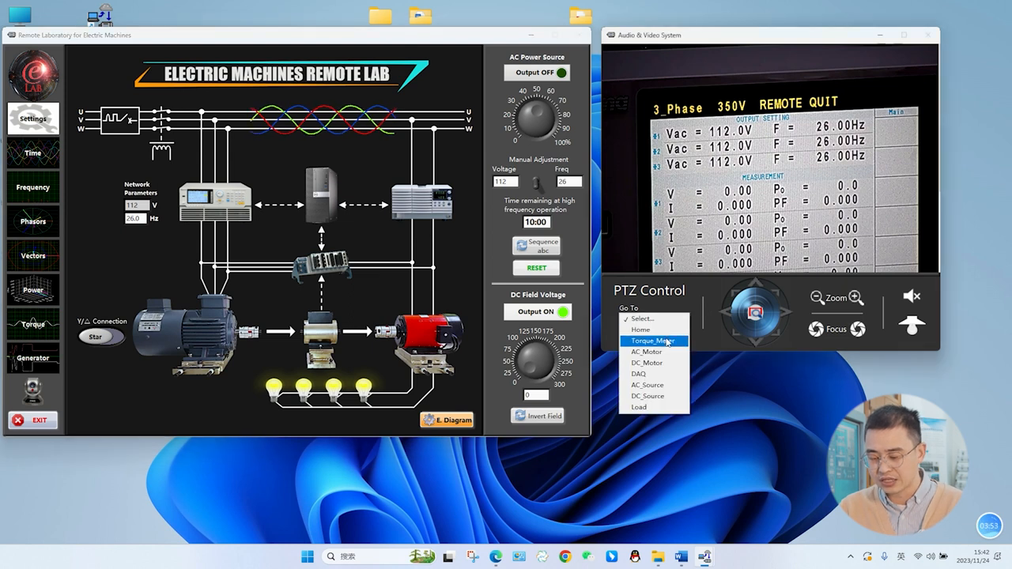
click(654, 341)
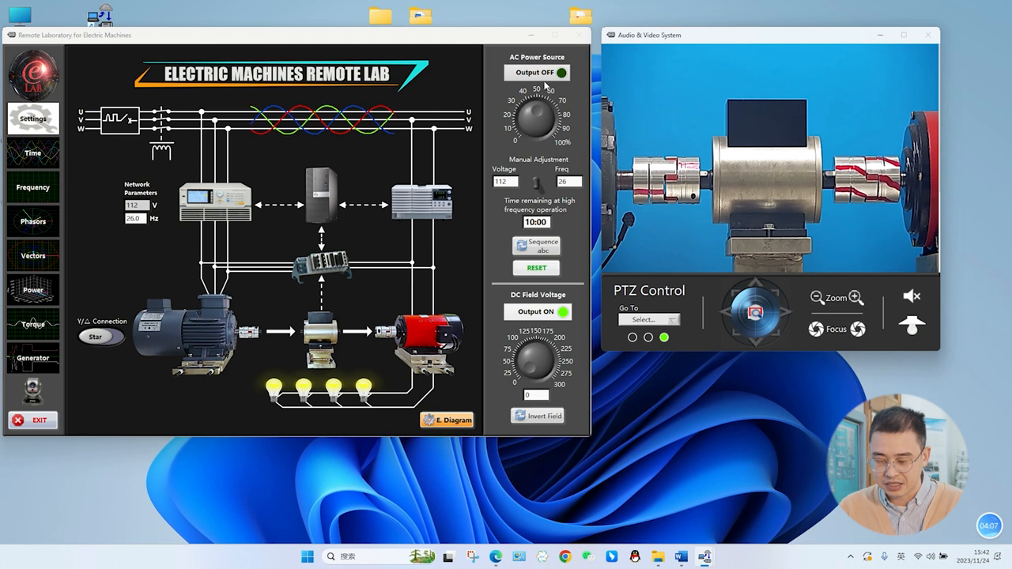
Switch the AC source output on and settle it at 110 V, 25 Hz, toggling camera audio
click(536, 72)
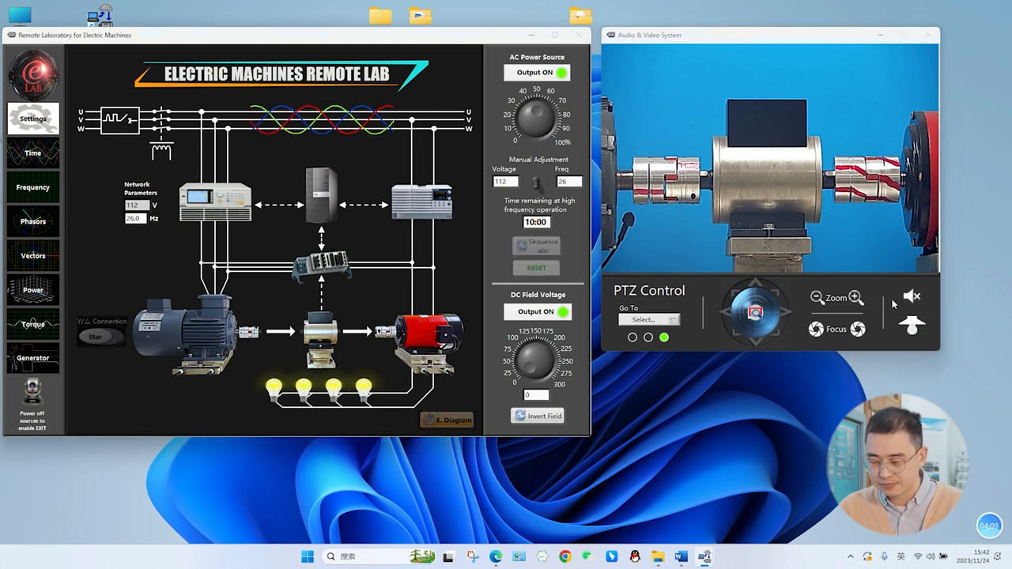
click(912, 296)
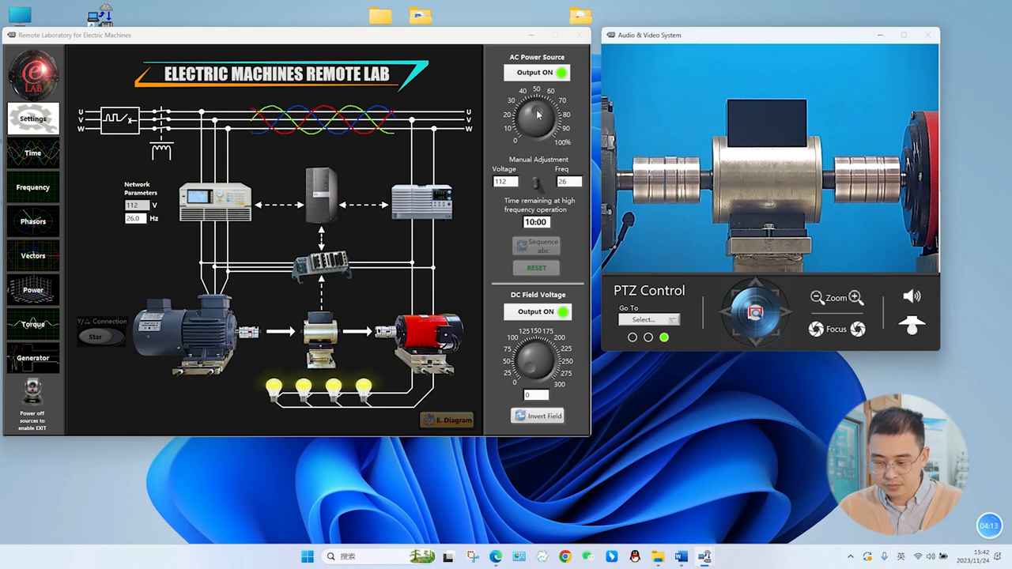
drag(553, 107, 558, 126)
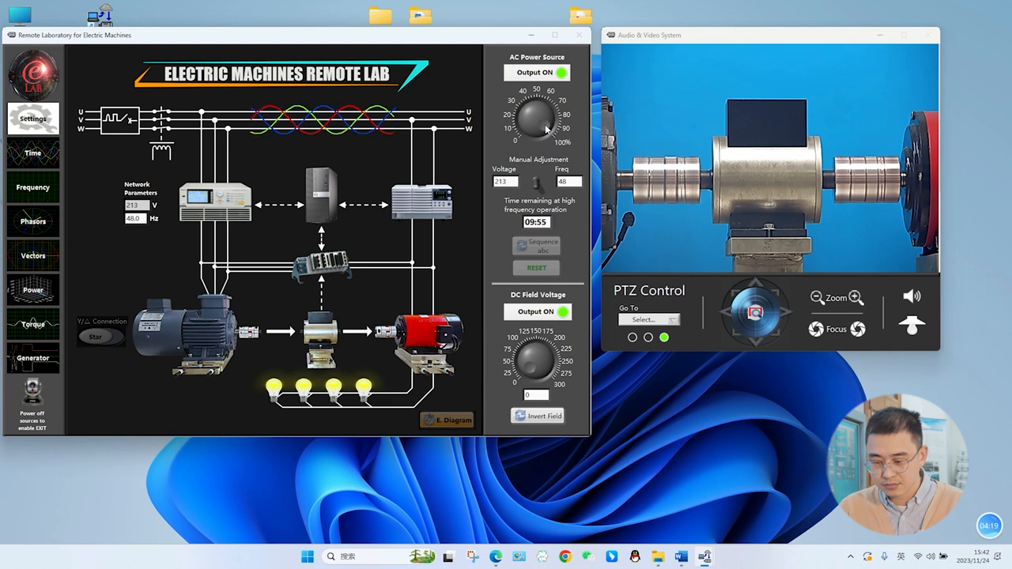
drag(546, 130, 553, 119)
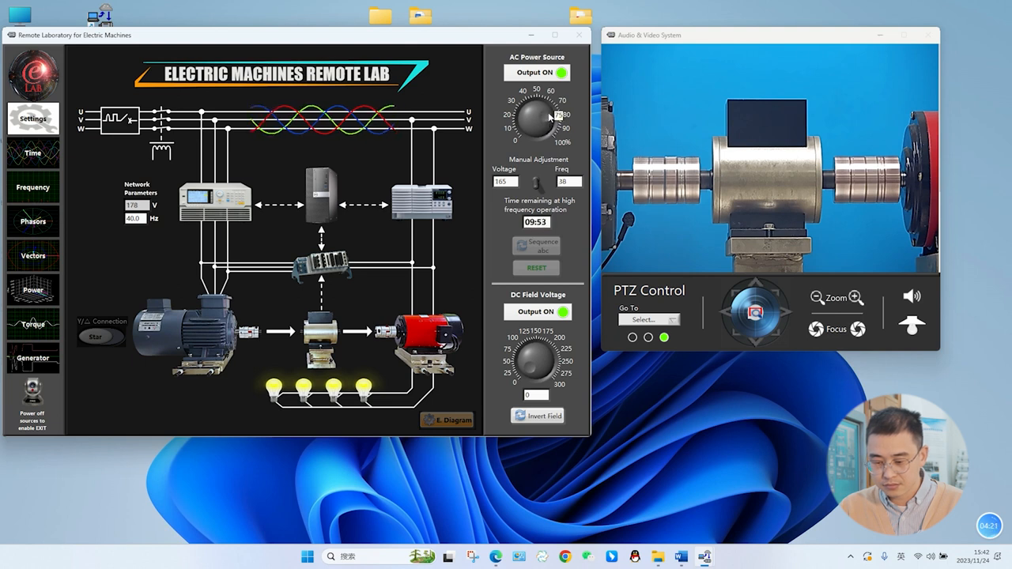
drag(550, 115, 538, 107)
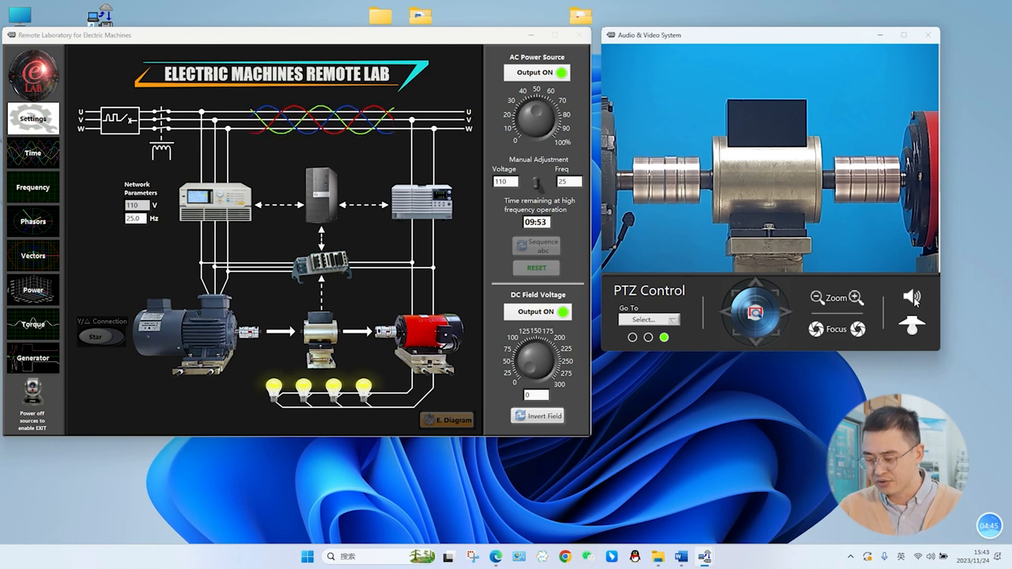
click(912, 298)
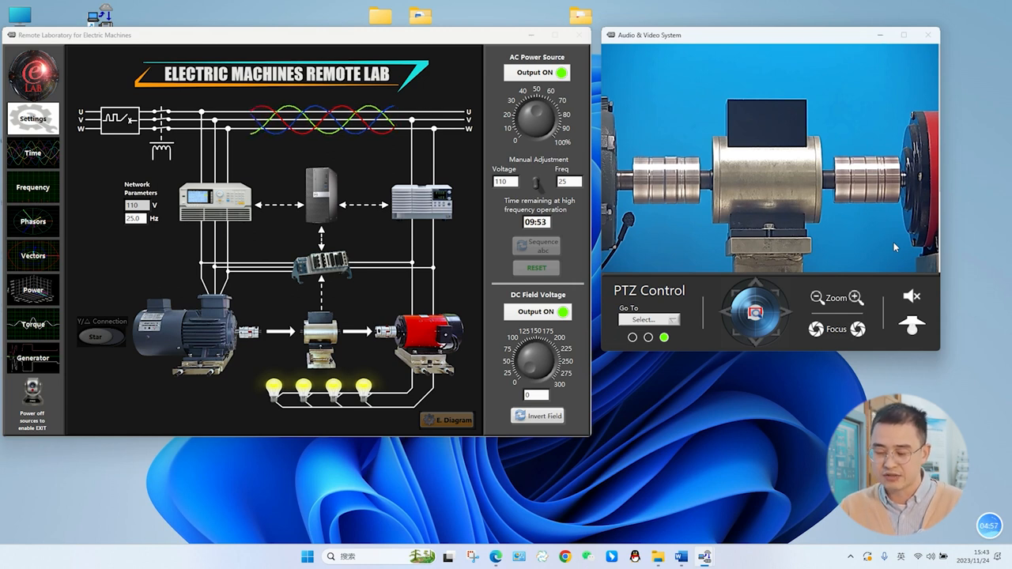
Aim the camera at the Load preset and raise the DC field voltage to about 261 V
click(649, 320)
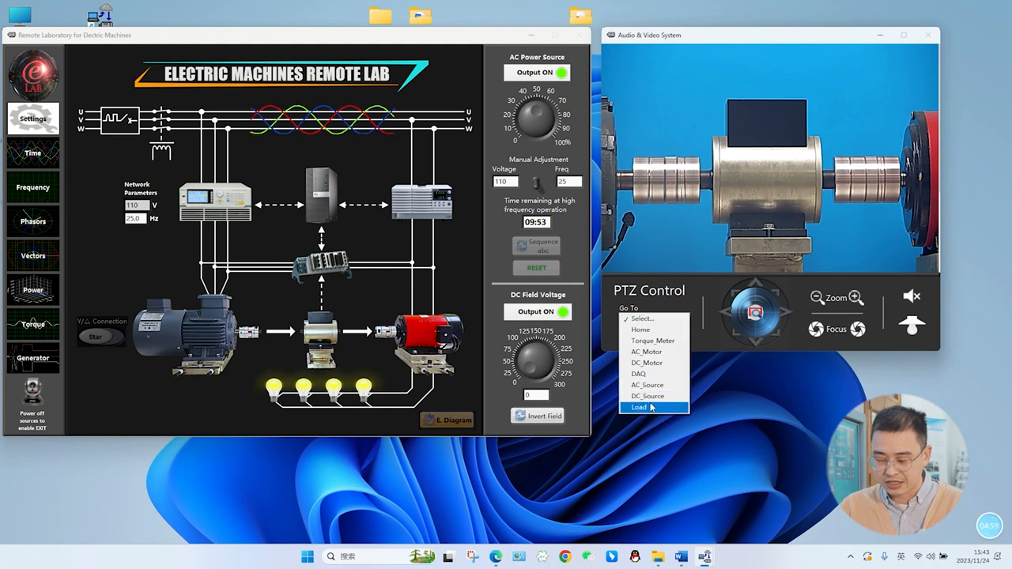
click(638, 407)
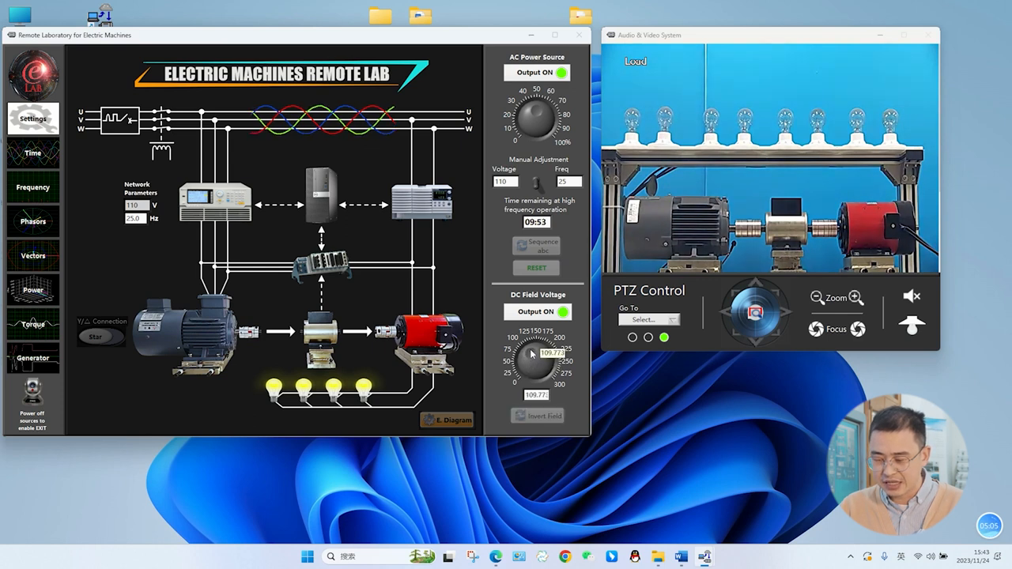
drag(546, 352, 562, 356)
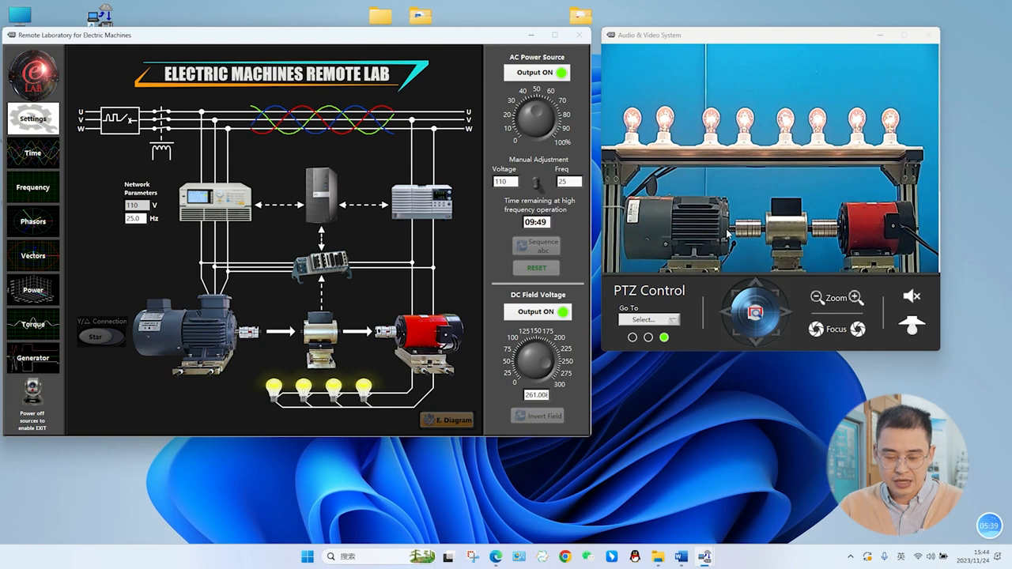
Show the Time waveforms with Vb, Ib, Vc and Ic hidden, leaving only Va and Ia
click(32, 152)
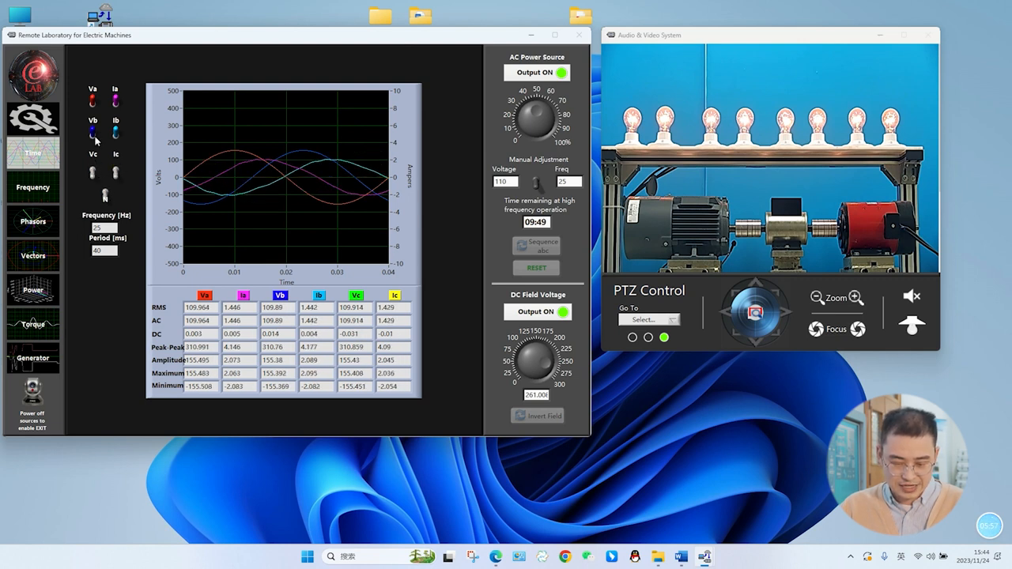
click(94, 134)
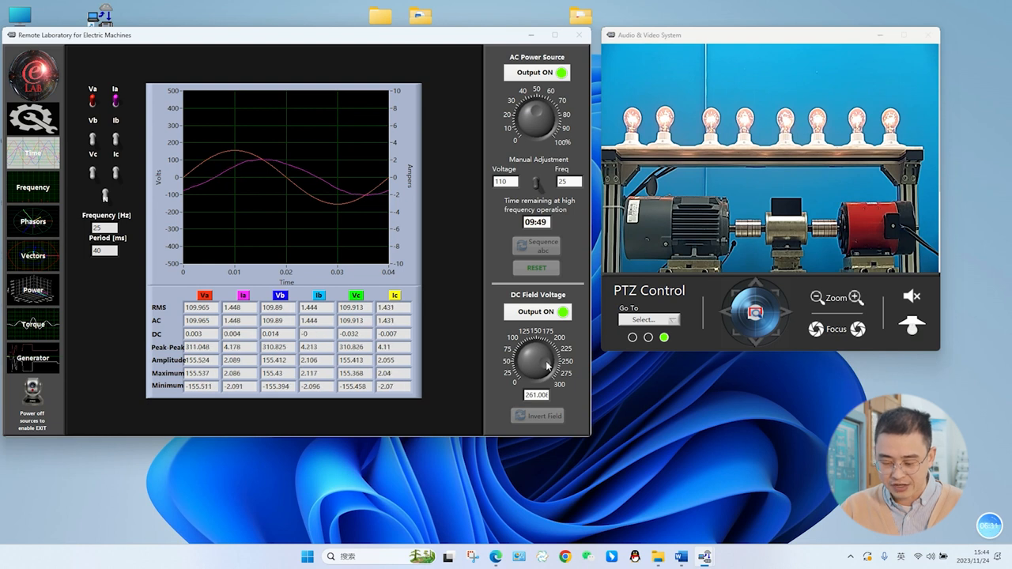
Lower the DC field voltage to about 30.6 V and aim the camera at the Load preset
drag(549, 365, 538, 360)
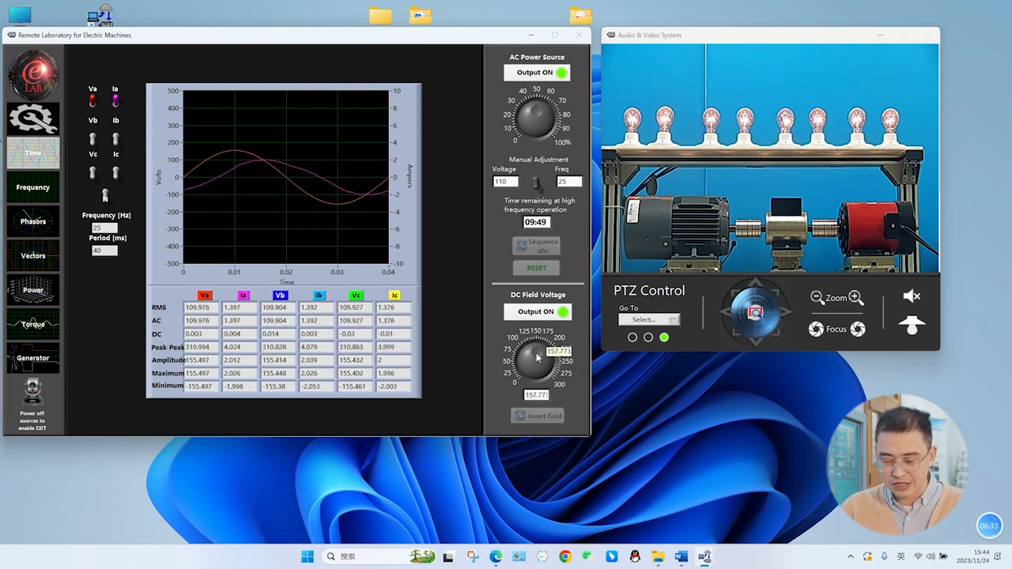
drag(554, 352, 525, 364)
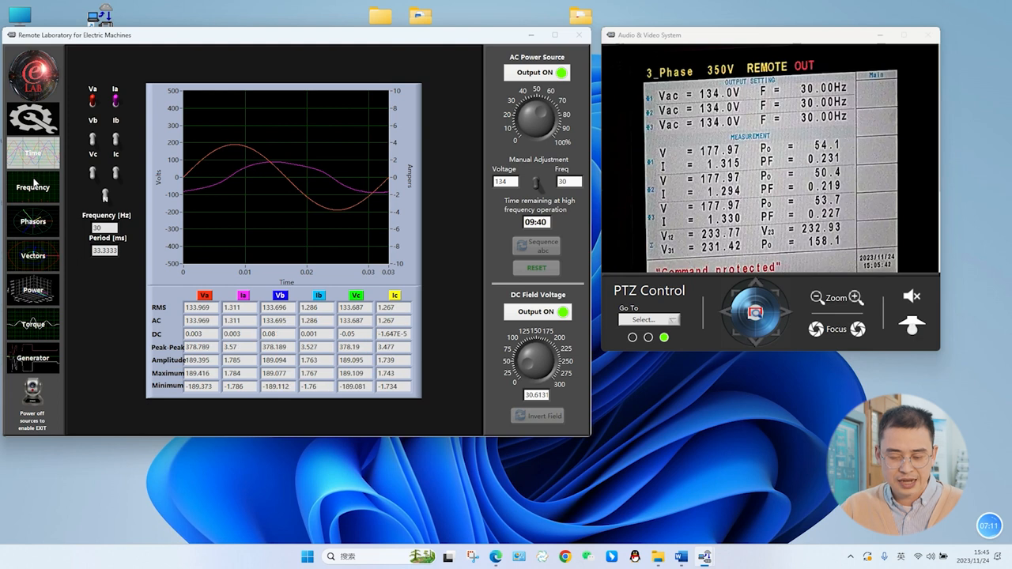
click(649, 319)
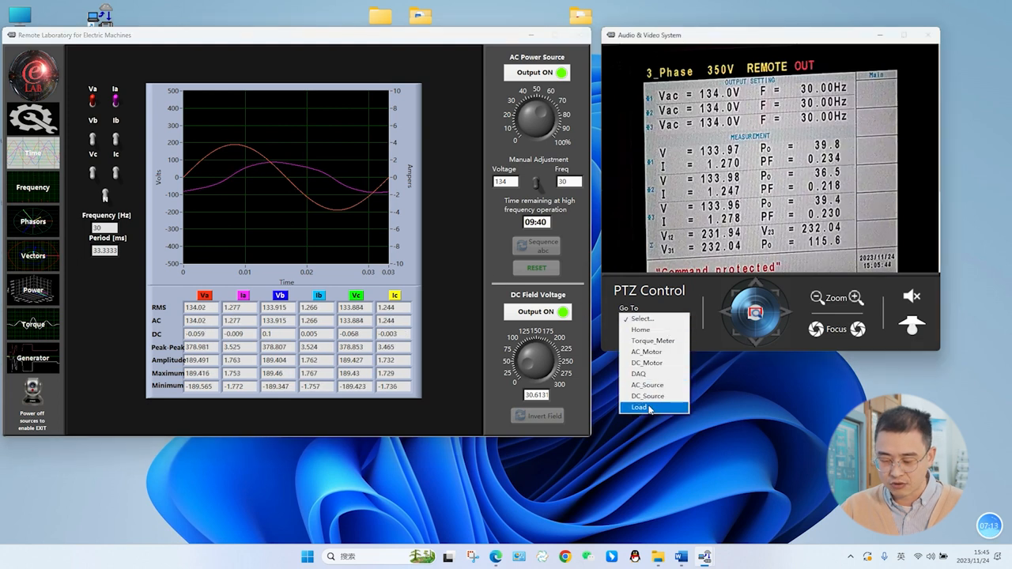
click(640, 407)
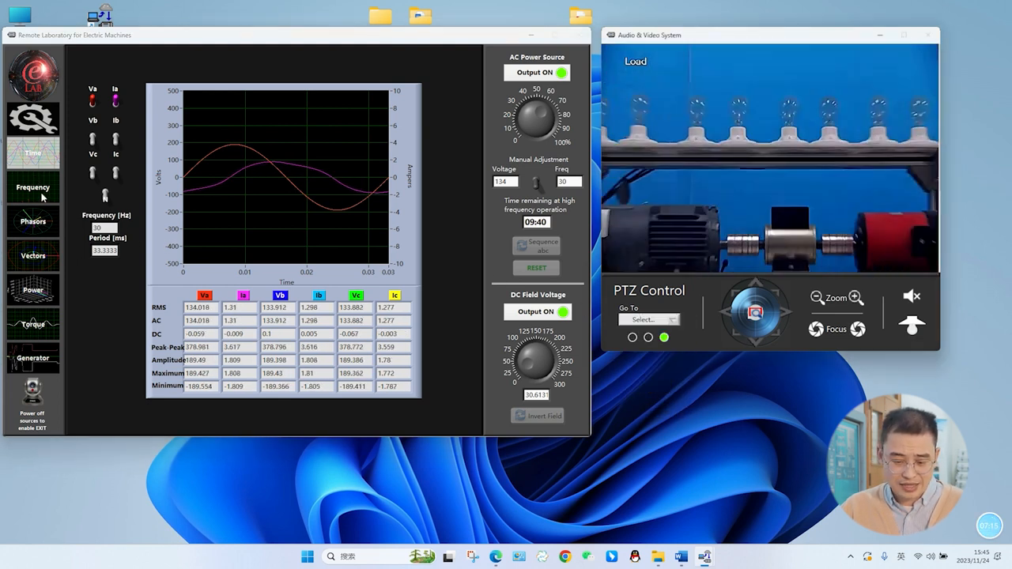
View the Frequency spectrum, raise the DC field to about 178 V, and show Phasors
click(33, 187)
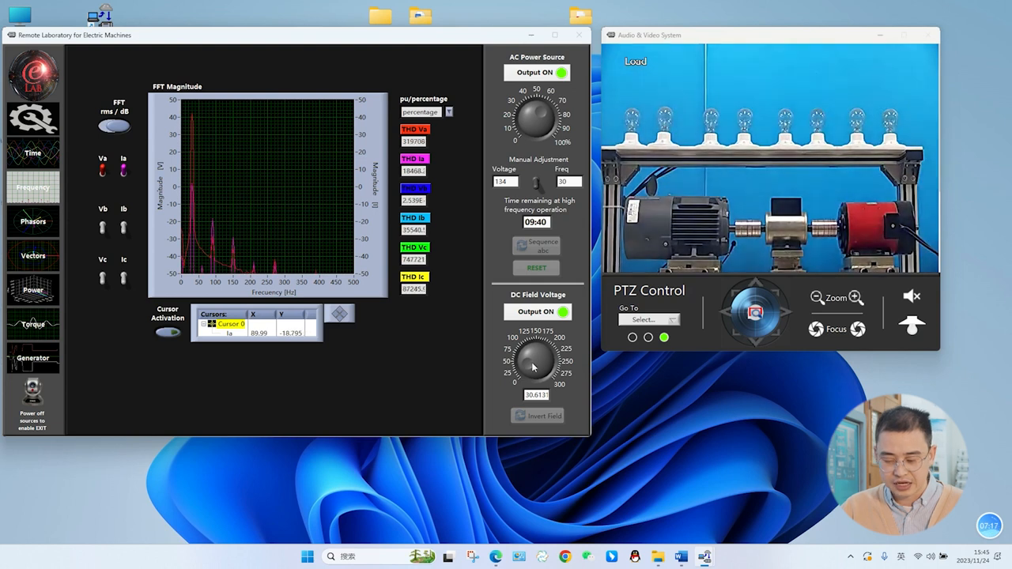
drag(534, 367, 542, 348)
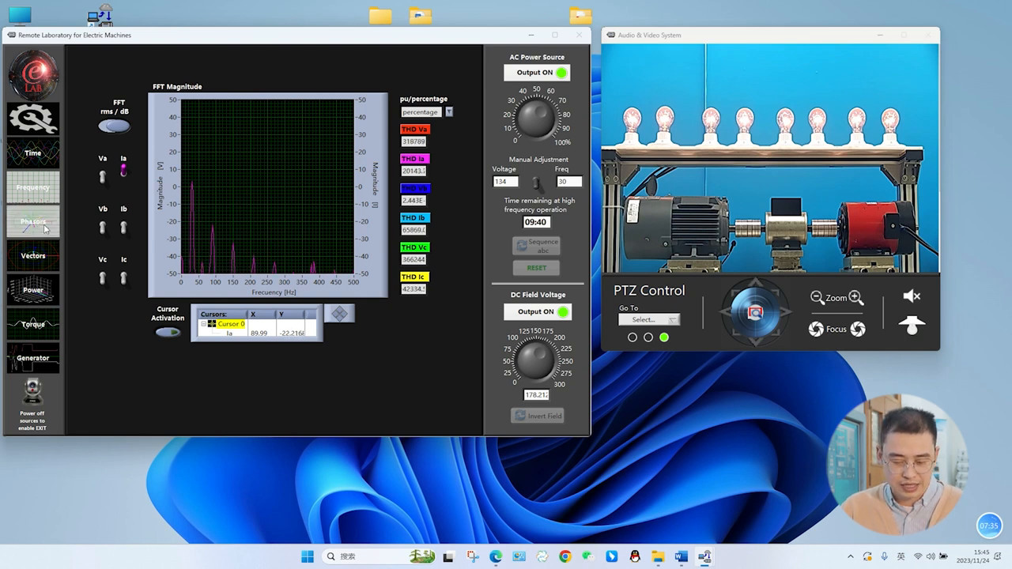
click(32, 222)
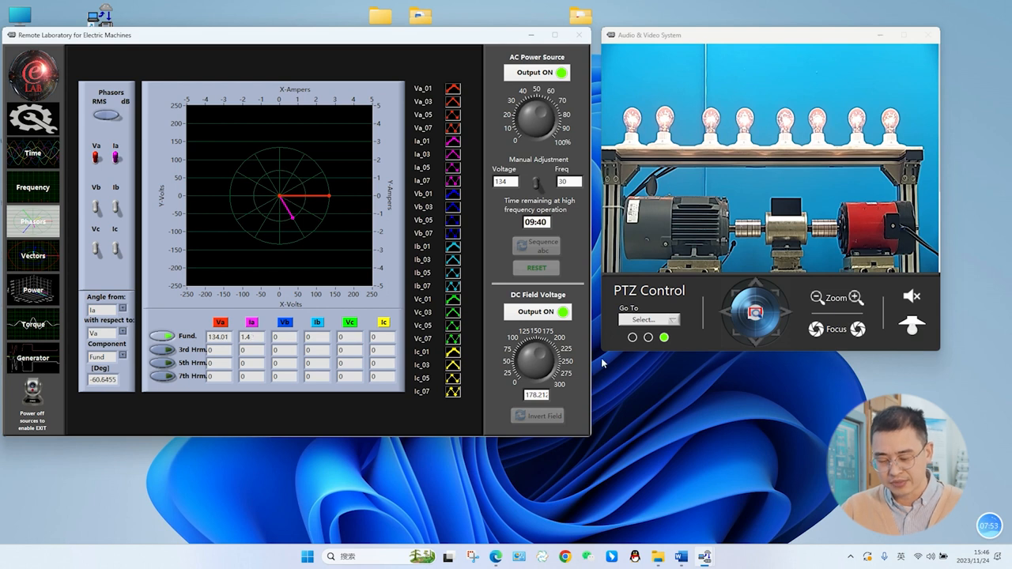
Bring the DC field voltage down to about 69.6 V and show the Power page
drag(538, 356, 550, 364)
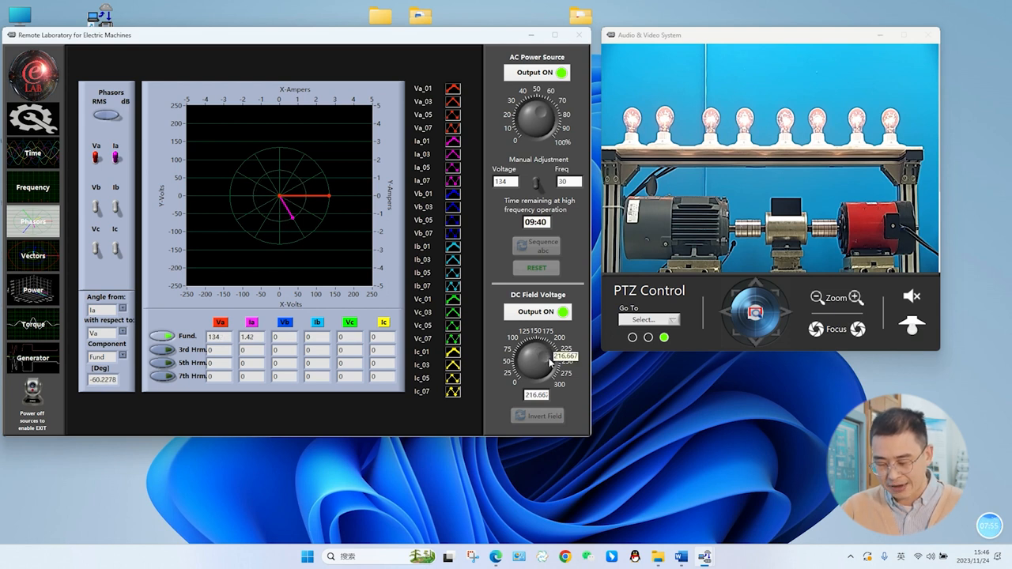
drag(538, 364, 554, 368)
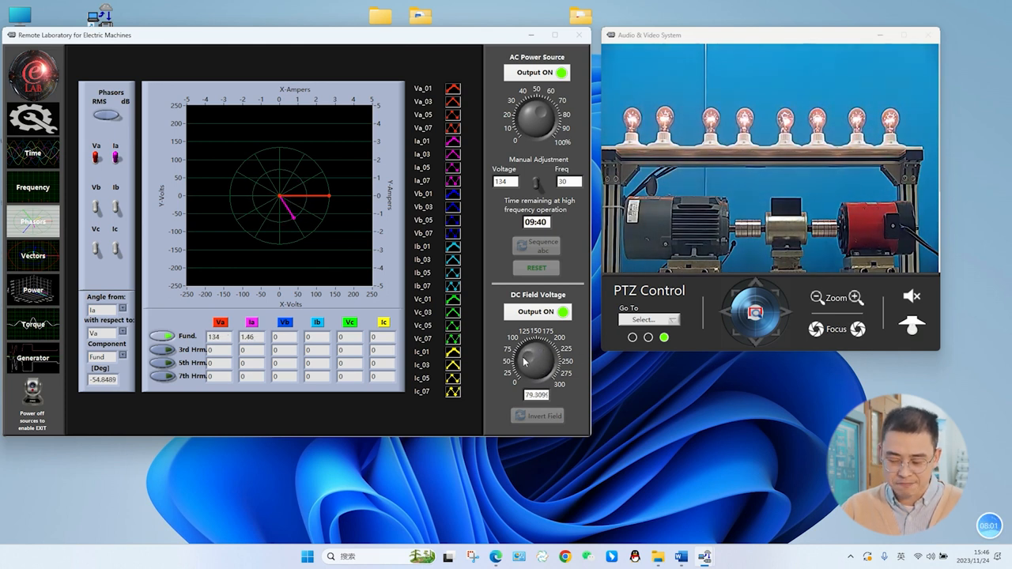
drag(534, 359, 530, 367)
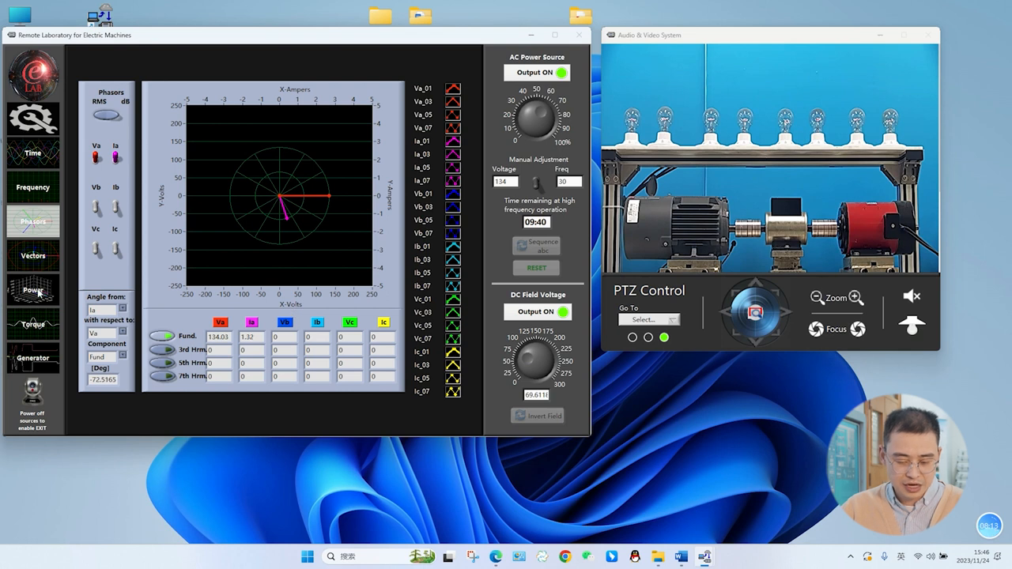
click(32, 290)
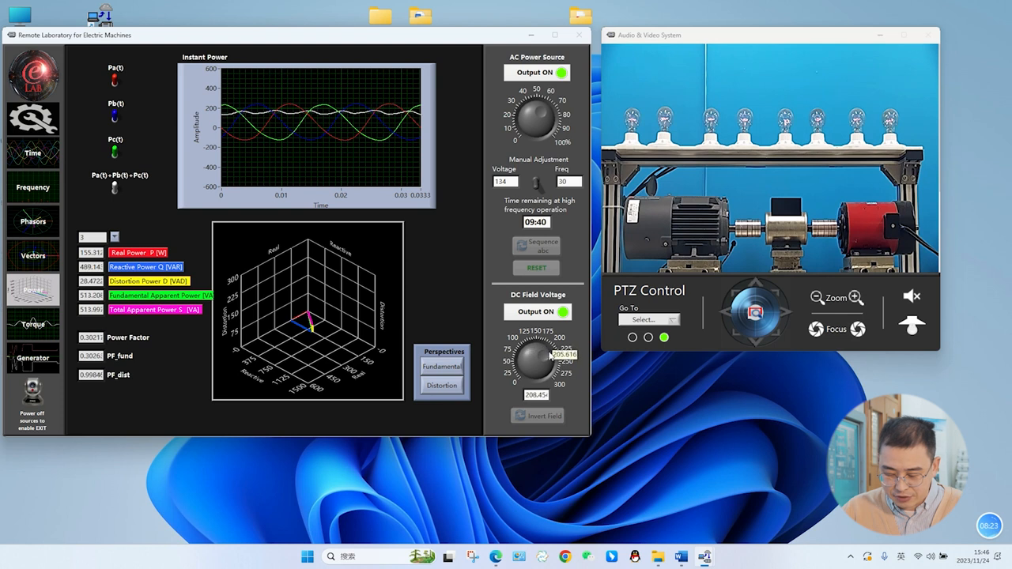
Adjust the DC field voltage repeatedly, settling near 123 V while watching power values
drag(538, 360, 550, 368)
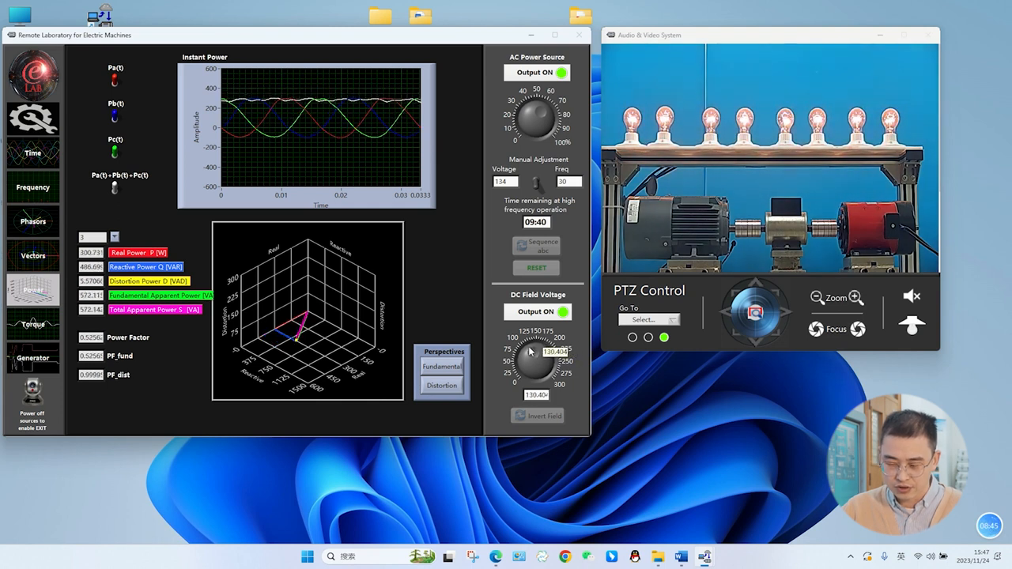
drag(545, 352, 530, 372)
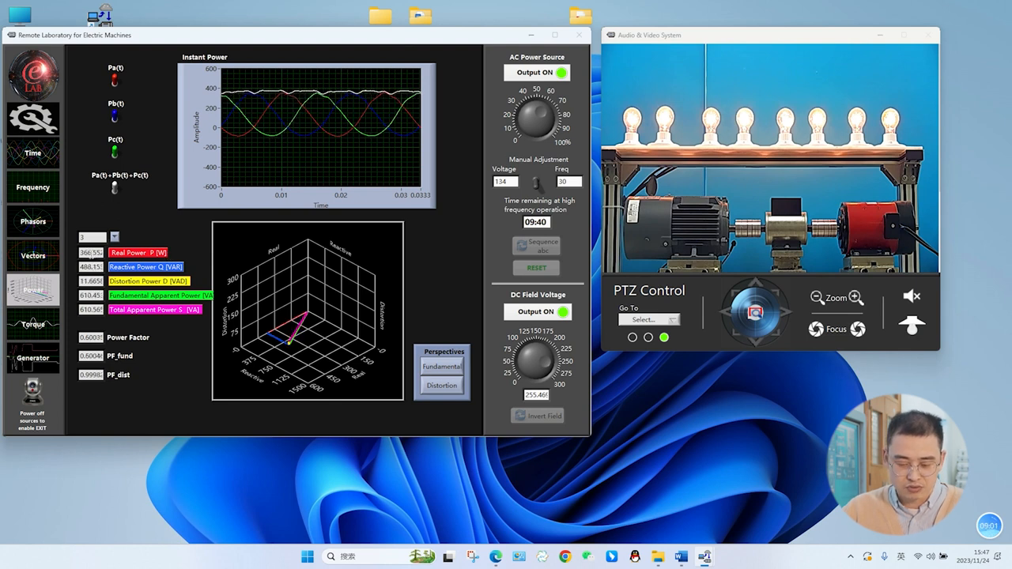
drag(538, 360, 545, 364)
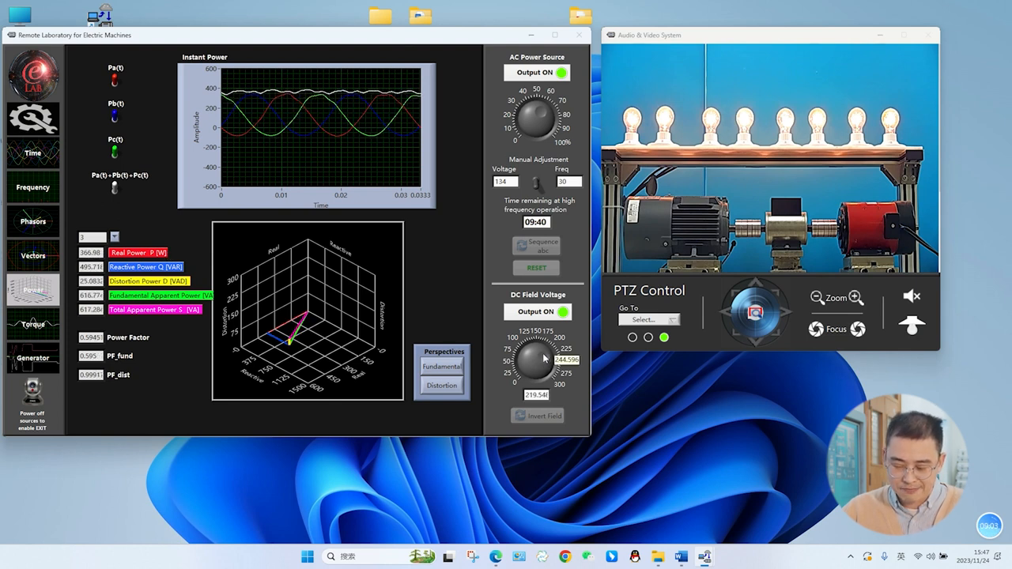
drag(568, 360, 536, 359)
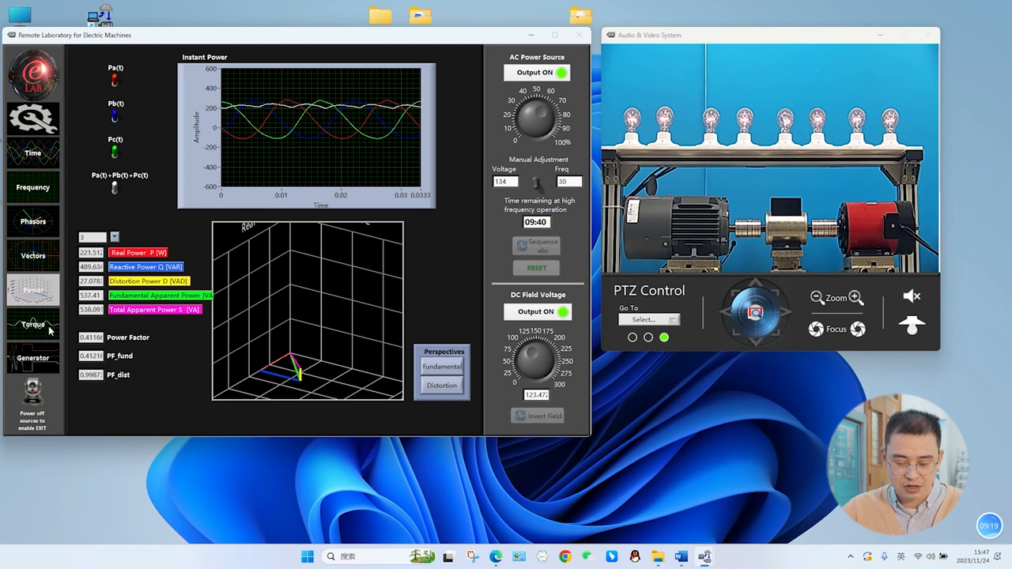
Review the Torque tab results, then return to the Settings overview diagram
click(33, 324)
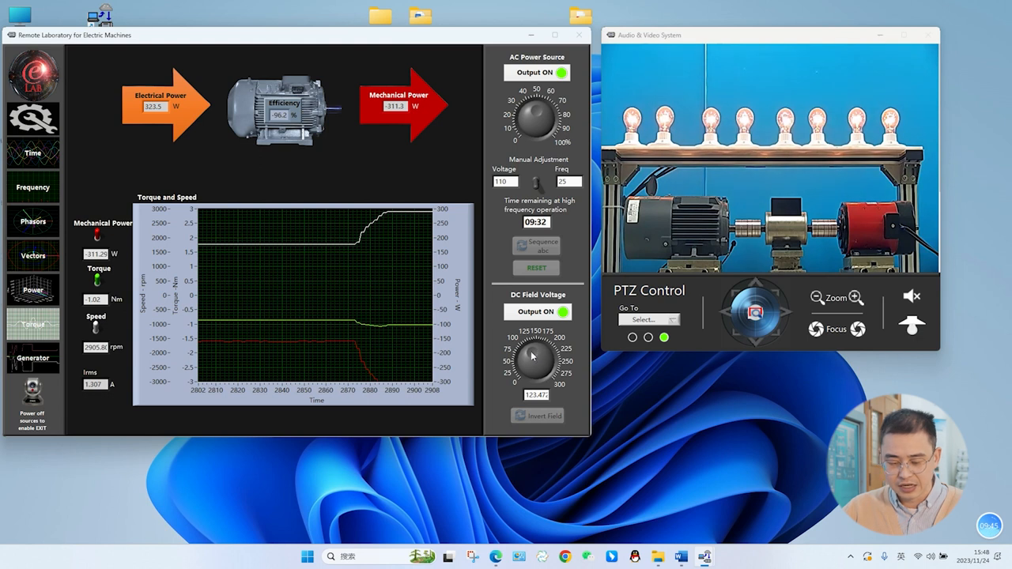
click(32, 358)
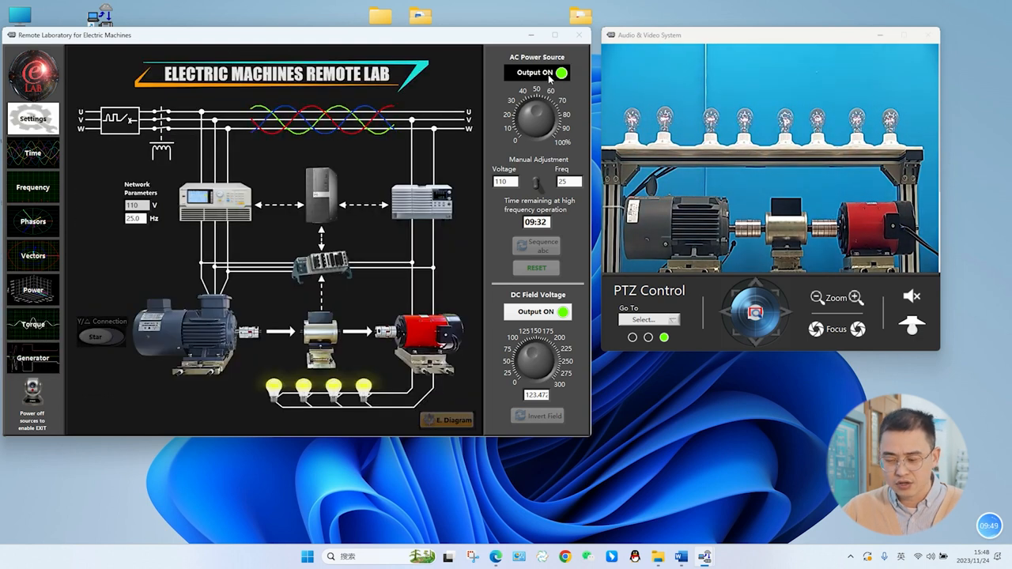
Switch the AC Power Source output off and open the E. Diagram wiring schematic
click(536, 72)
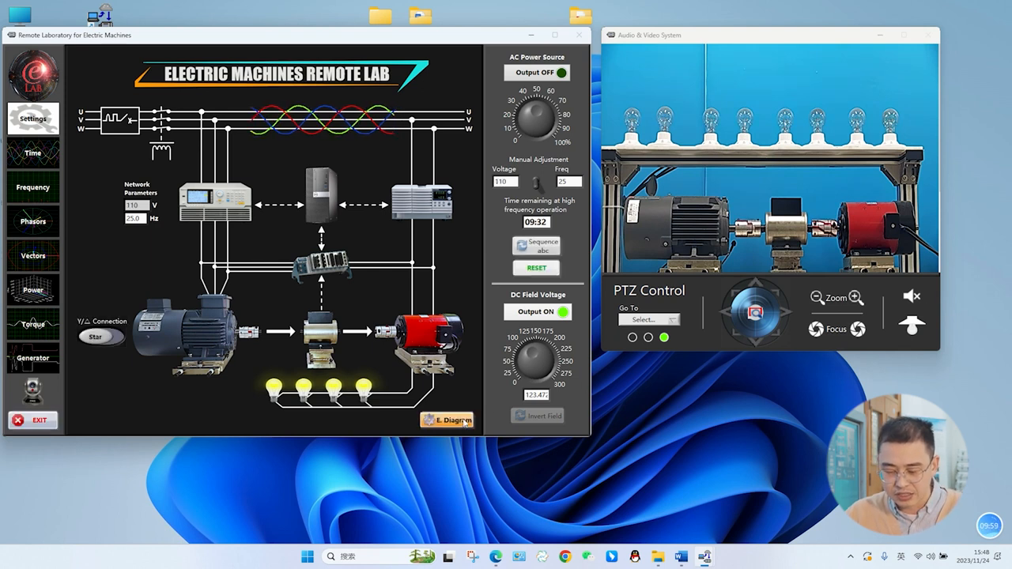
click(447, 420)
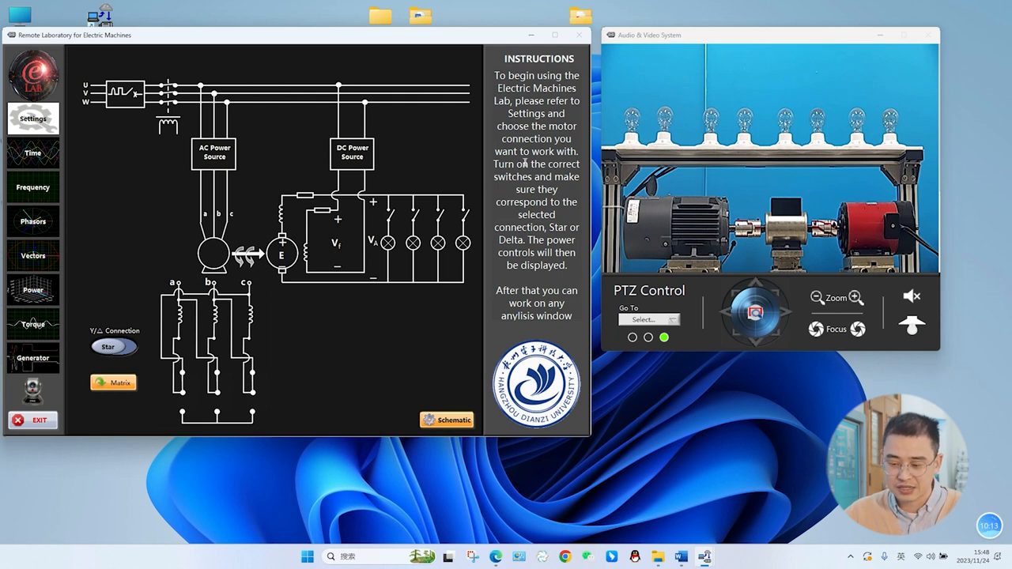
click(113, 346)
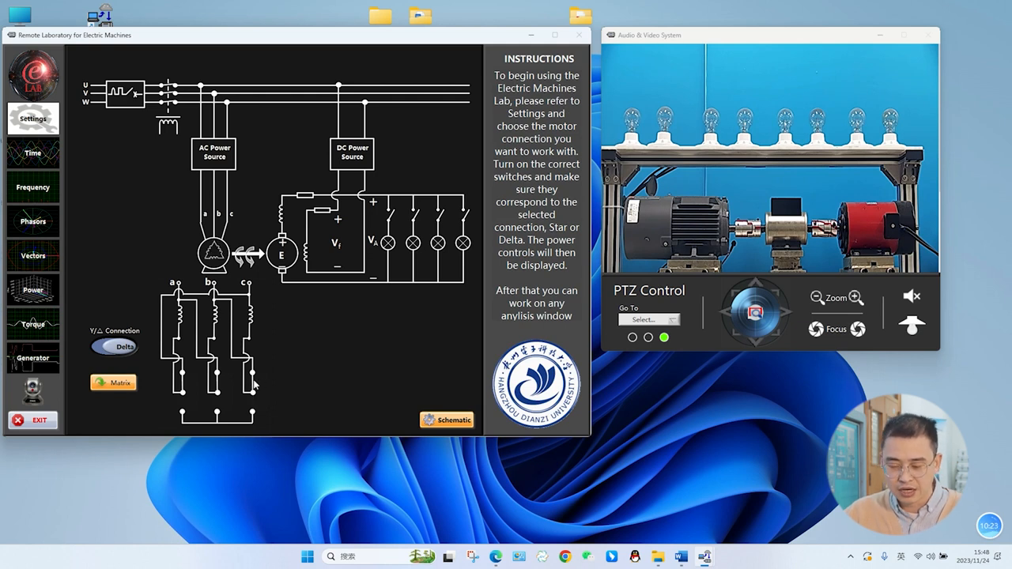
click(113, 347)
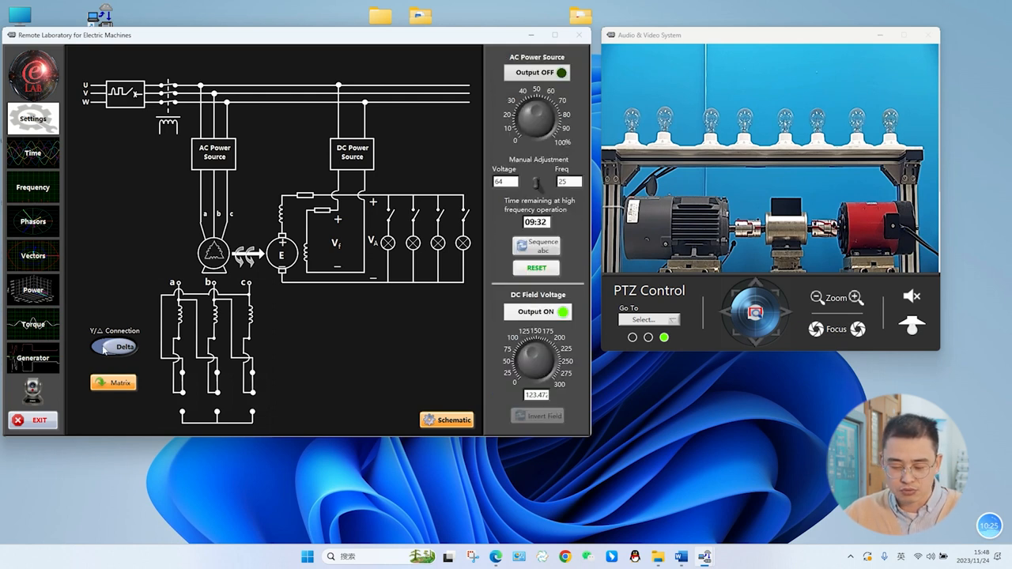
click(114, 346)
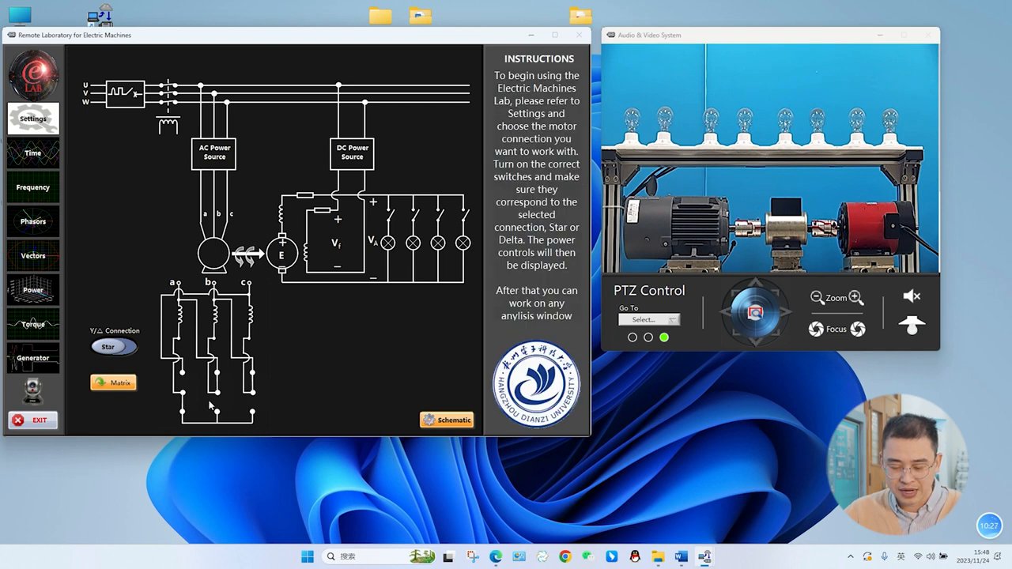
mouse_move(254, 402)
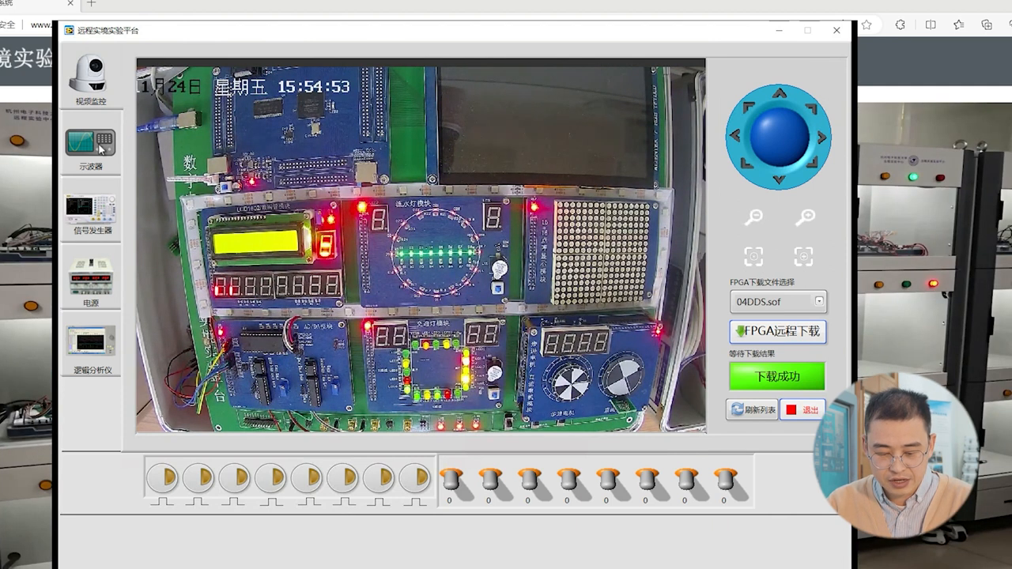
click(90, 211)
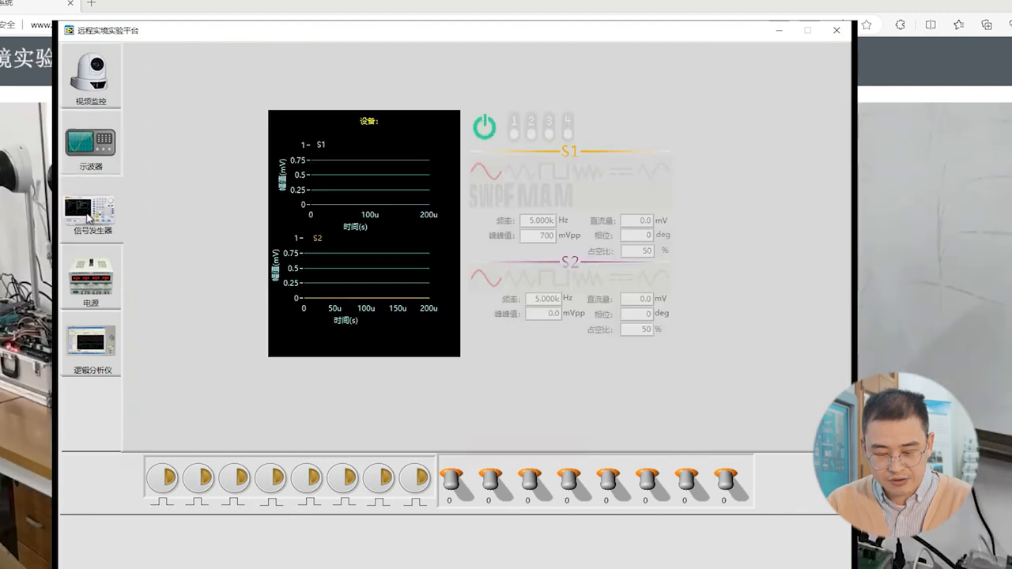
click(90, 277)
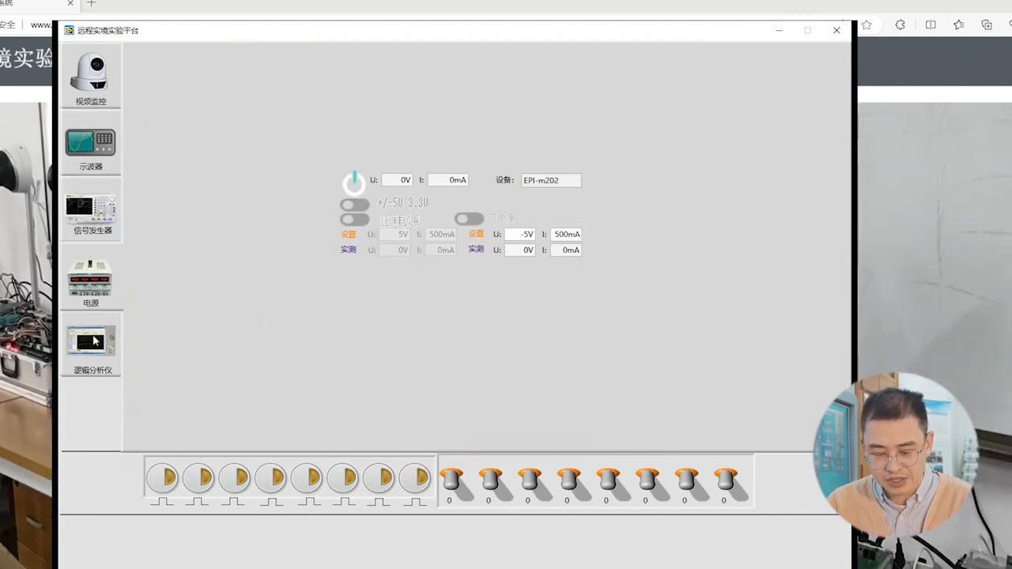
click(90, 341)
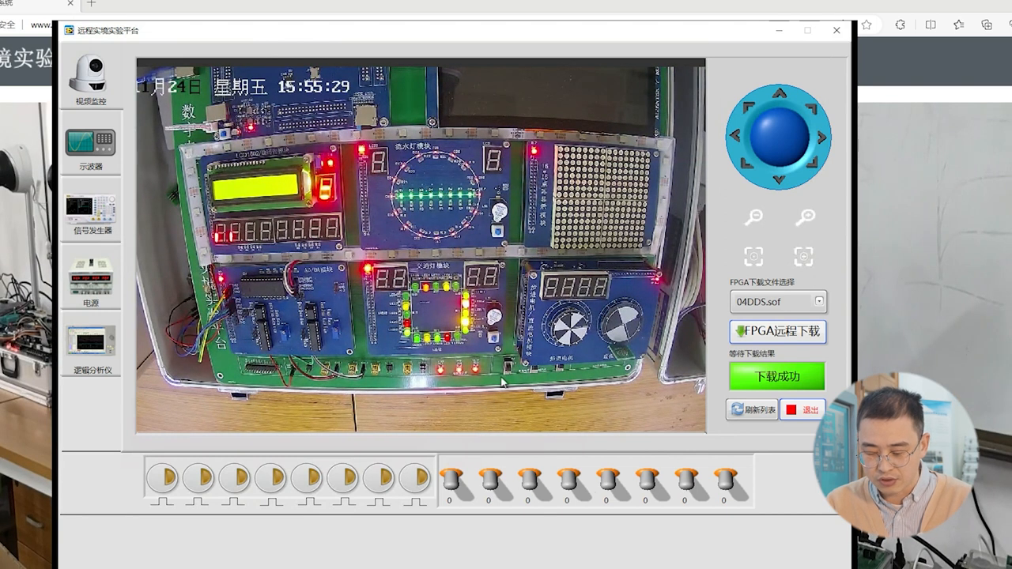
Tilt the PTZ camera and zoom in on the running-light and traffic-light modules
click(778, 97)
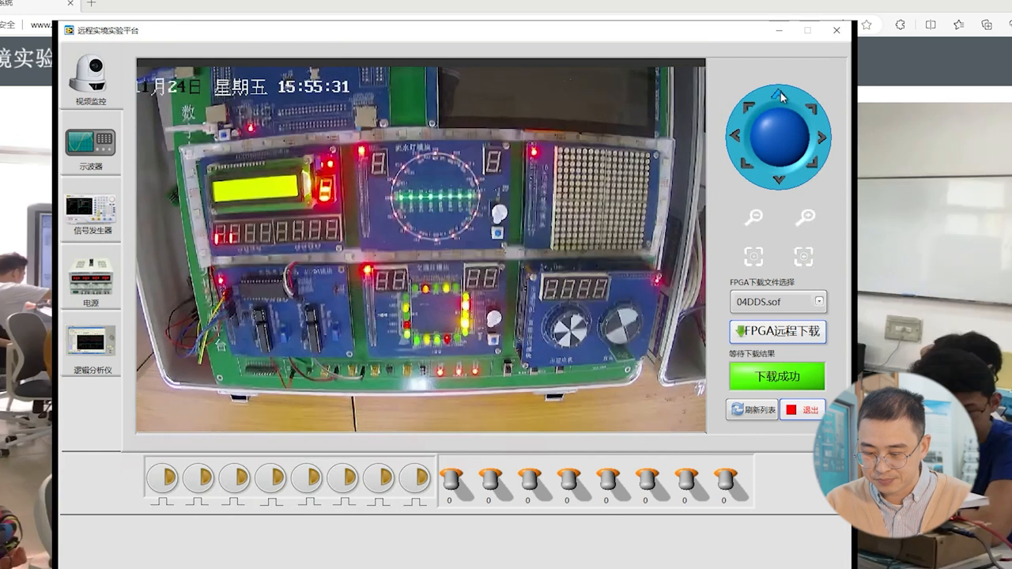
click(779, 179)
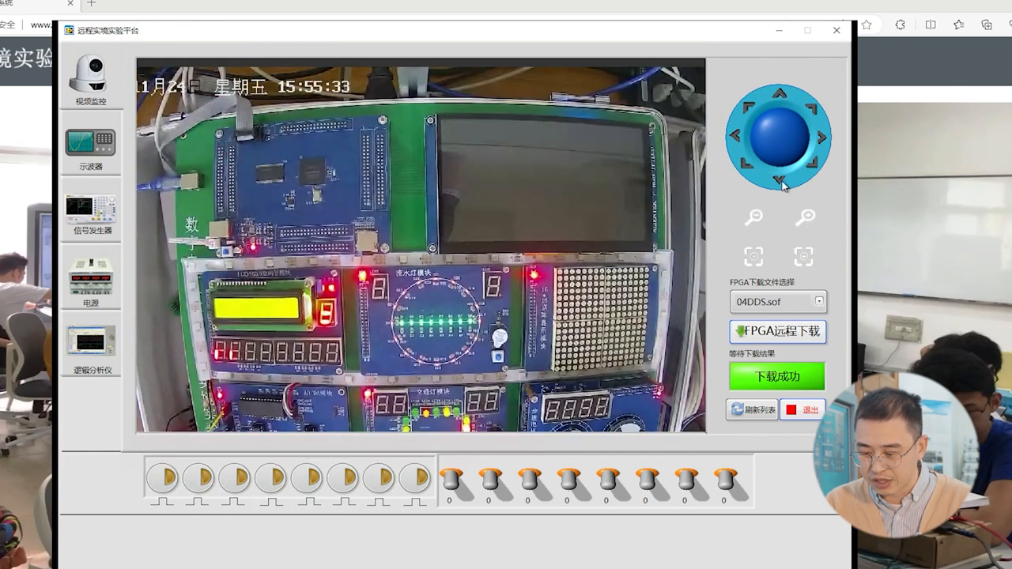
click(781, 184)
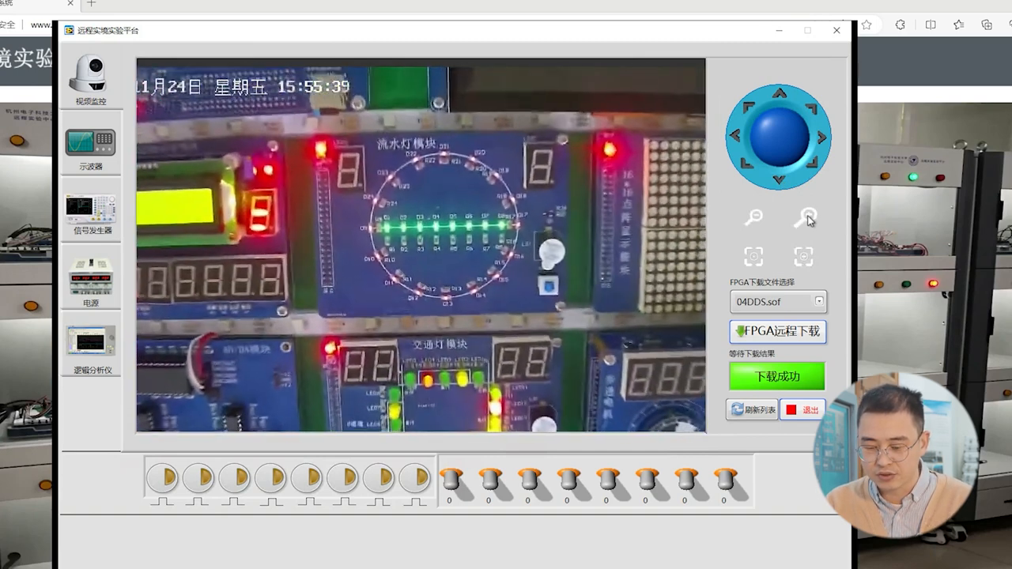
click(804, 219)
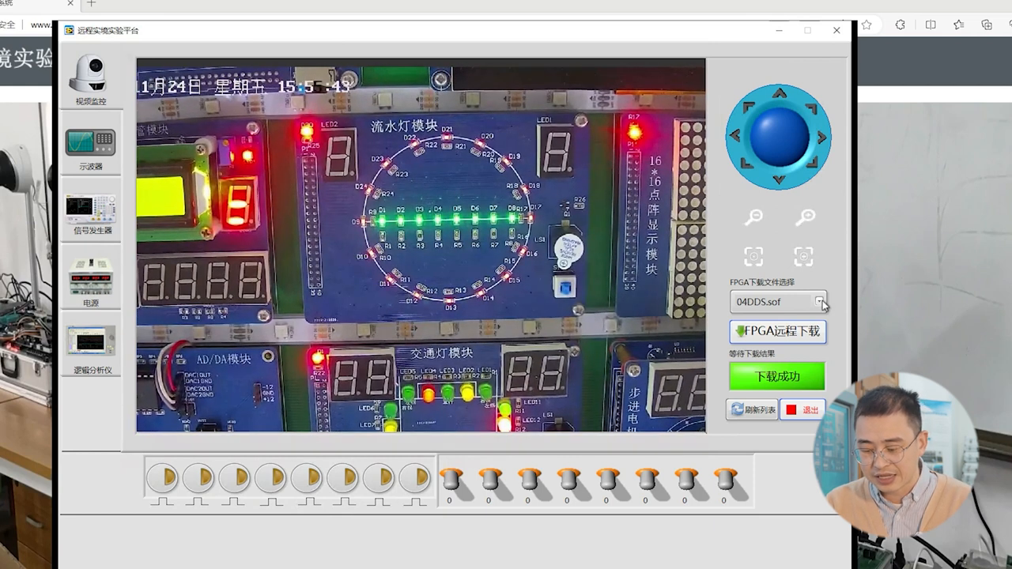
Remotely download 00Demo.sof to the FPGA and dismiss the success message
click(821, 302)
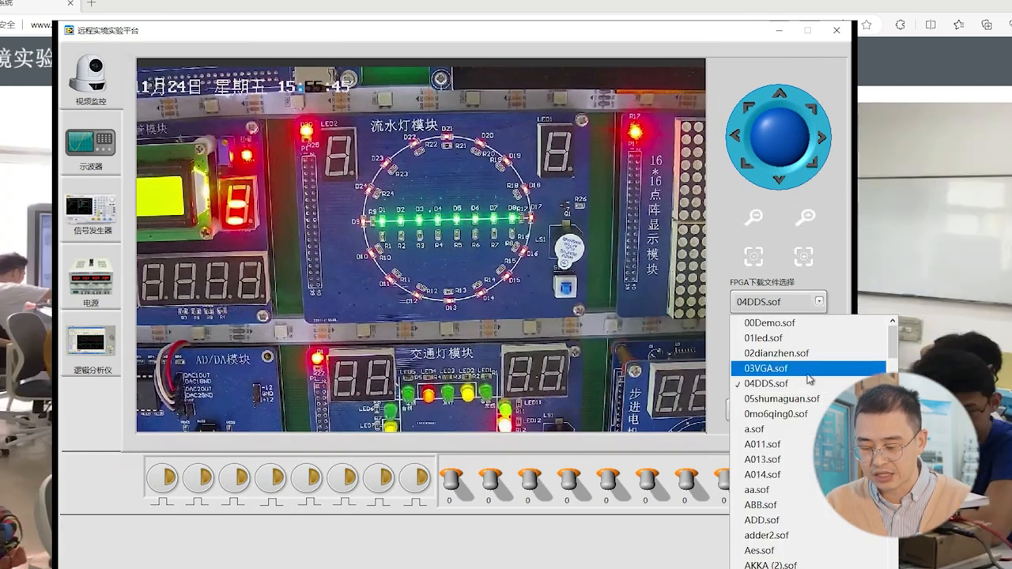
mouse_move(761, 460)
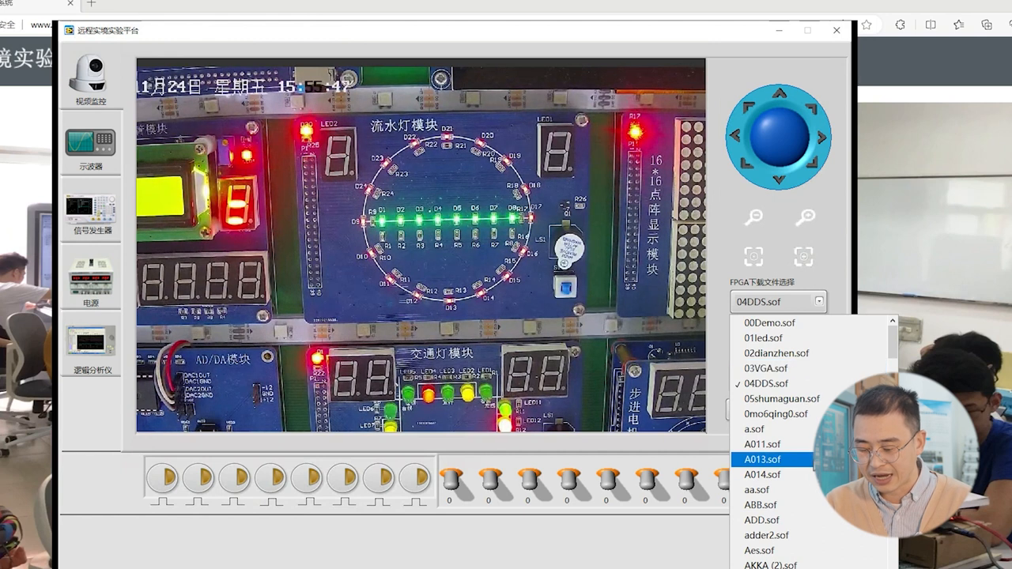
mouse_move(771, 353)
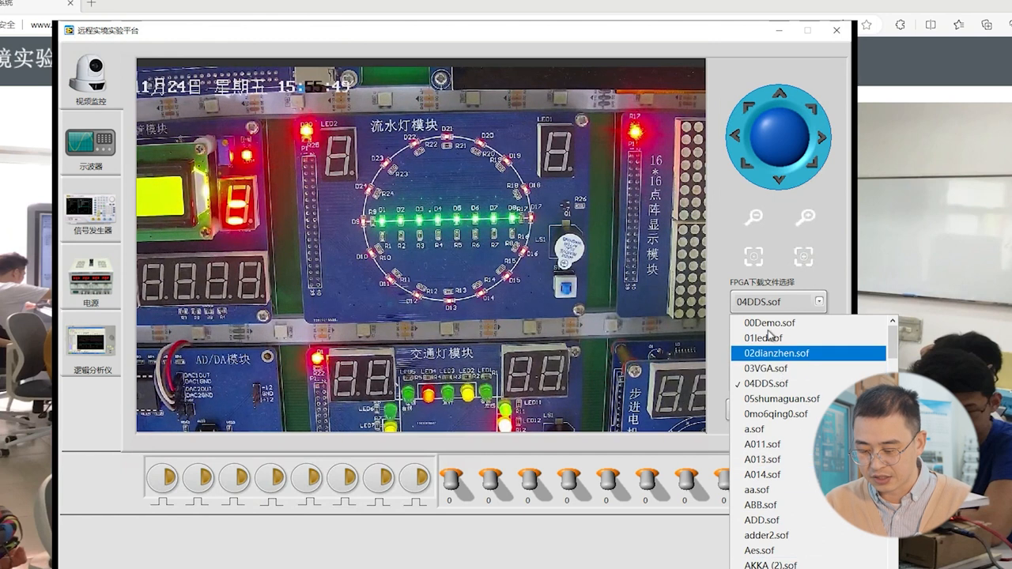
click(769, 323)
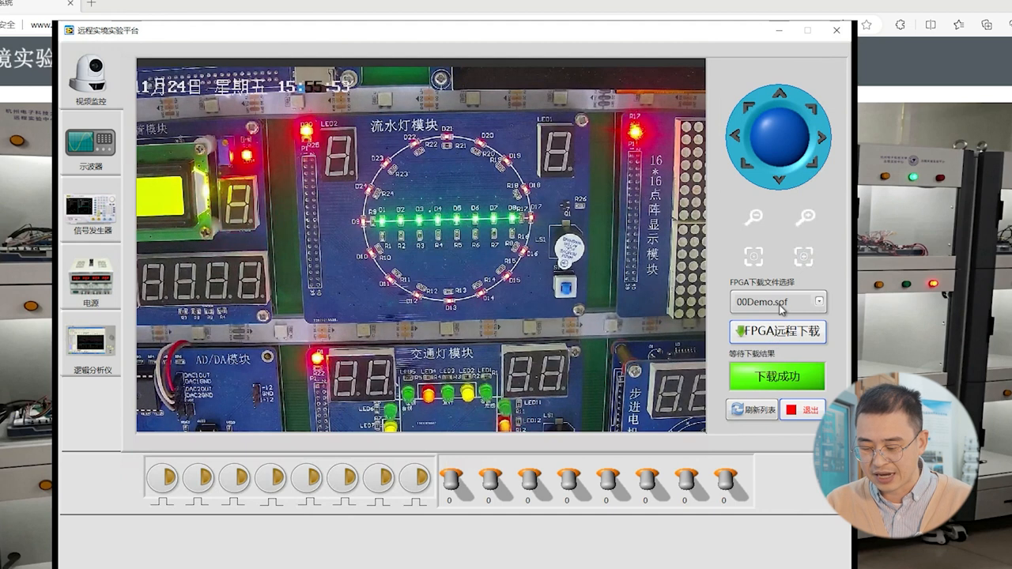
click(777, 331)
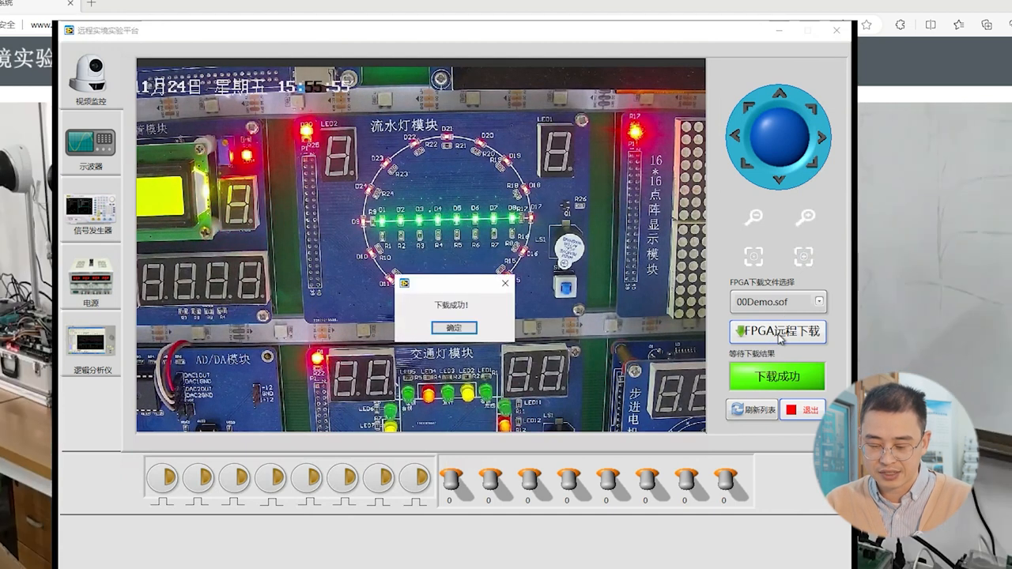
click(454, 328)
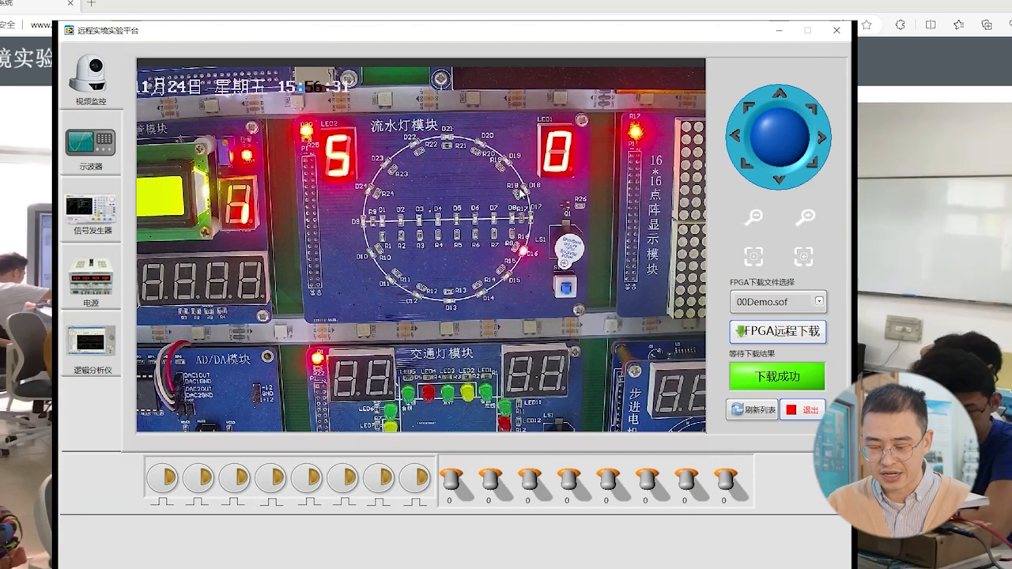
Toggle input switches 7 and 8, clear the last bit, then set bit 3 to show a character
click(722, 477)
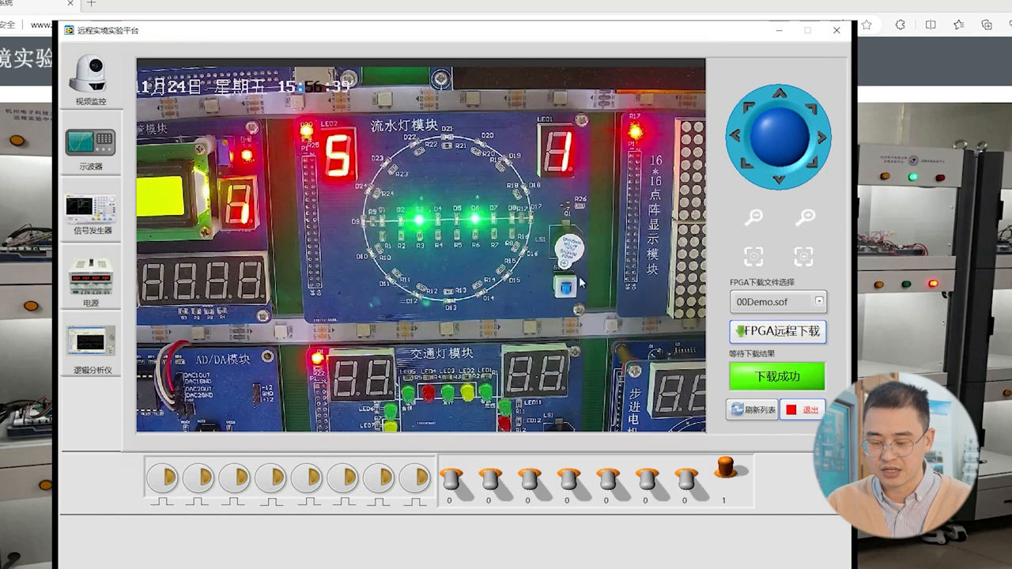
click(722, 474)
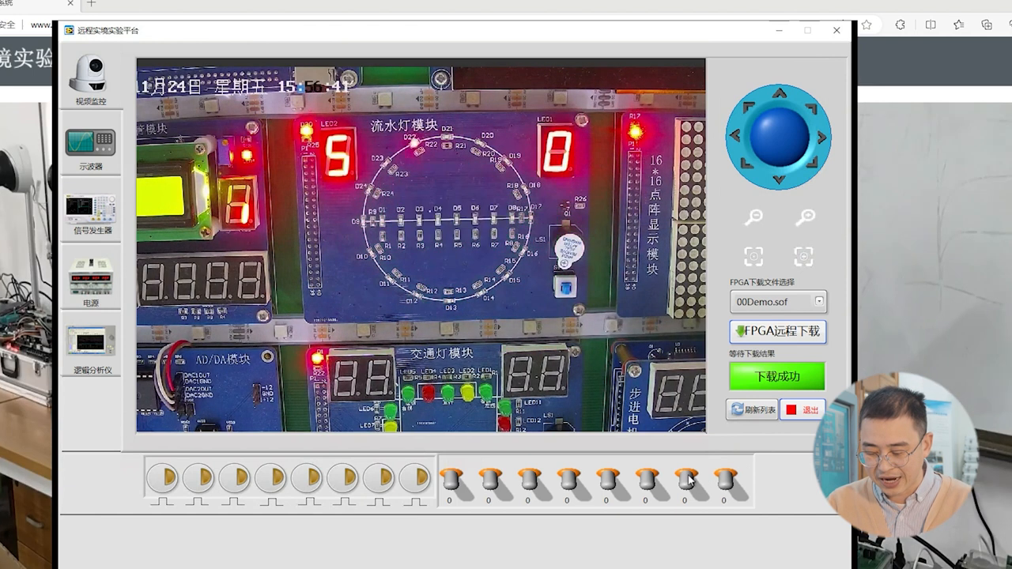
click(685, 475)
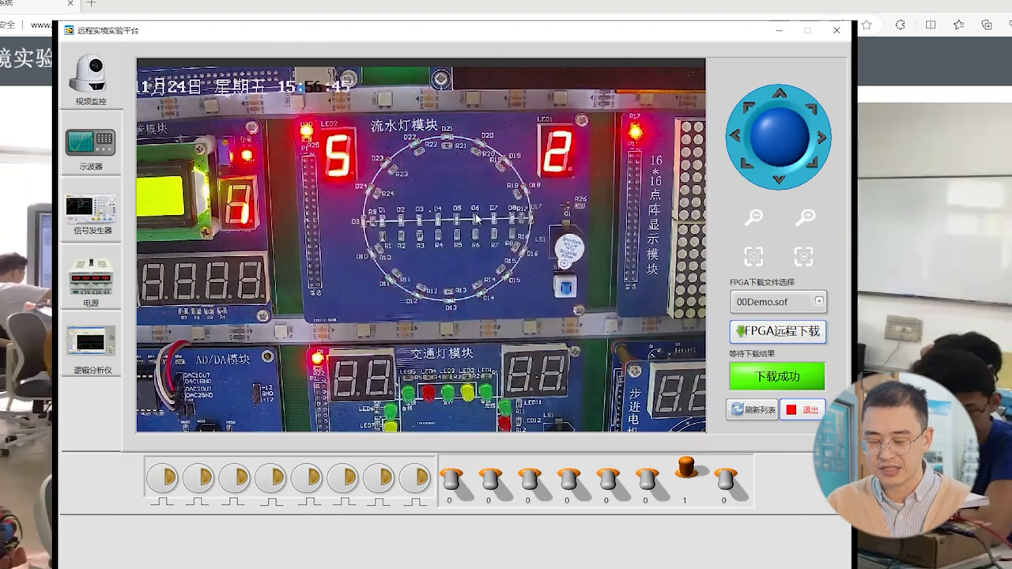
click(722, 475)
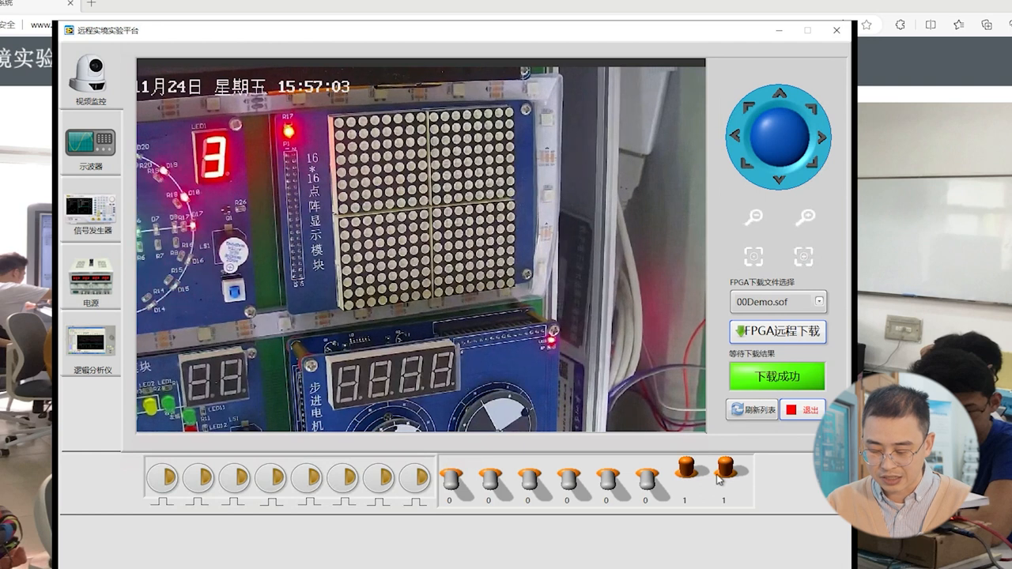
click(684, 475)
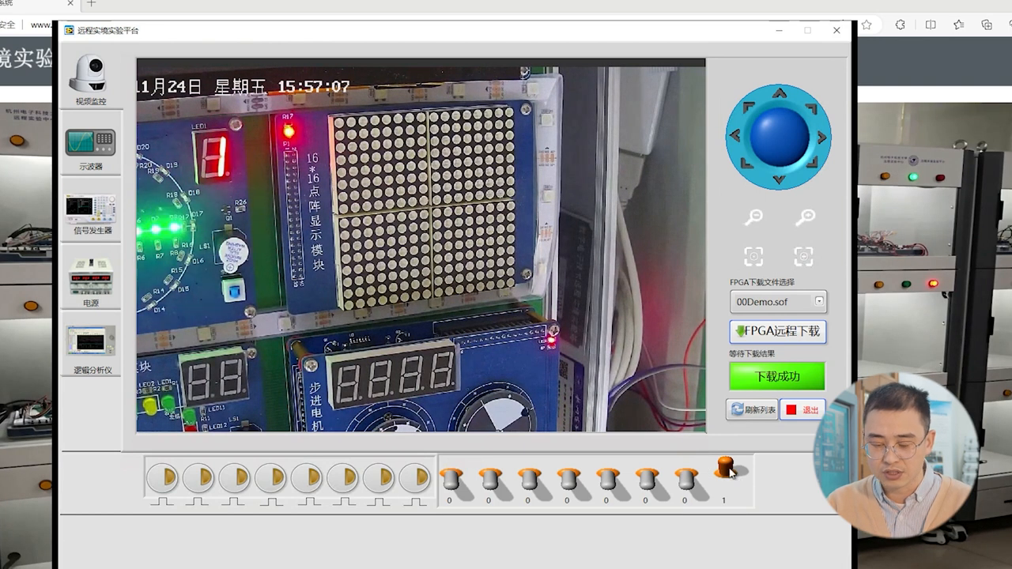
click(727, 474)
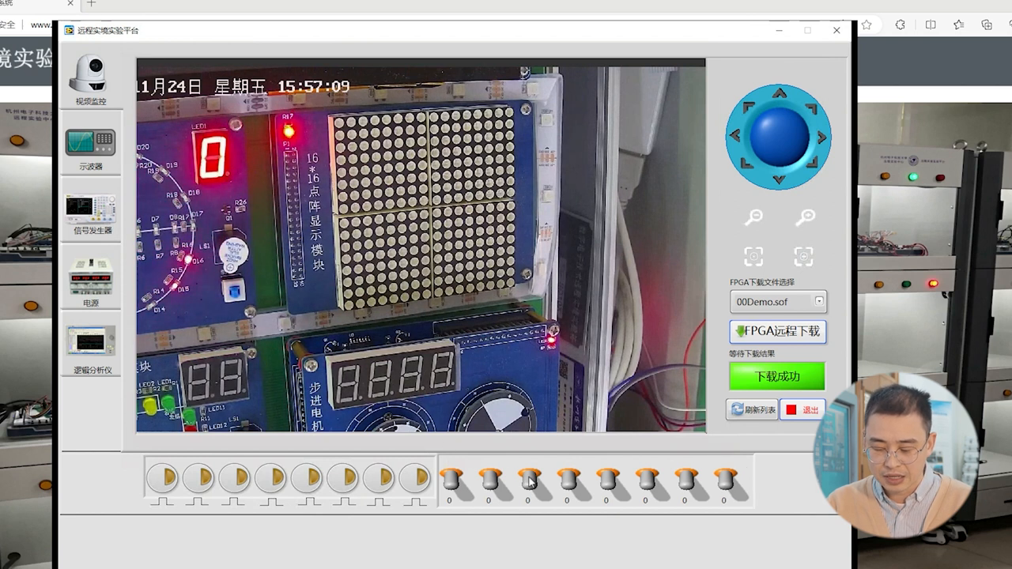
click(528, 478)
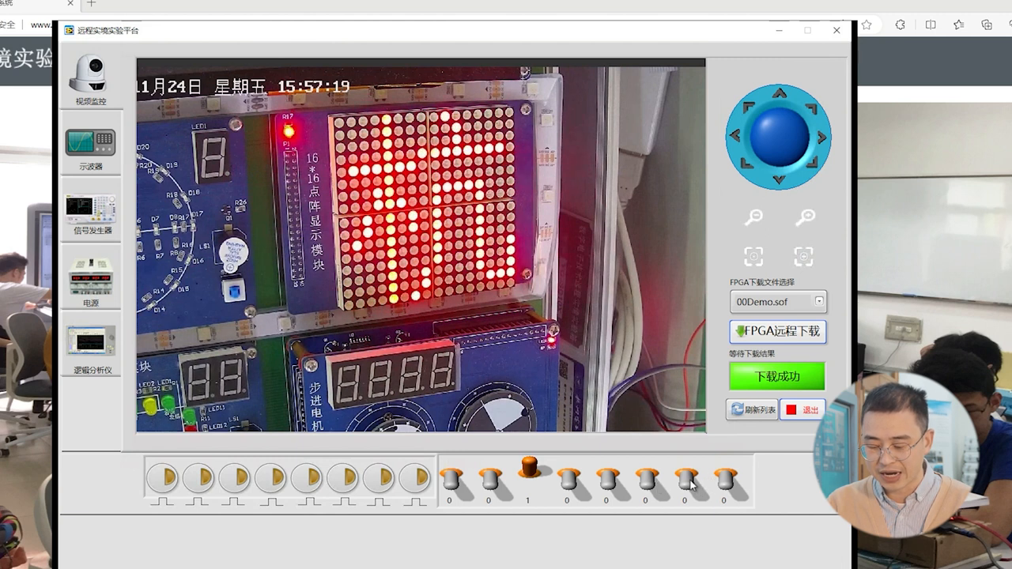
Toggle input bits 7 and 8 to cycle the dot-matrix through its border and other patterns
click(684, 474)
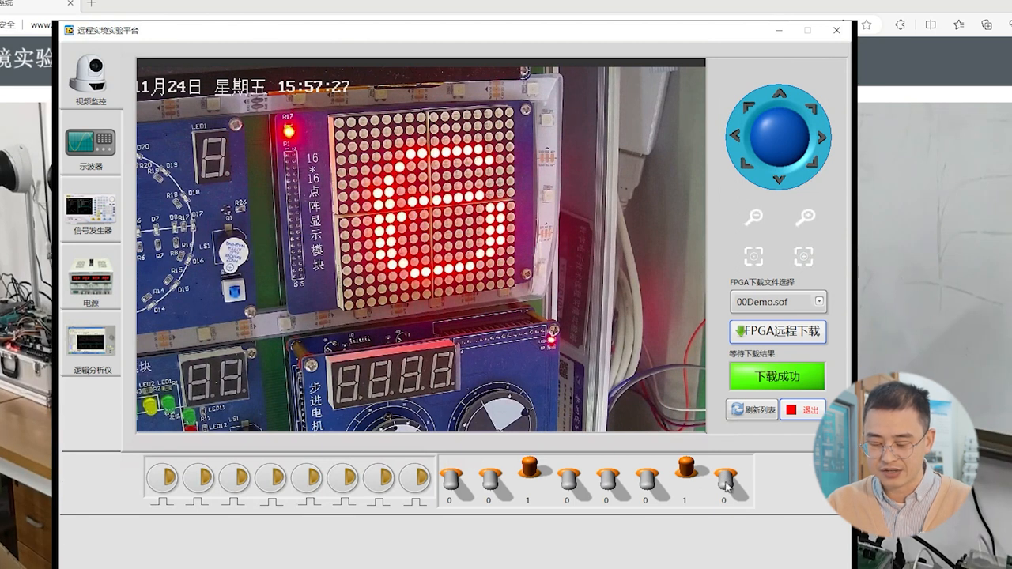
click(726, 474)
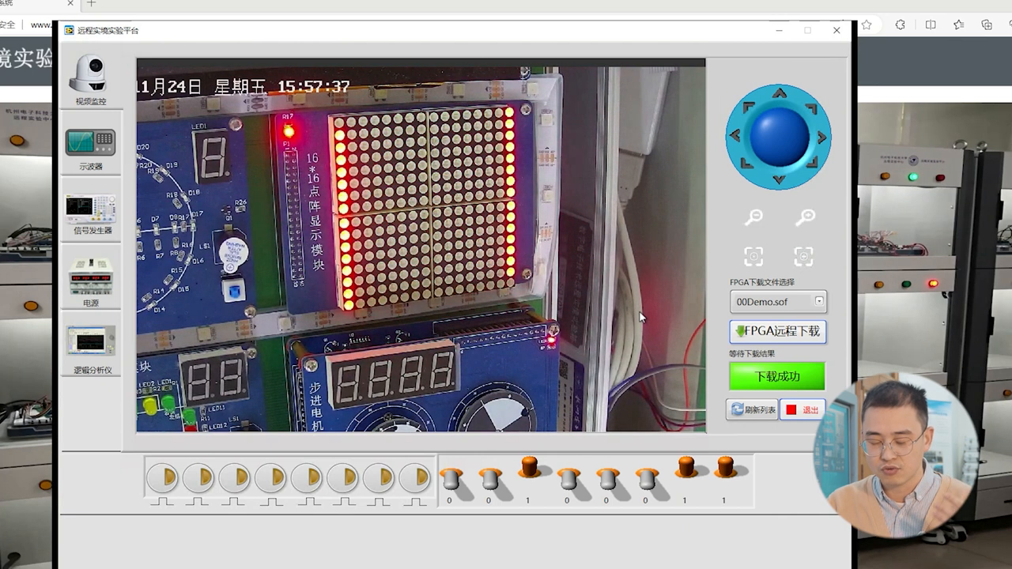
click(722, 475)
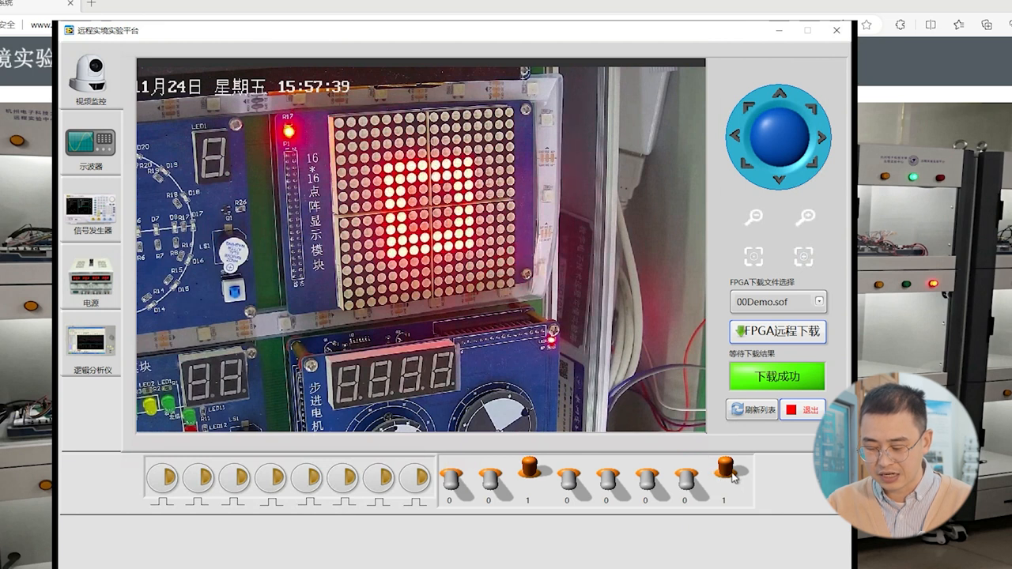
click(723, 471)
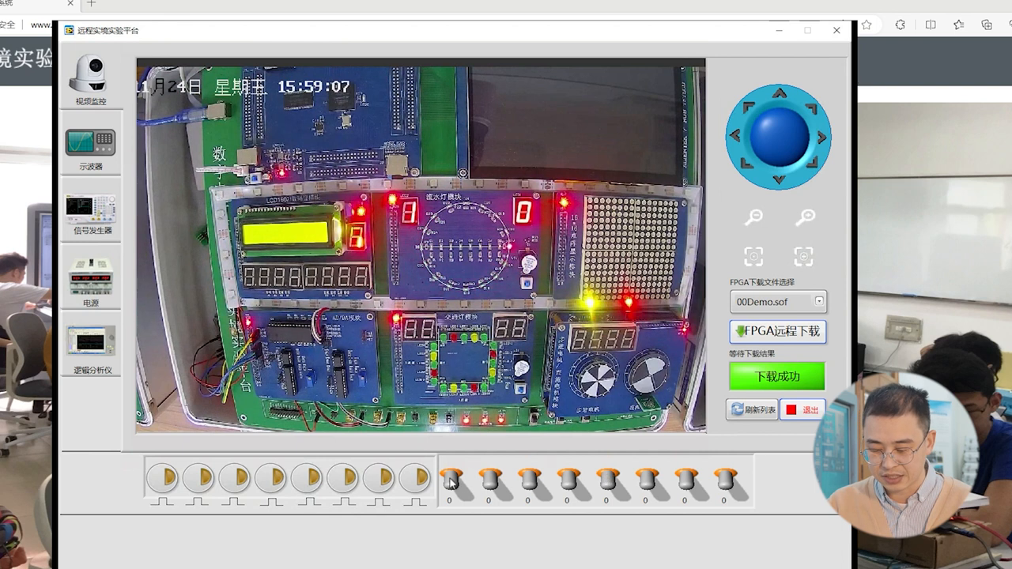
Turn on input switch 1 to start the stepper-motor demo, displaying 1500
click(452, 481)
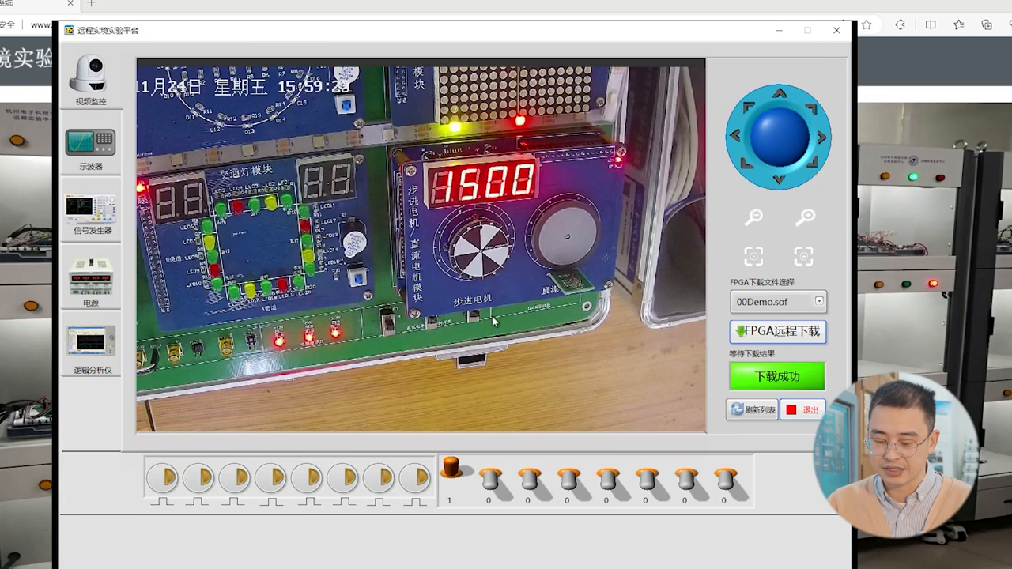
Set input bit 2, pan the camera back to the full board, and open the oscilloscope
click(448, 477)
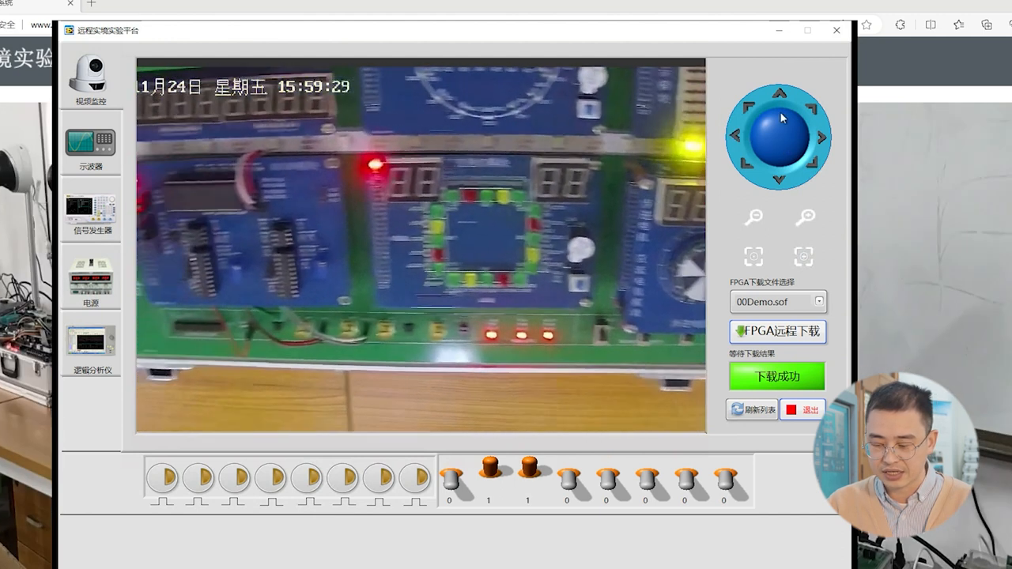
click(779, 93)
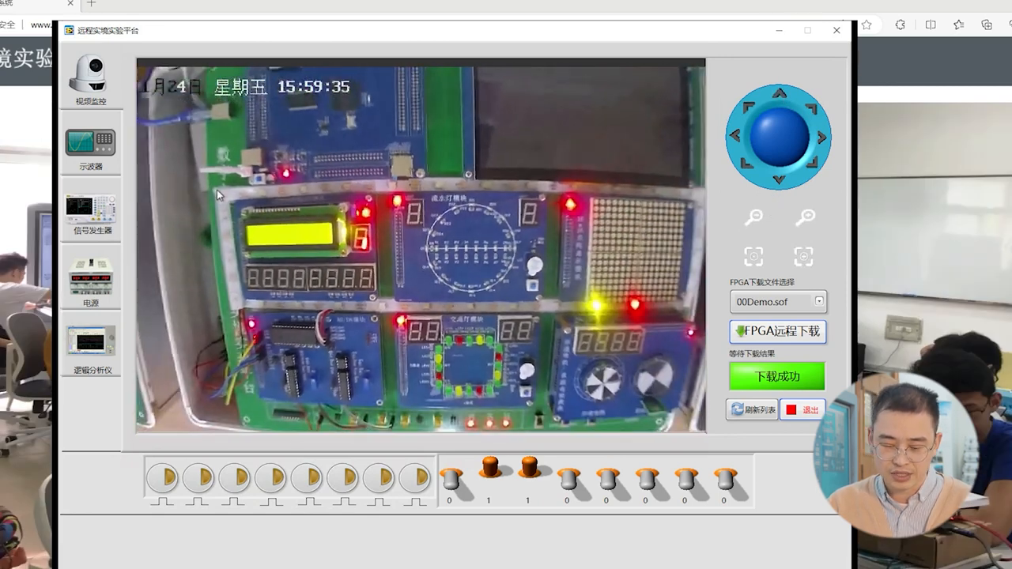
click(90, 144)
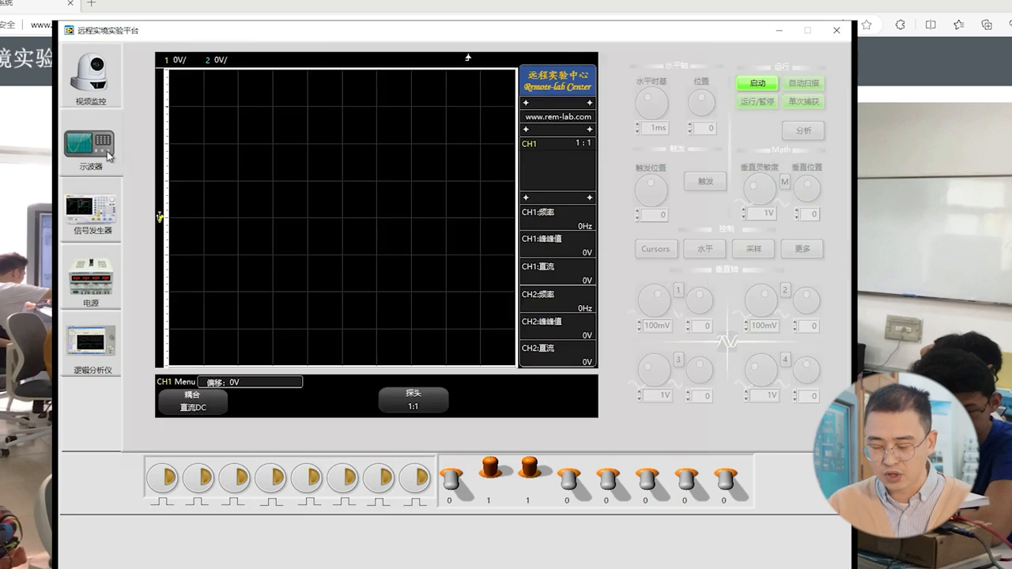
Run the oscilloscope with CH2 enabled at 2 V/div and adjust the trigger position
click(756, 84)
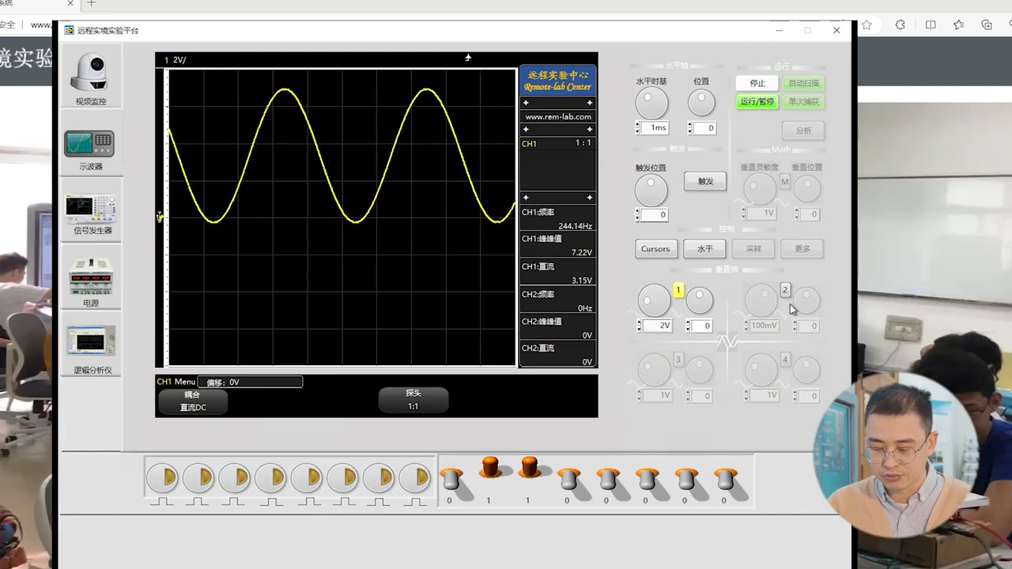
click(784, 299)
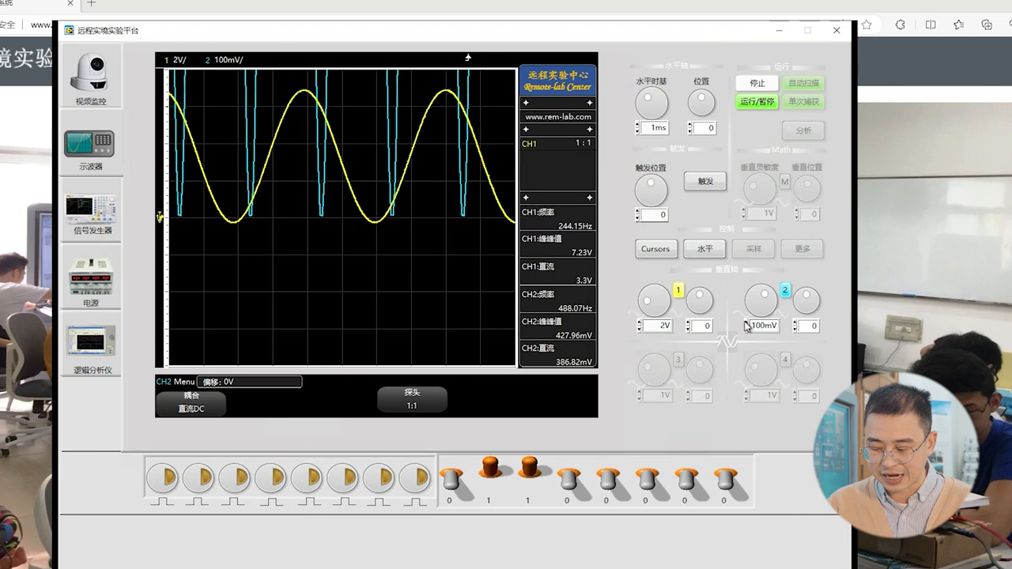
click(759, 325)
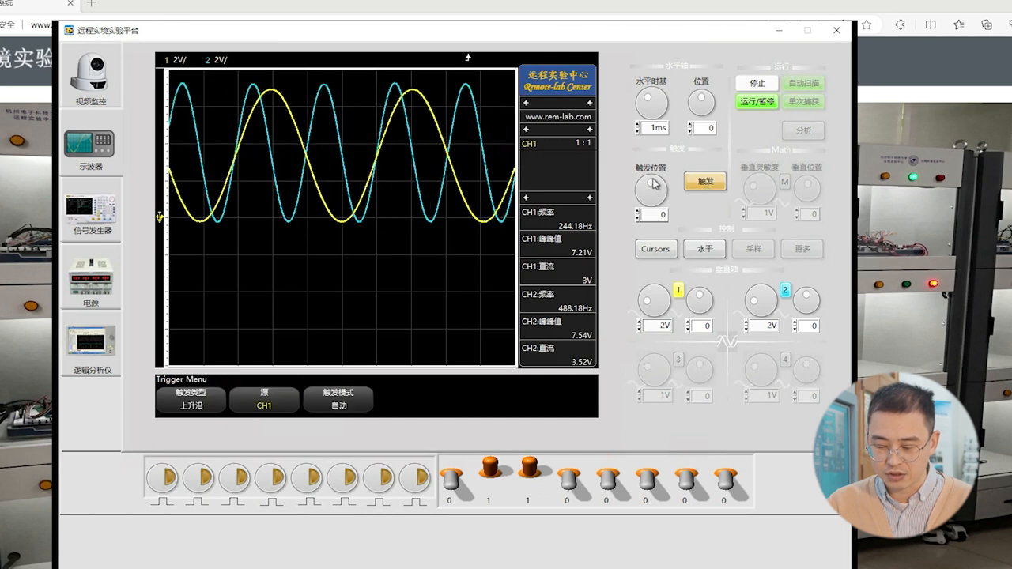
click(651, 188)
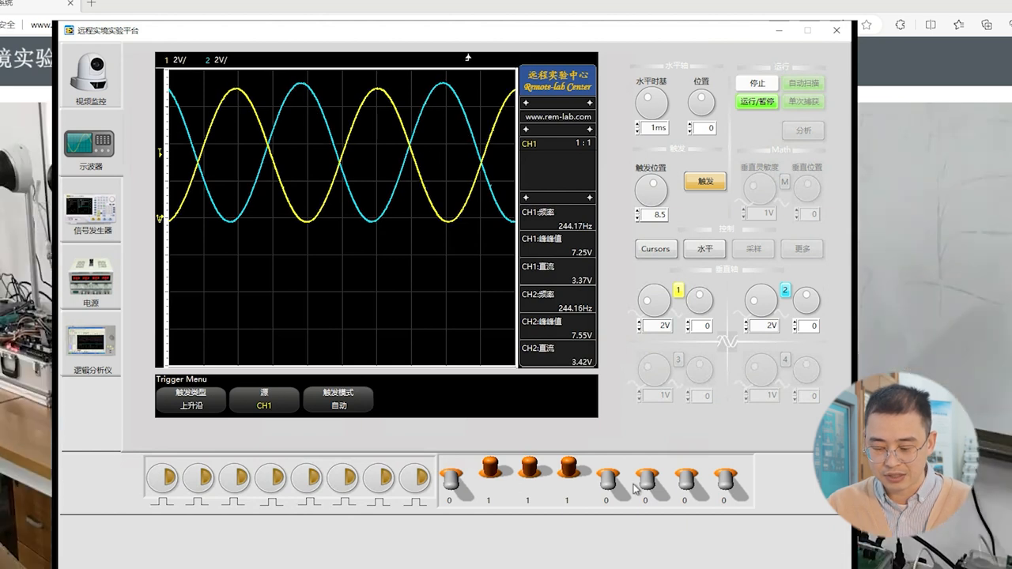
Toggle input switches to shift the phase and double the second sine's frequency to 488 Hz
click(569, 475)
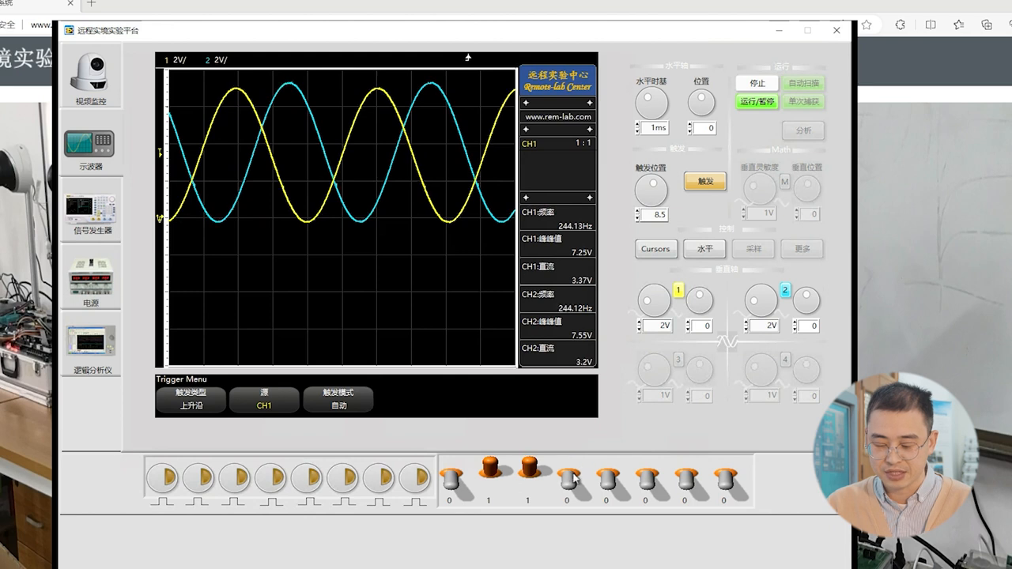
click(607, 474)
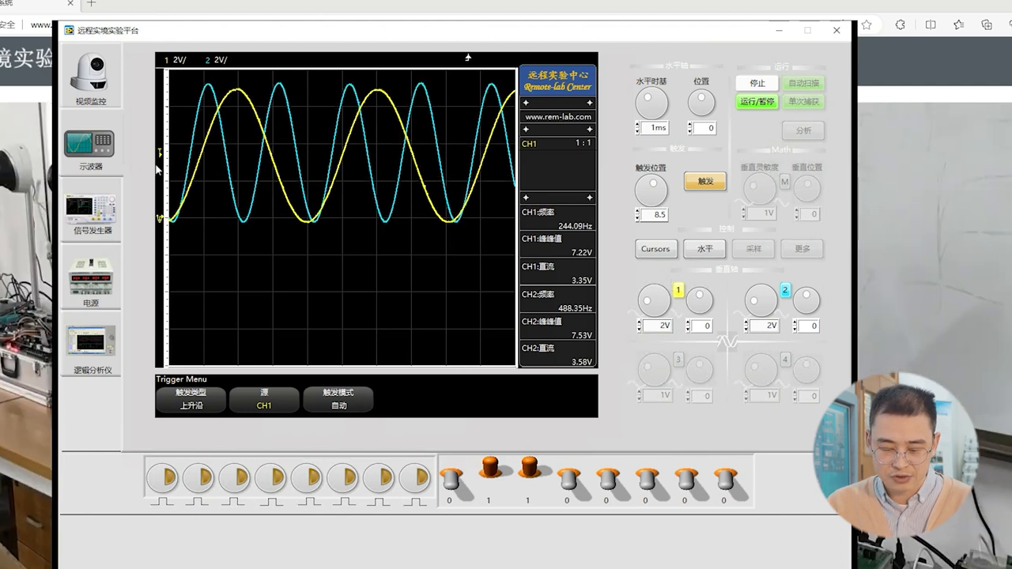
click(704, 248)
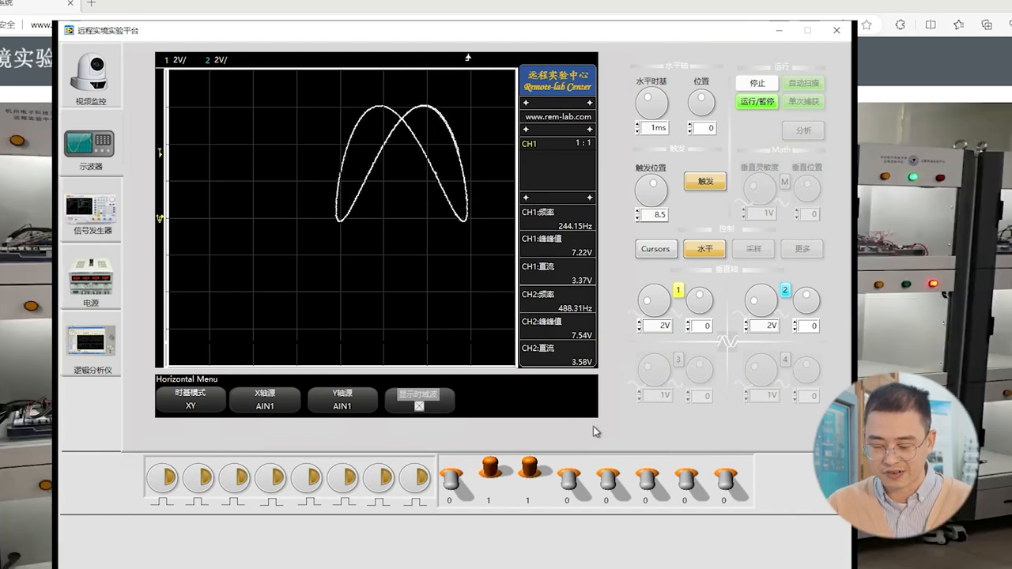
Leave the XY Lissajous display and return to the live camera view of the board
click(568, 470)
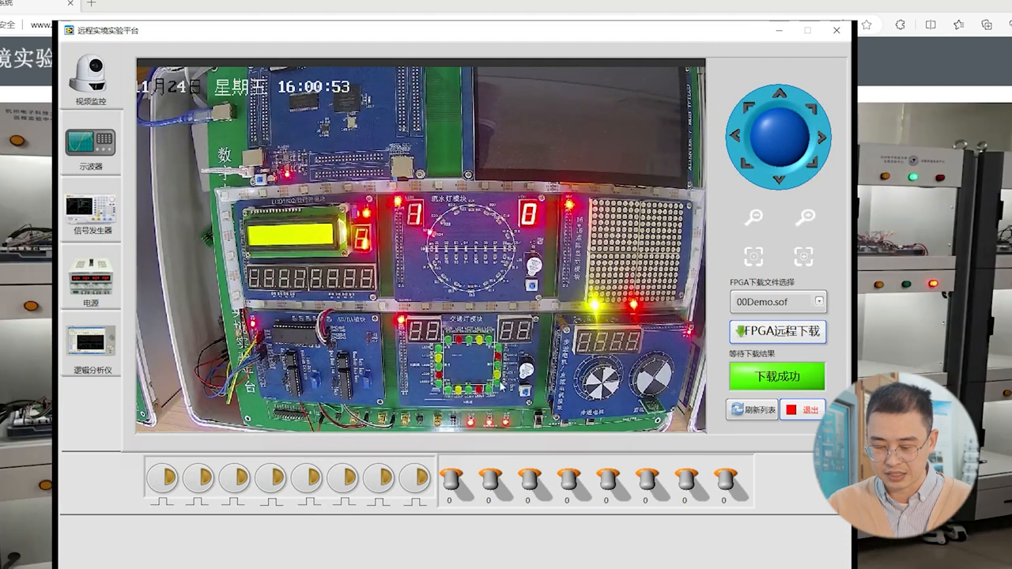
Set input bit 2, zoom onto the LCD, and toggle bits 7 and 8 for horizontal colour bars
click(492, 478)
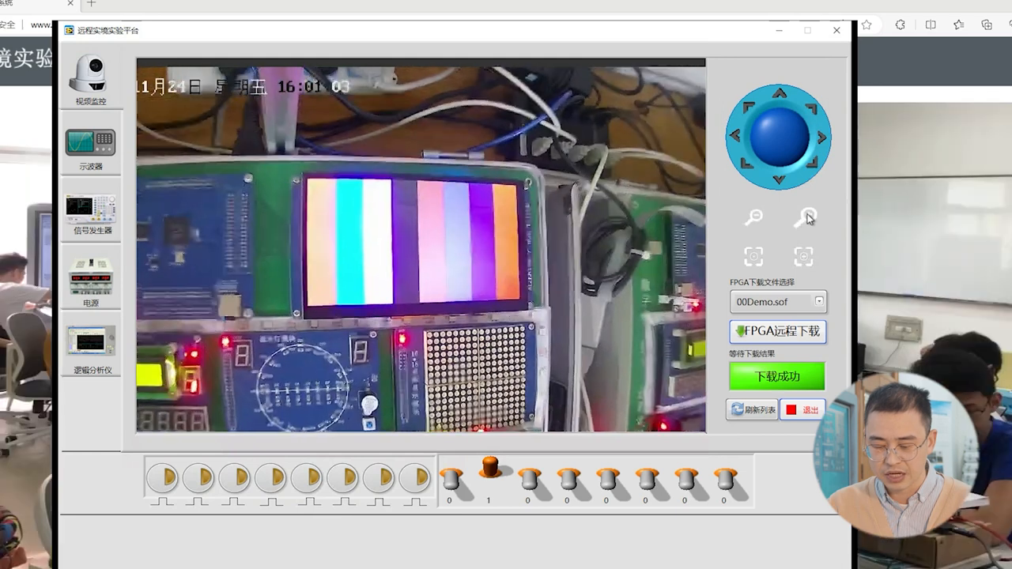
click(805, 219)
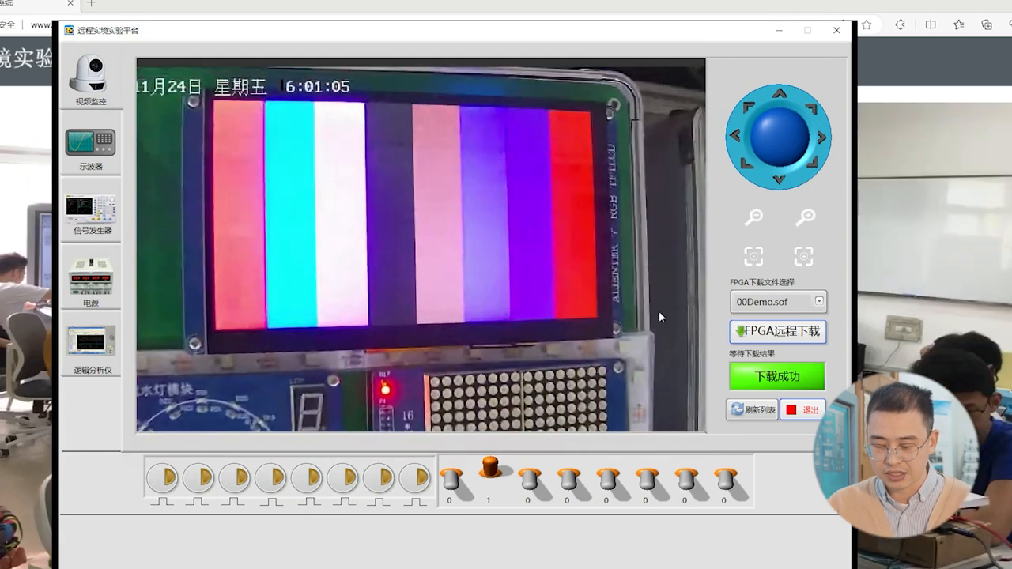
click(723, 475)
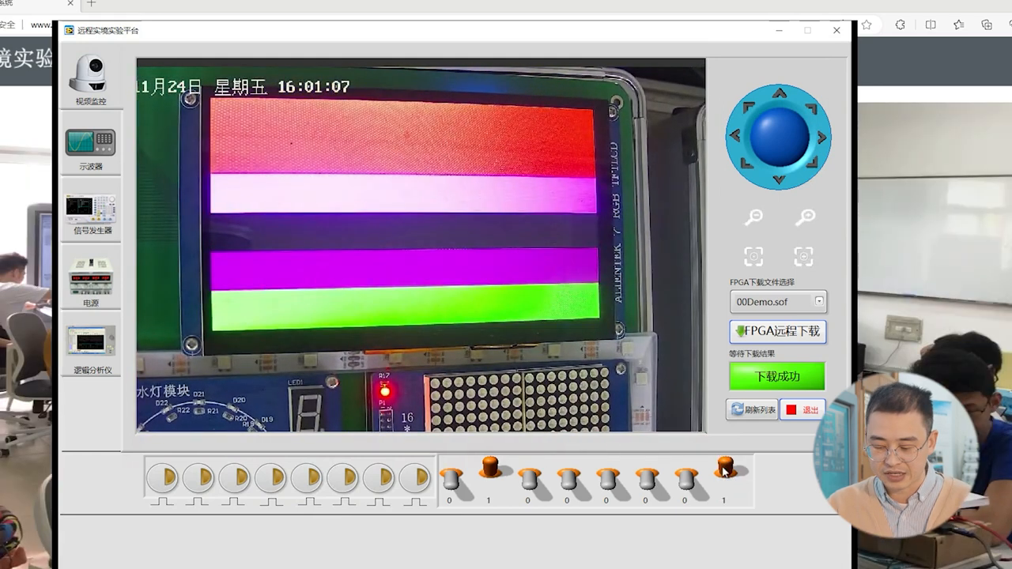
click(684, 474)
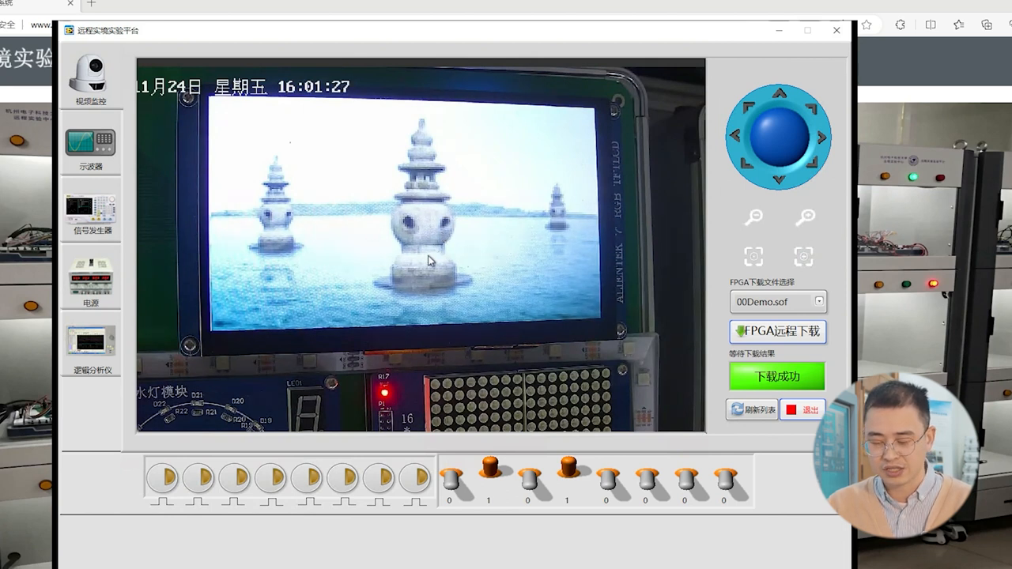
mouse_move(491, 276)
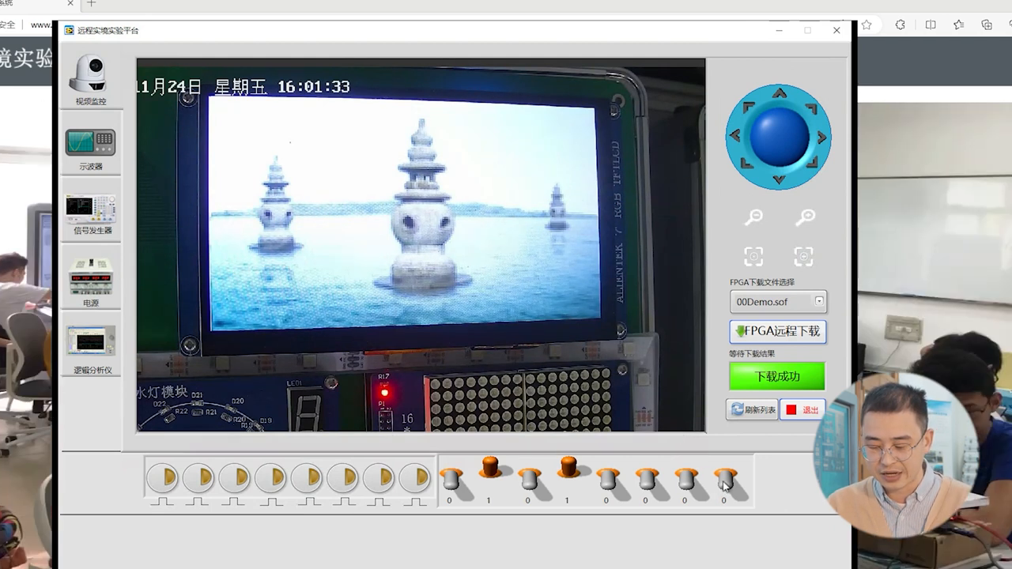
Apply edge detection to the pagoda photo, leaving input bits 2, 4, 6 and 8 set
click(726, 474)
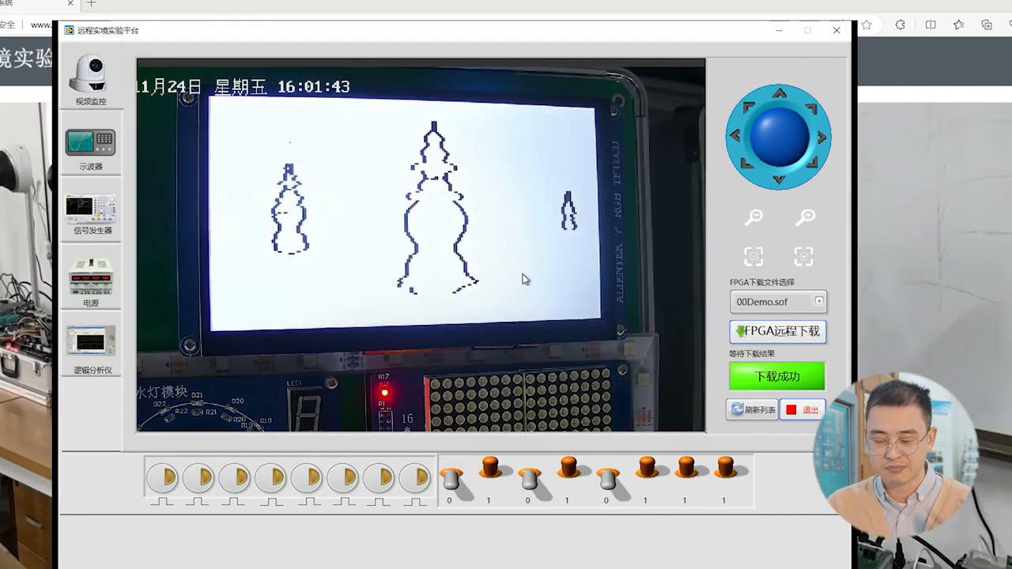
click(684, 471)
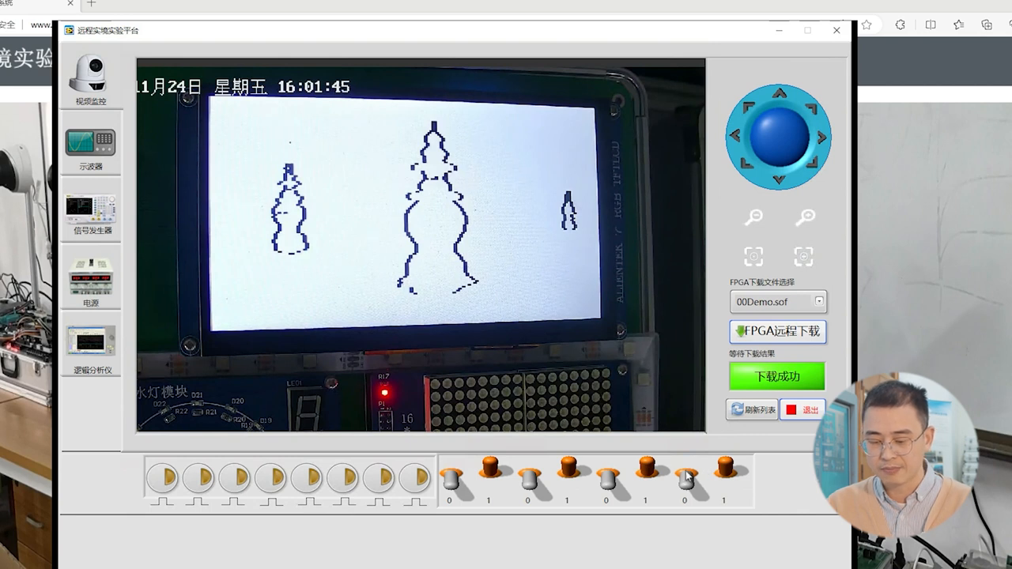